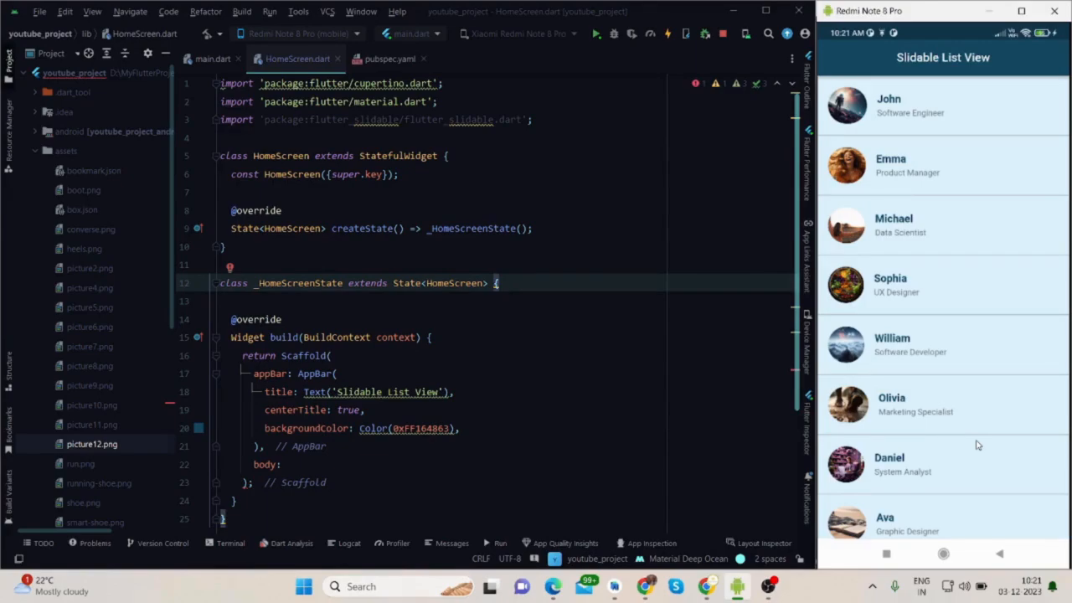
# Step: Open pubspec.yaml and scroll to the flutter_slidable ^3.0.1 entry under dependencies
pyautogui.scroll(-3)
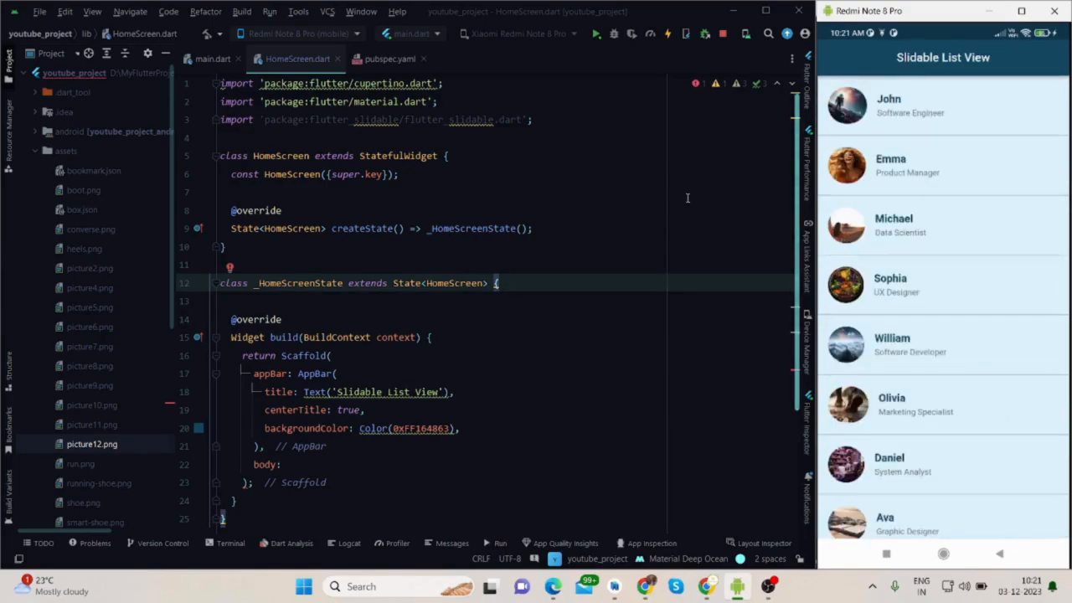
pyautogui.click(389, 59)
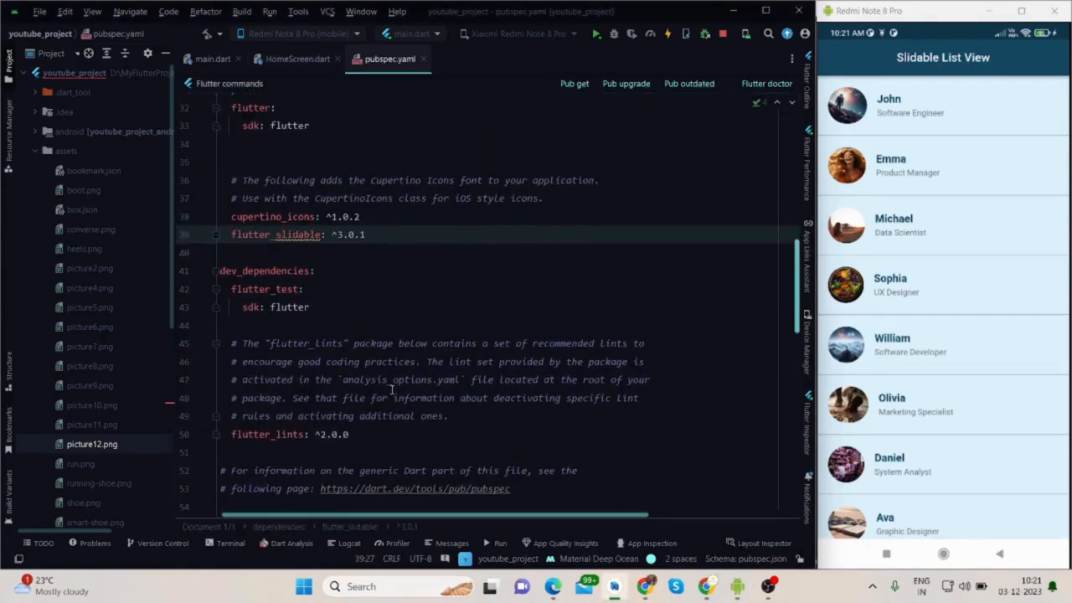
pyautogui.scroll(-3)
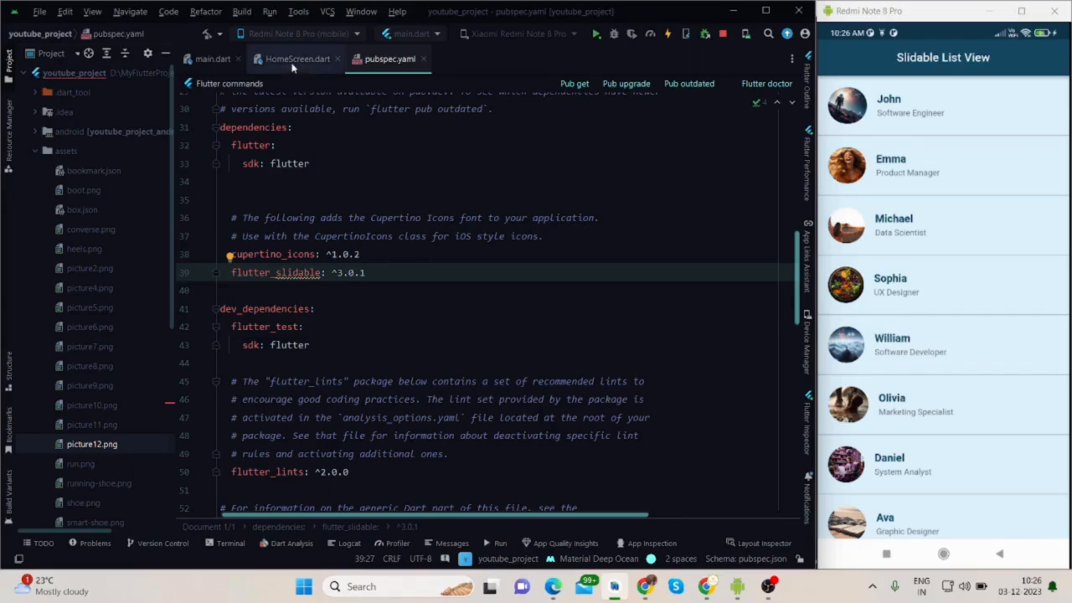
# Step: Check main.dart, then position in HomeScreen's state class above build for the final List persons = [] field
pyautogui.click(298, 58)
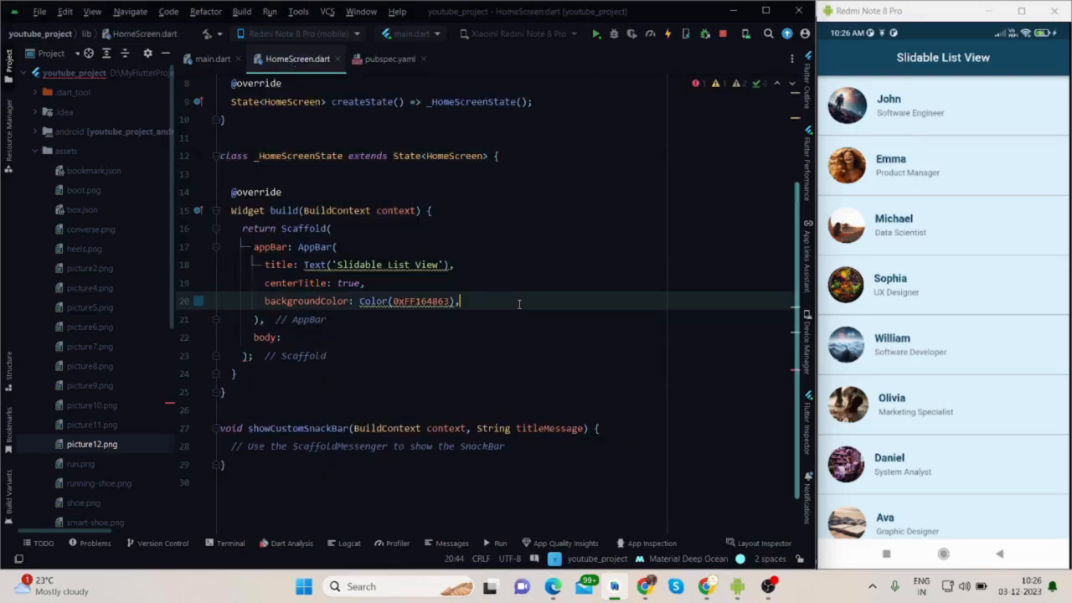
pyautogui.click(496, 155)
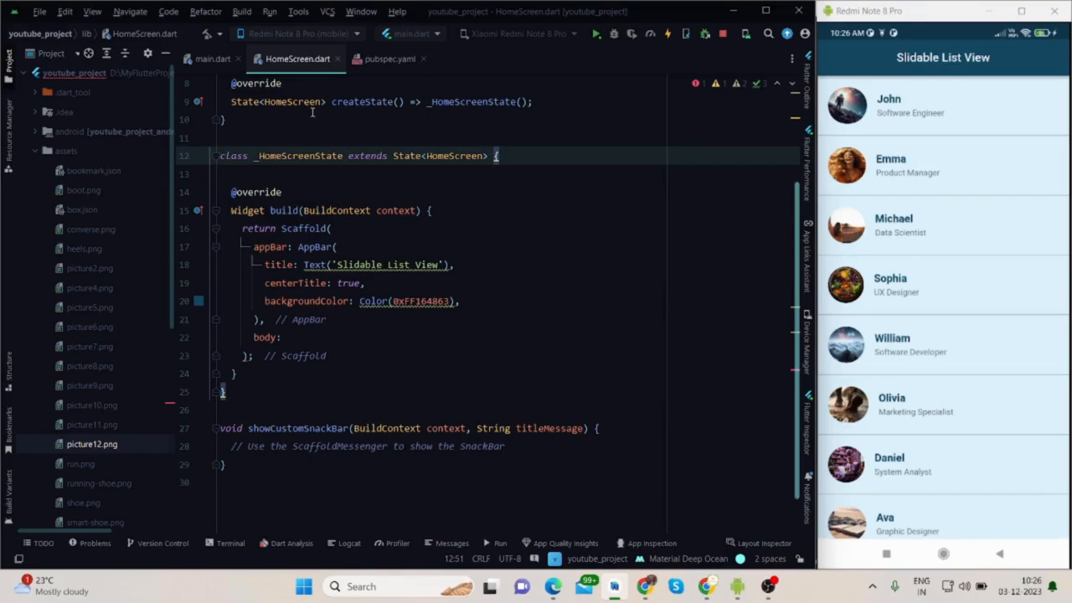
pyautogui.scroll(3)
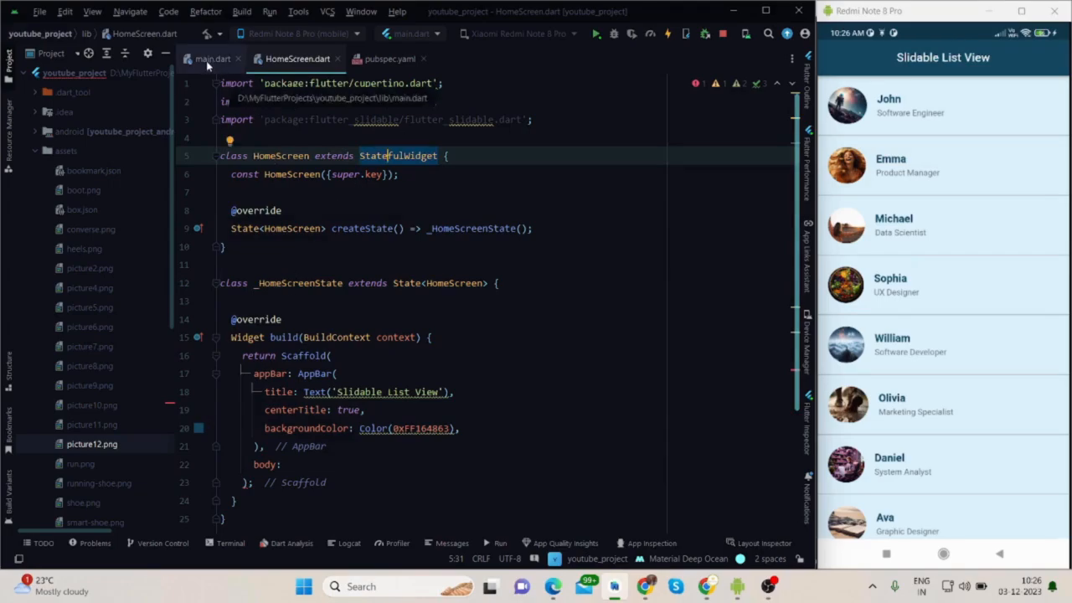
pyautogui.click(213, 59)
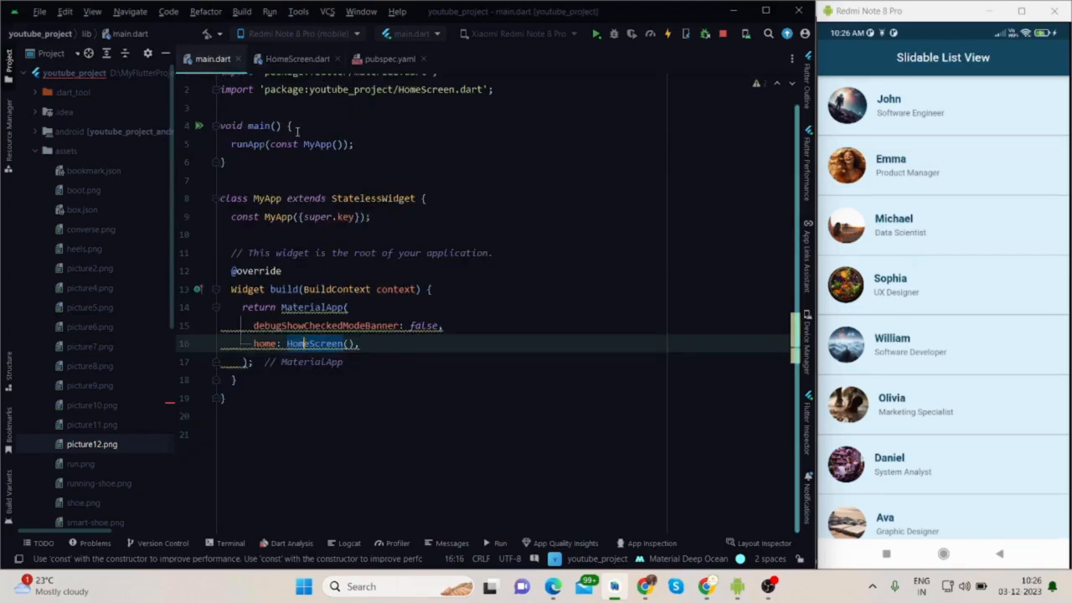
pyautogui.click(299, 59)
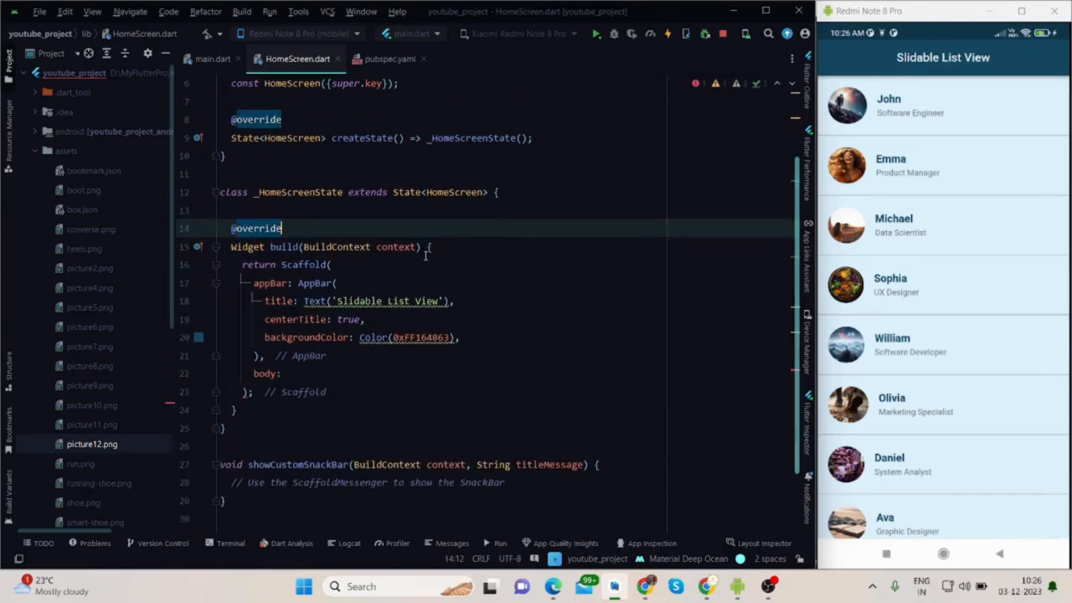
pyautogui.click(311, 265)
pyautogui.write('final List persons = [];')
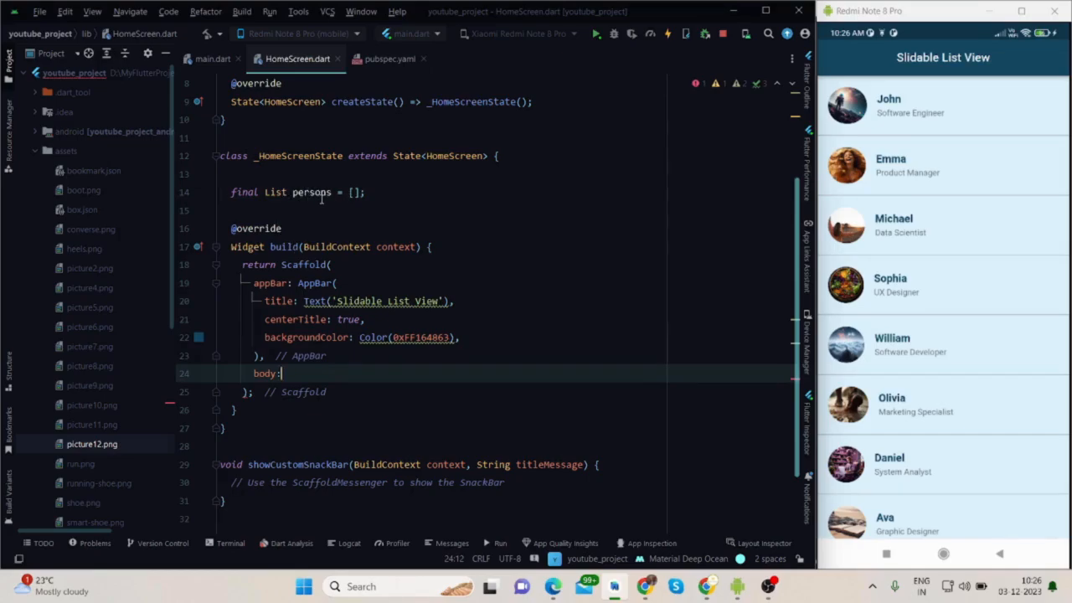
pyautogui.moveTo(992, 483)
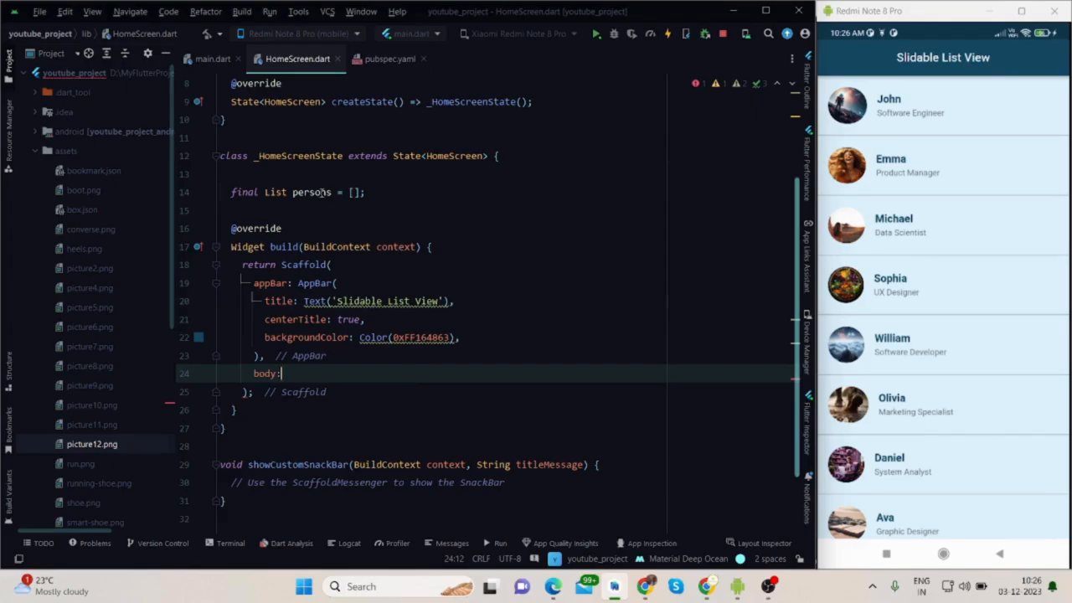
pyautogui.moveTo(348, 355)
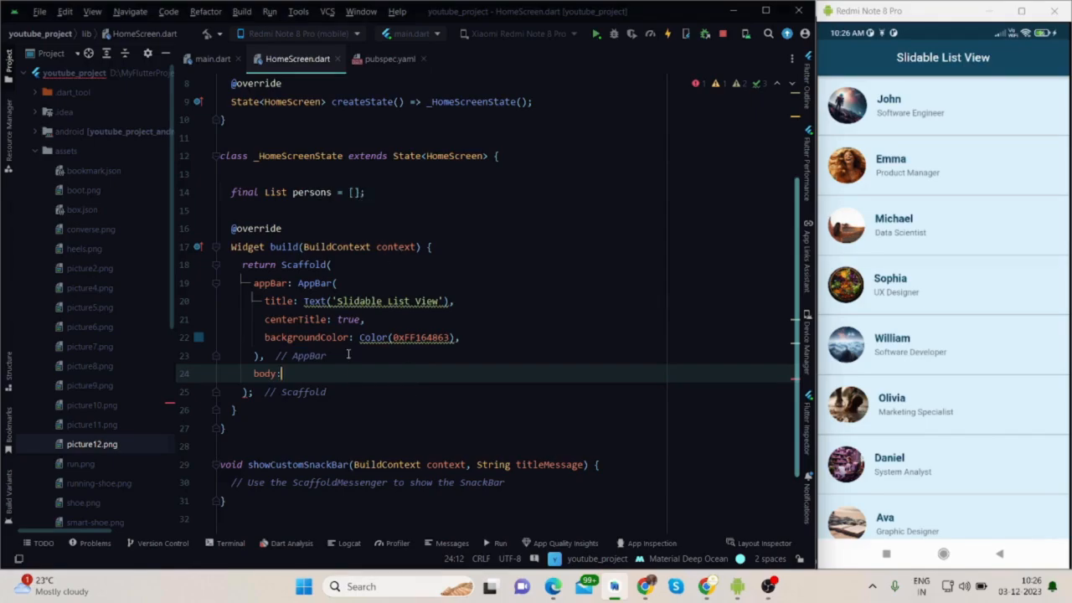
# Step: Write body as ListView.builder with itemCount: persons.length and an itemBuilder returning Slidable()
pyautogui.write('ListView.builder(')
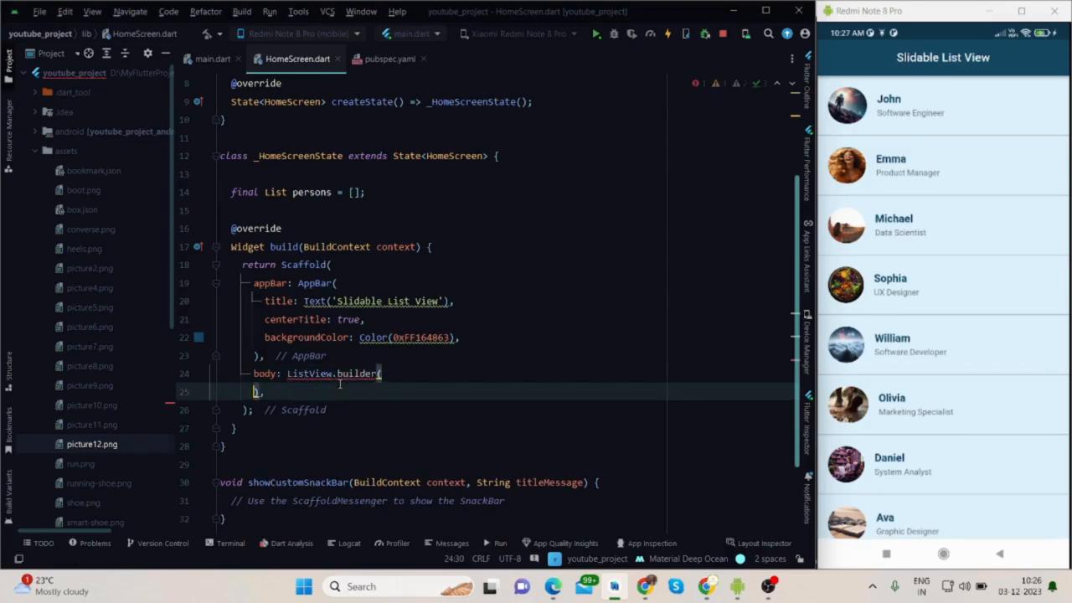
pyautogui.write('itemCount:')
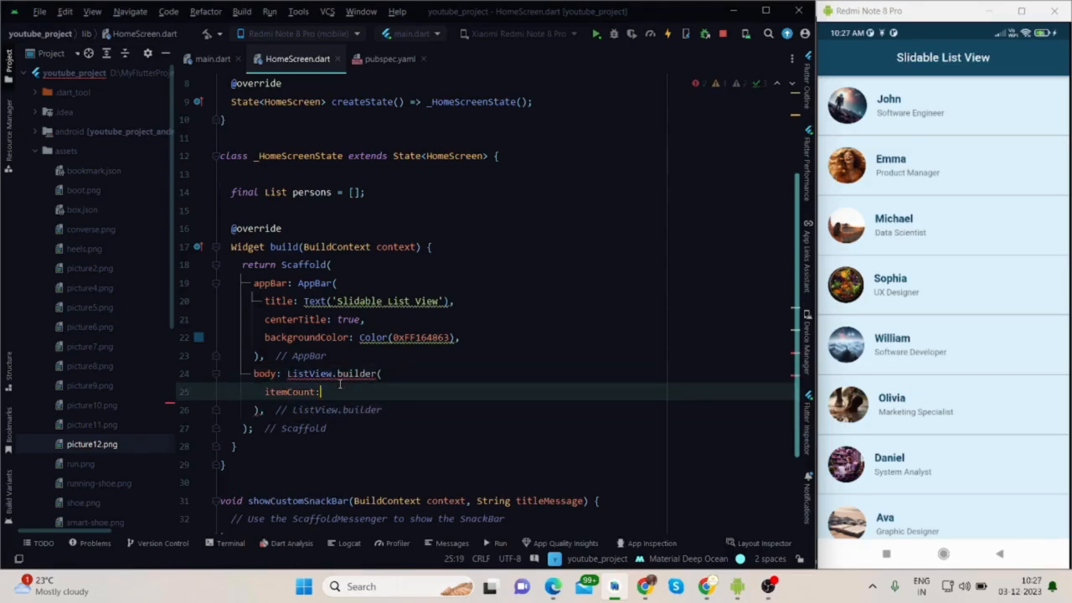
pyautogui.write('persons.length,')
pyautogui.write('itemBuilder: (BuildContext context, int index) {},')
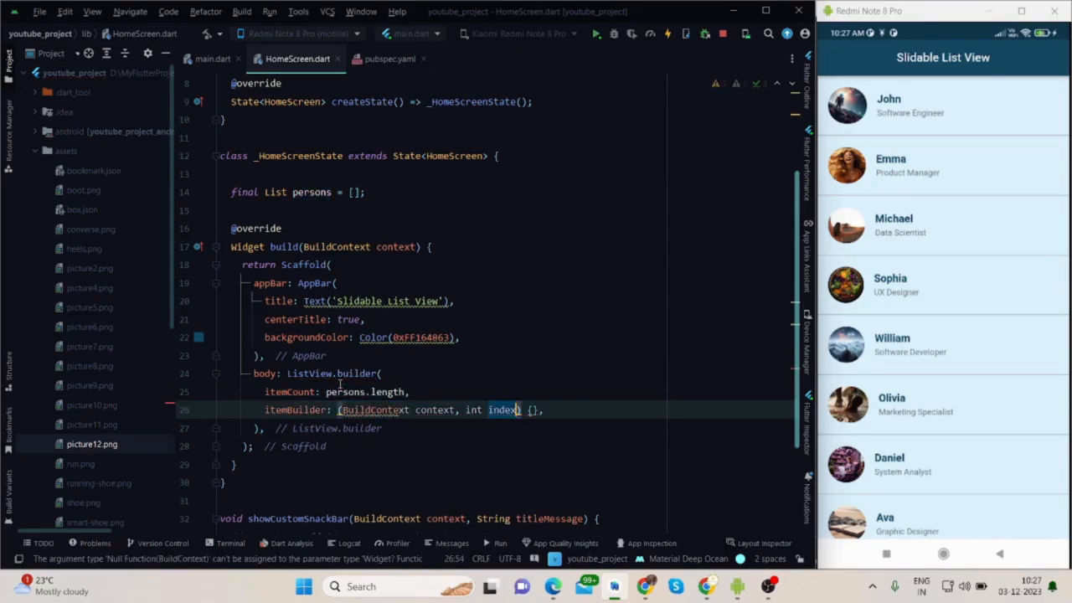
pyautogui.write('return')
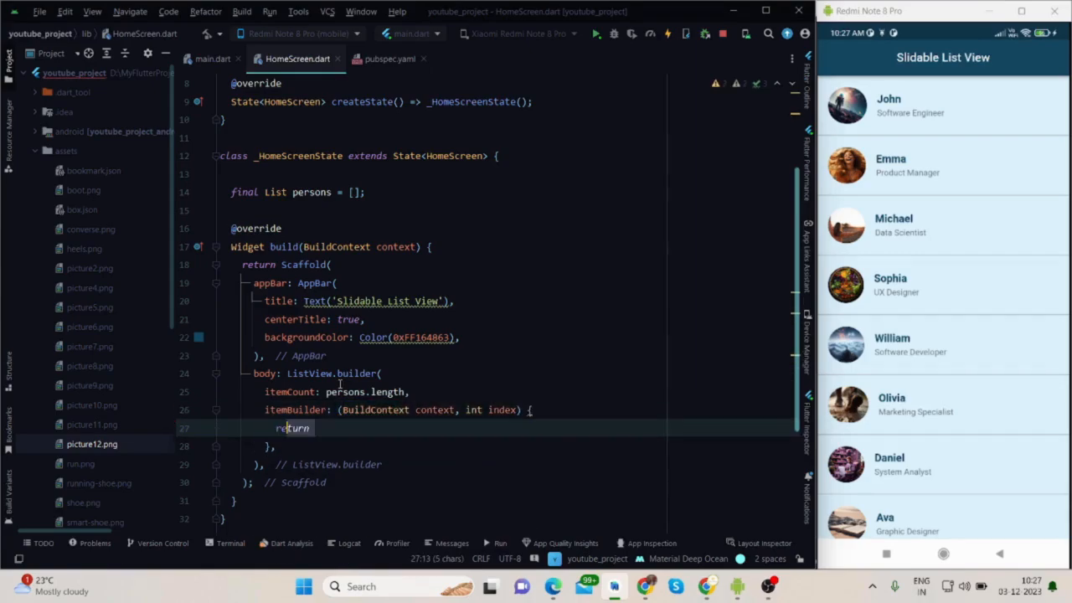
pyautogui.write('Slidable();')
pyautogui.write('start')
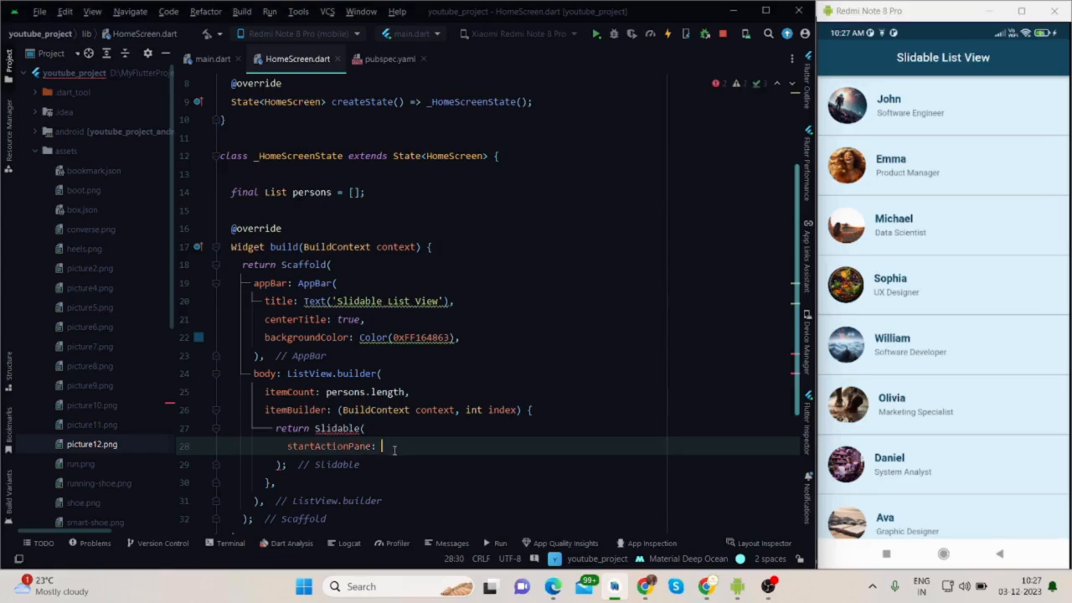
# Step: Set startActionPane to ActionPane(motion: ScrollMotion()), then switch to the flutter_slidable docs
pyautogui.write('ActionPane(),')
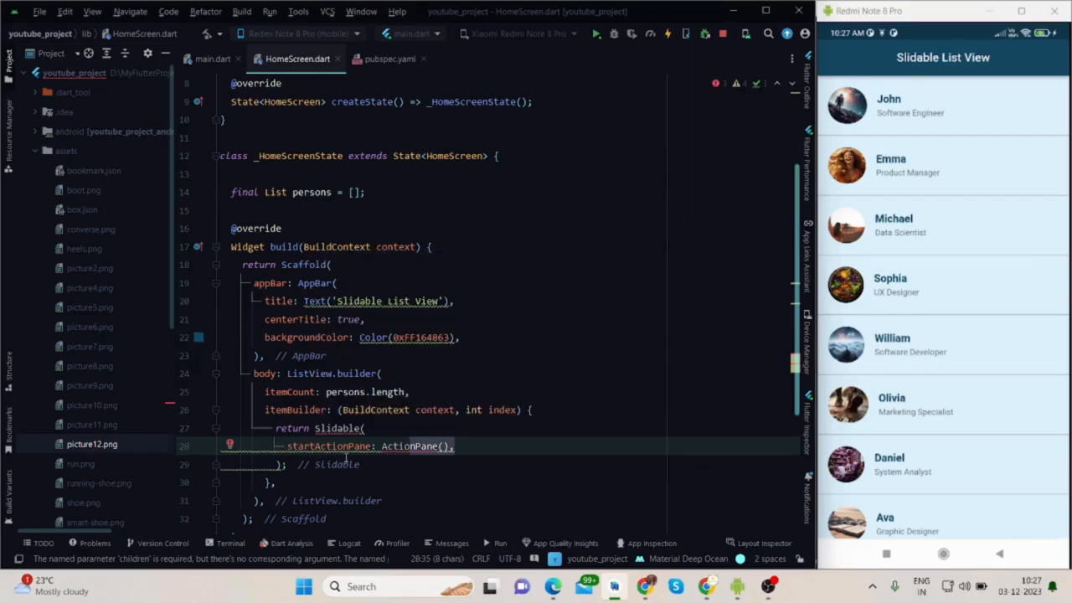
pyautogui.moveTo(503, 409)
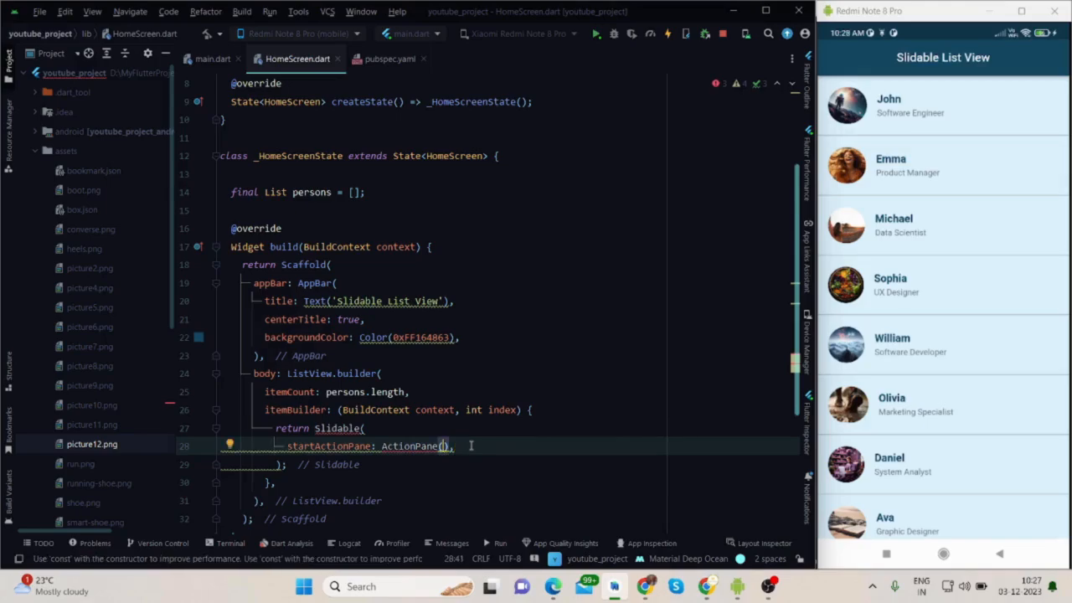
pyautogui.write('motion:')
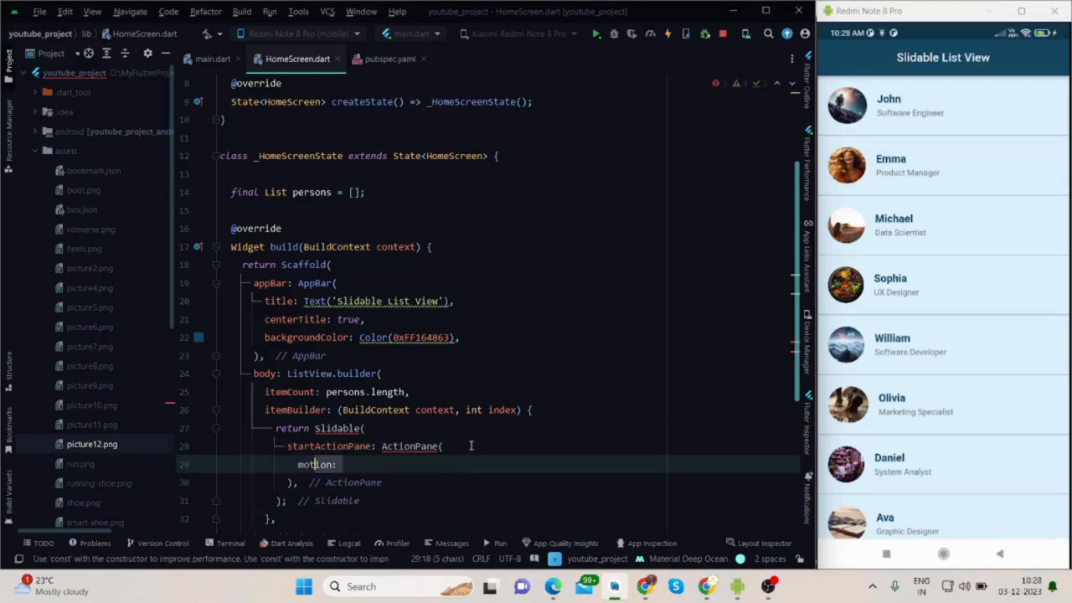
pyautogui.write('ScrollMotion(),')
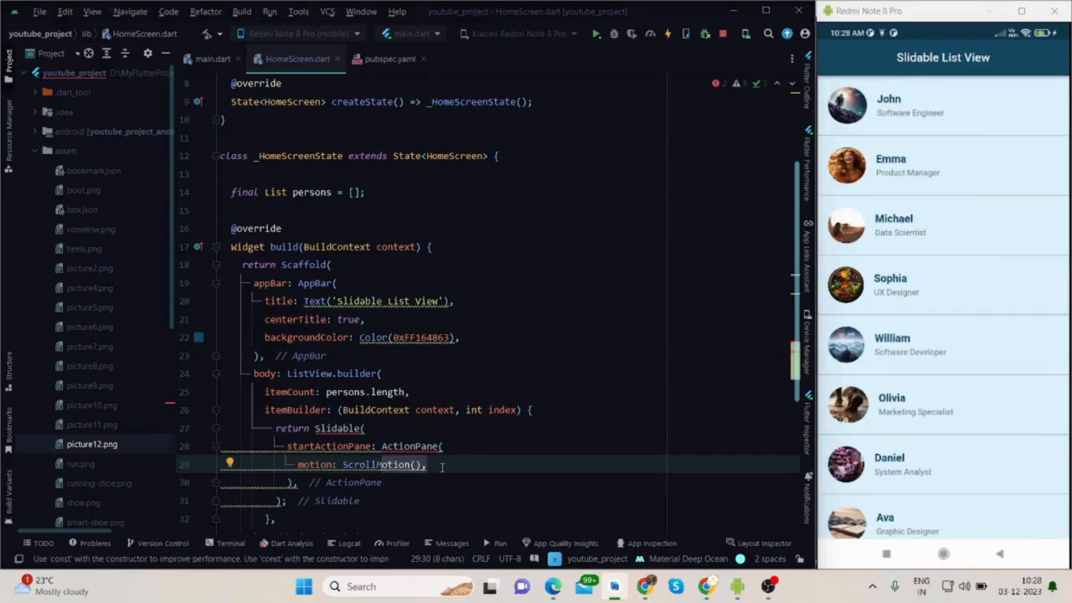
pyautogui.press('alt+tab')
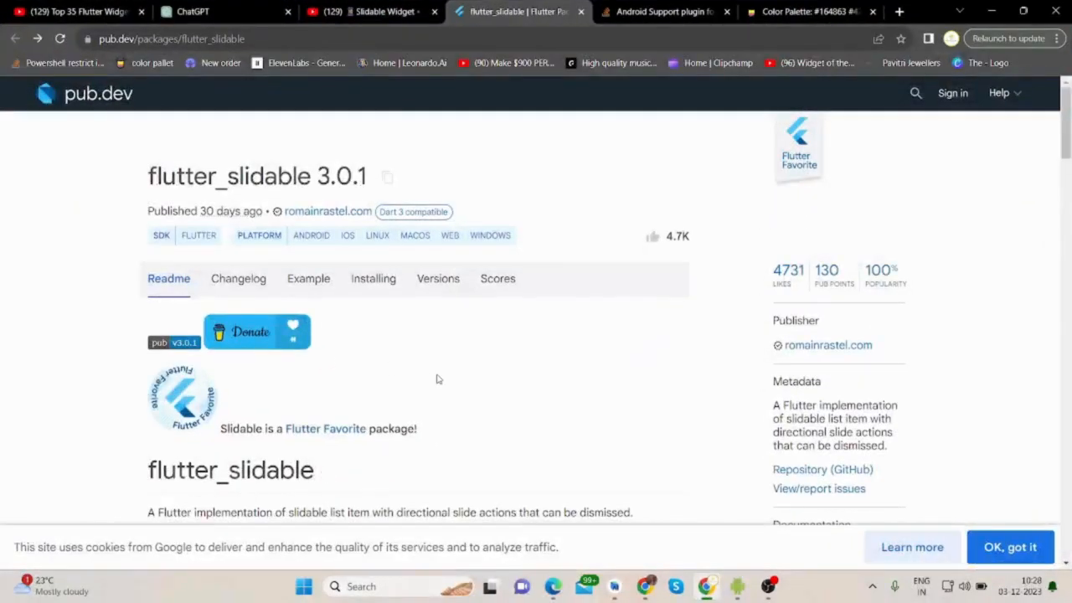
pyautogui.scroll(-3)
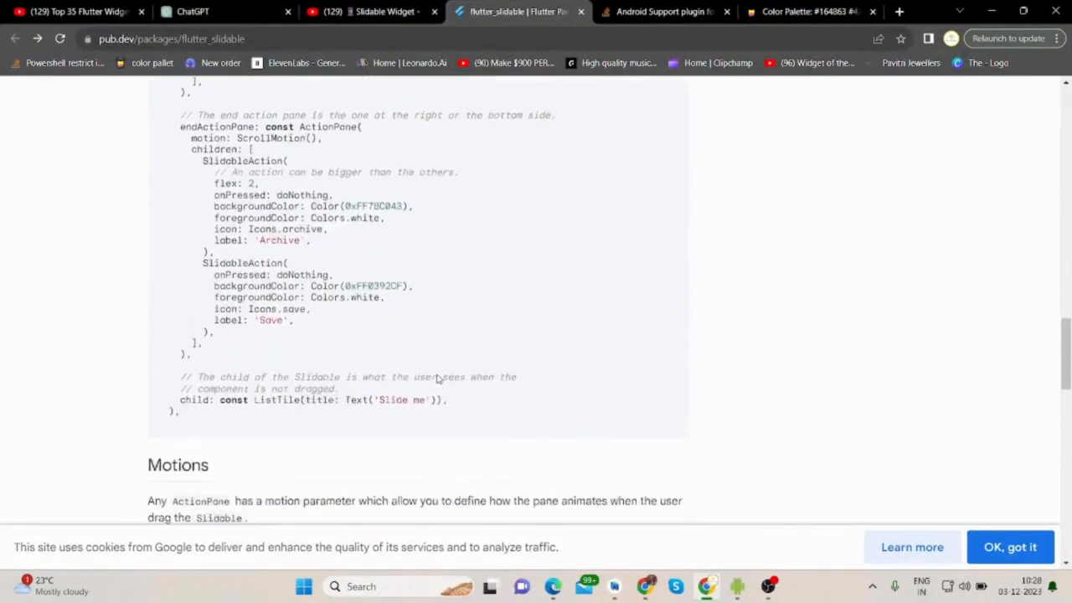
pyautogui.scroll(-3)
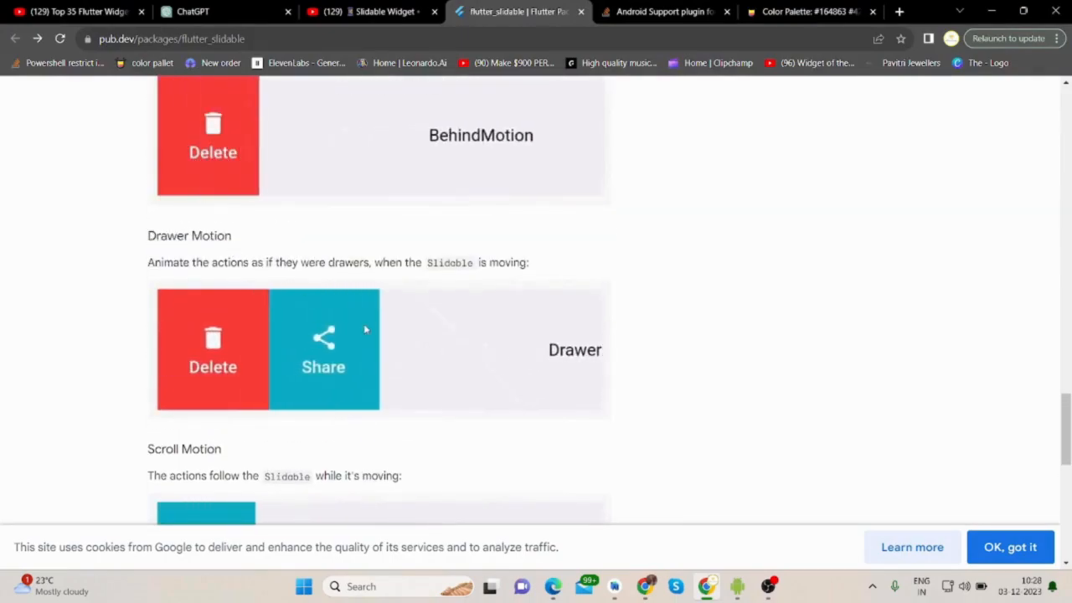
pyautogui.scroll(-3)
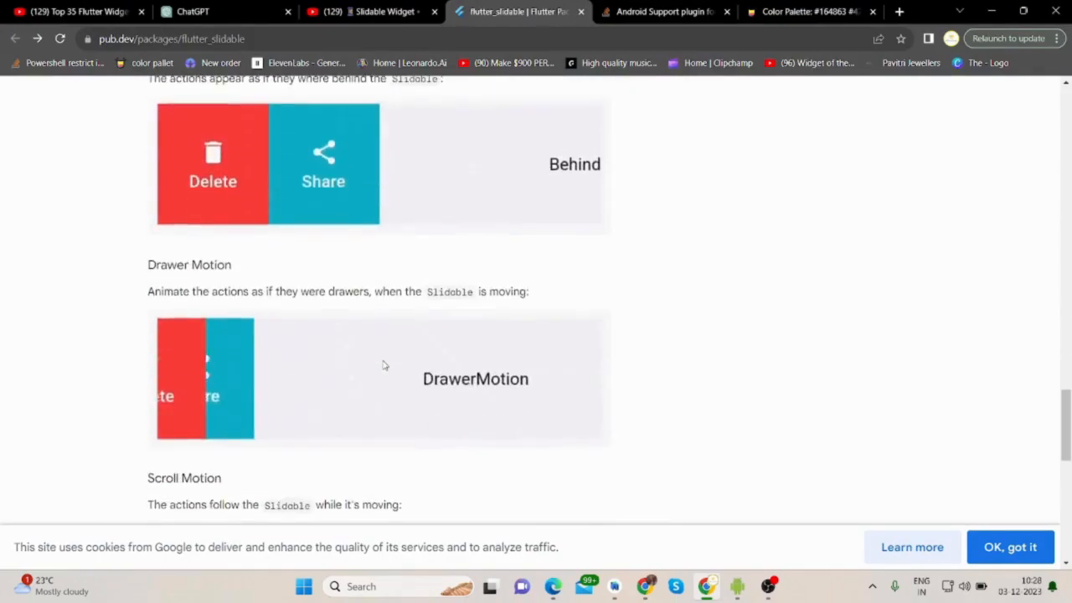
pyautogui.scroll(-3)
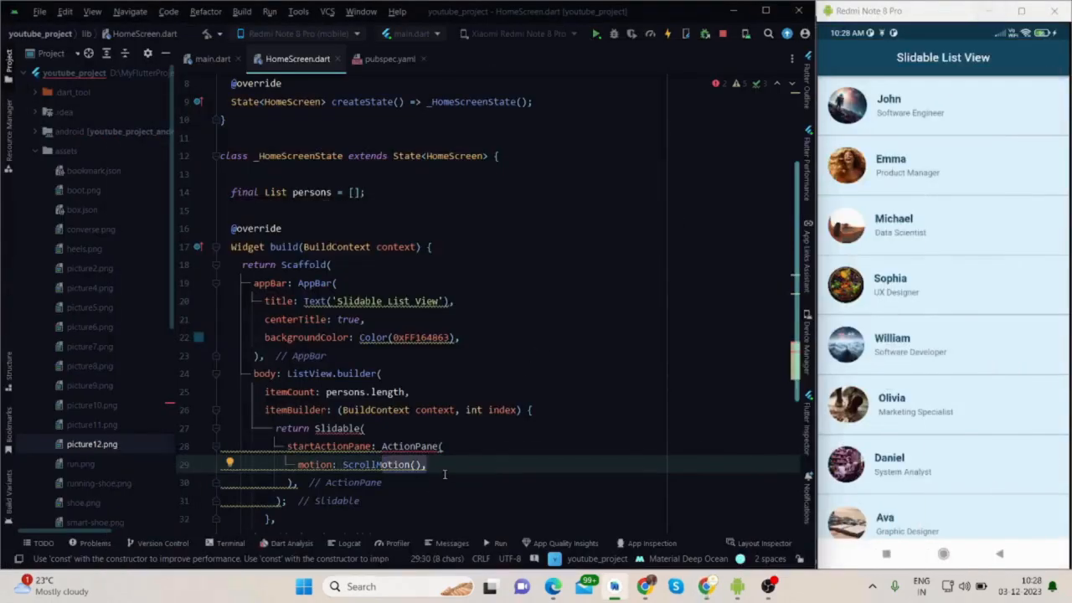
# Step: Add children with a SlidableAction whose onPressed calls showCustomSnackBar(context, 'You Can Now Start Chatting'), then locate that helper
pyautogui.write('children: [],')
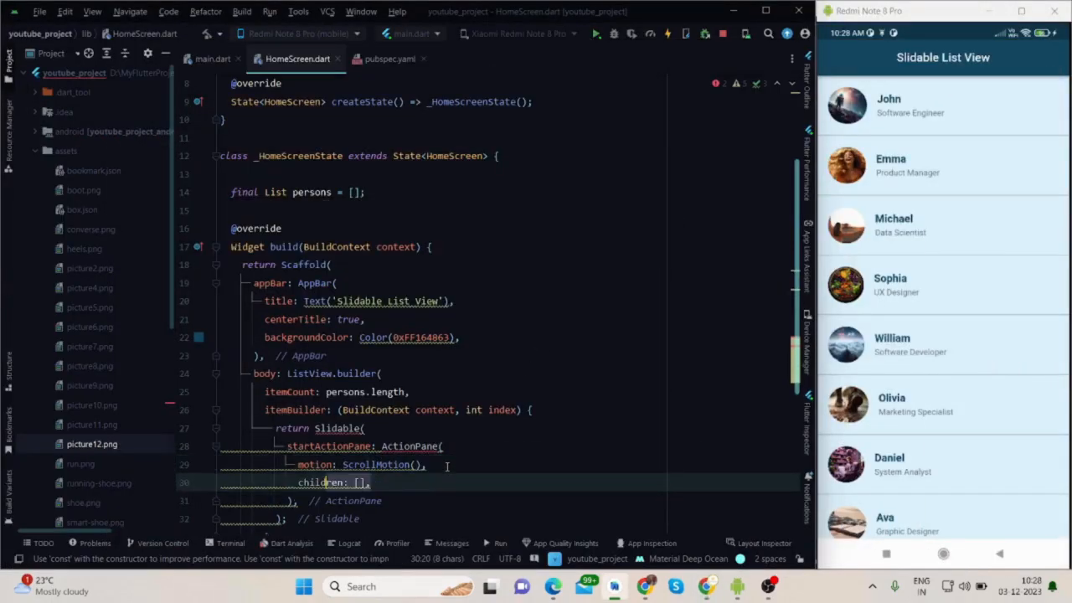
pyautogui.scroll(-3)
pyautogui.write('SlidableAction(')
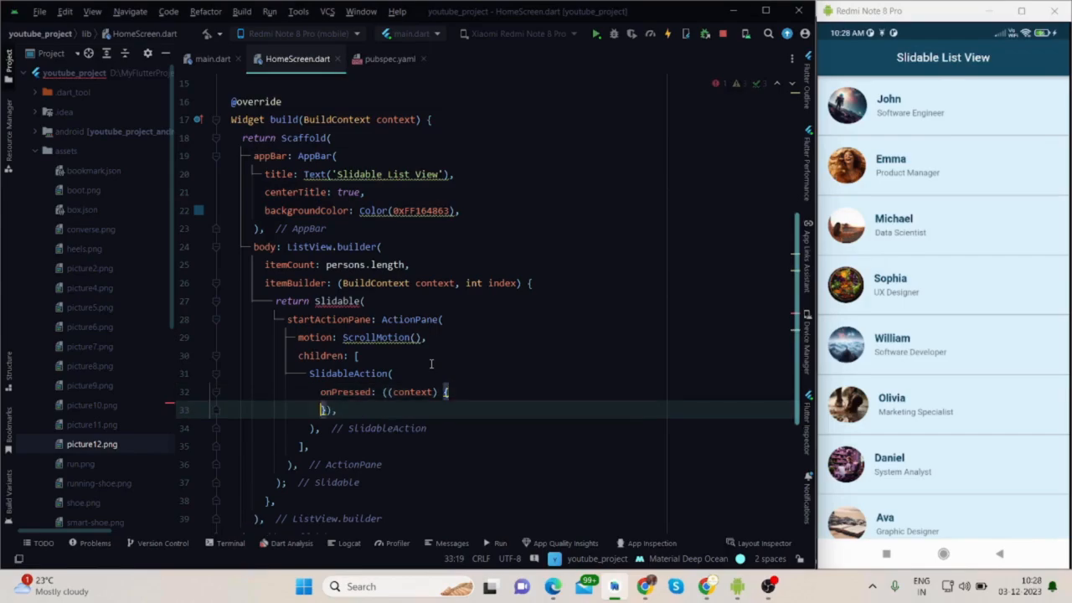
pyautogui.write('showCustomSnackBar()')
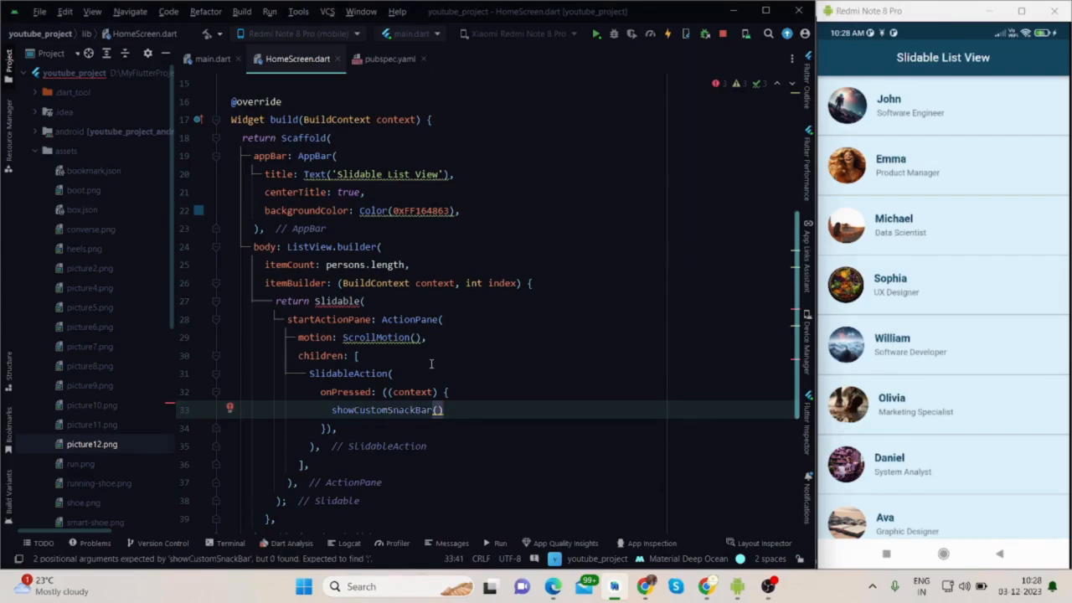
pyautogui.write(';')
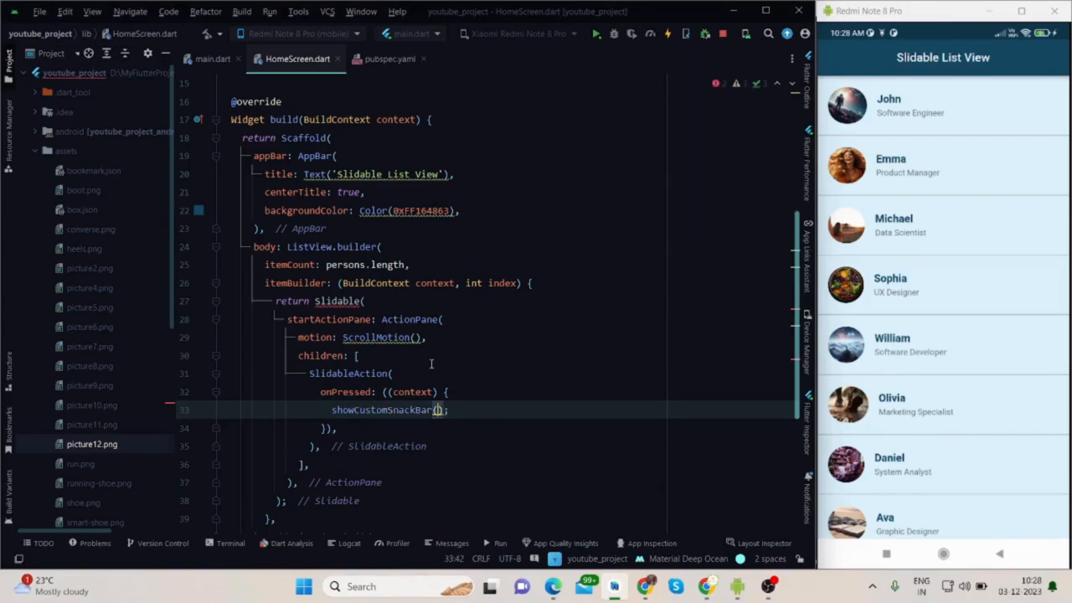
pyautogui.write('context')
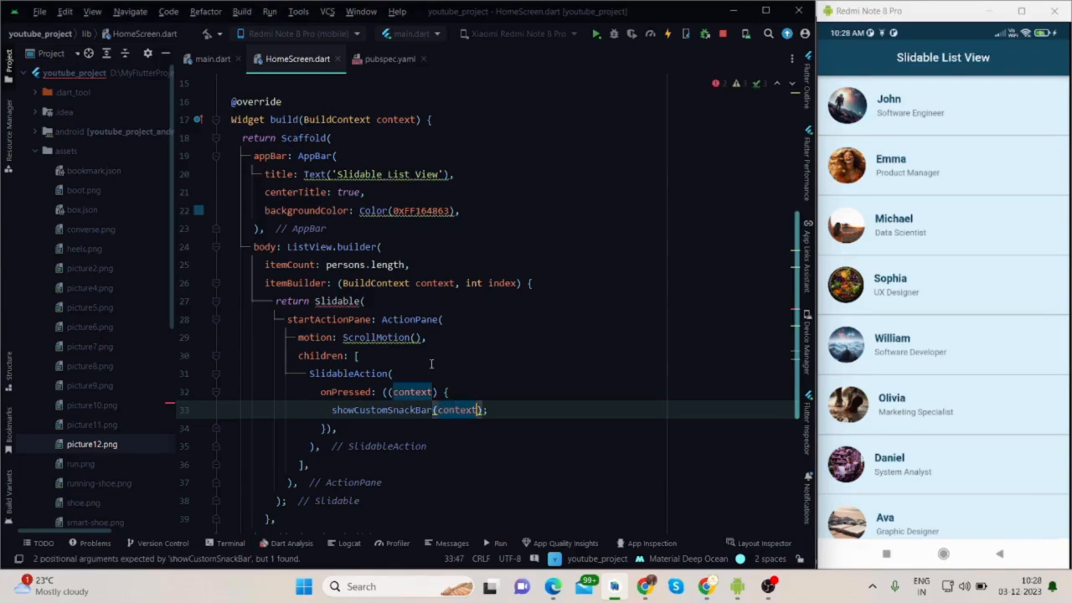
pyautogui.write(", 'You Can Now Start Chatting'")
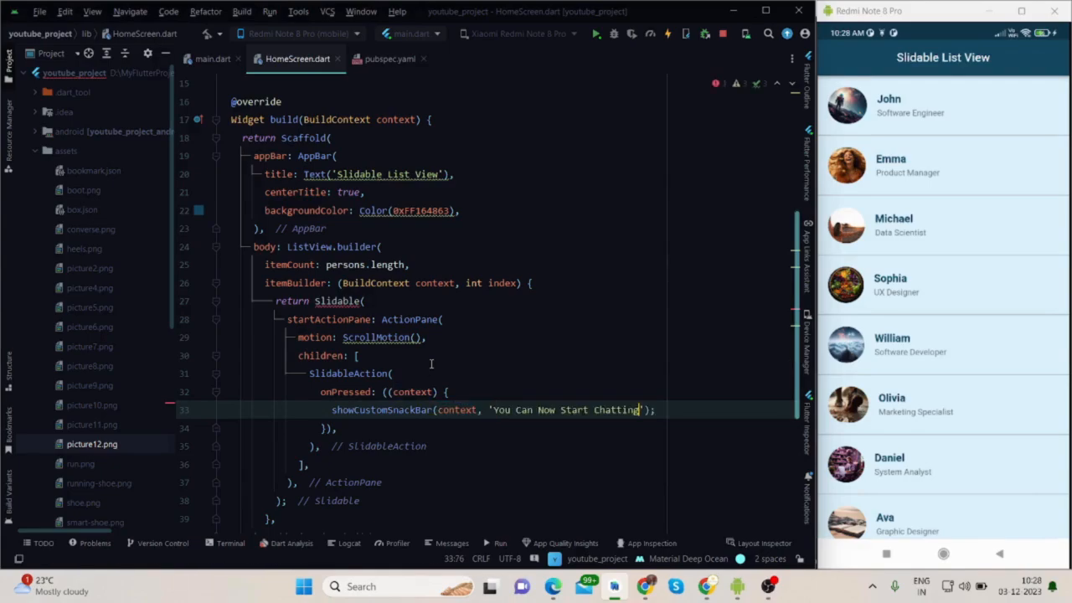
pyautogui.doubleClick(382, 409)
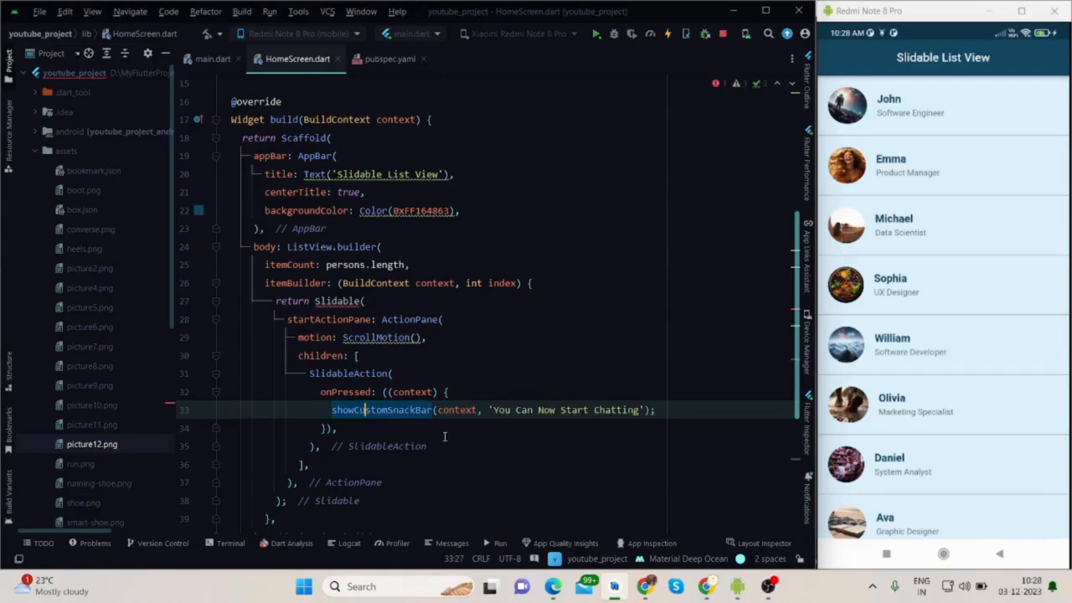
pyautogui.scroll(-3)
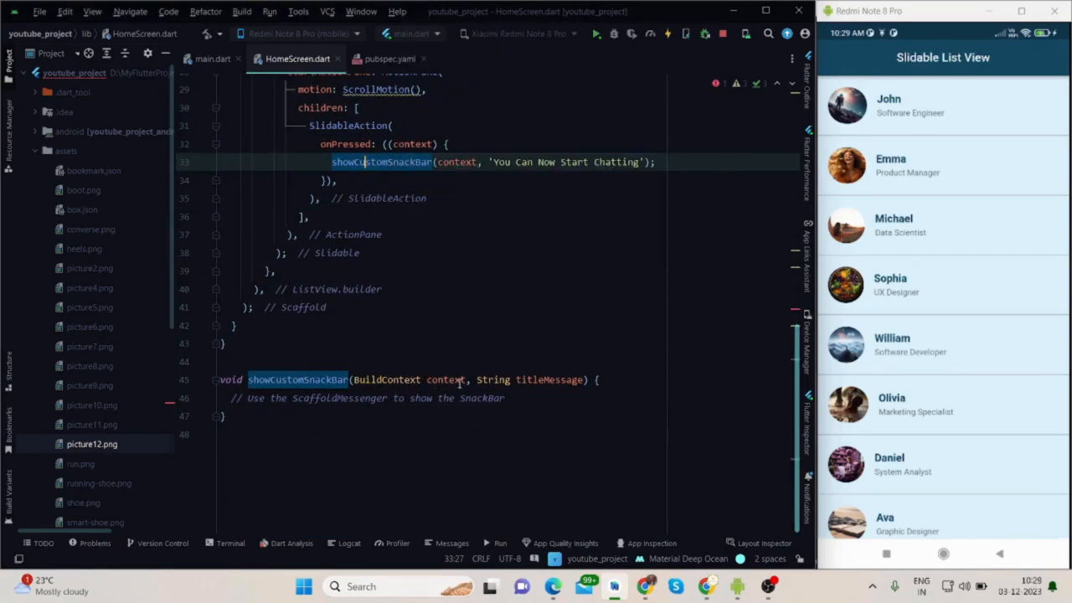
pyautogui.moveTo(299, 379)
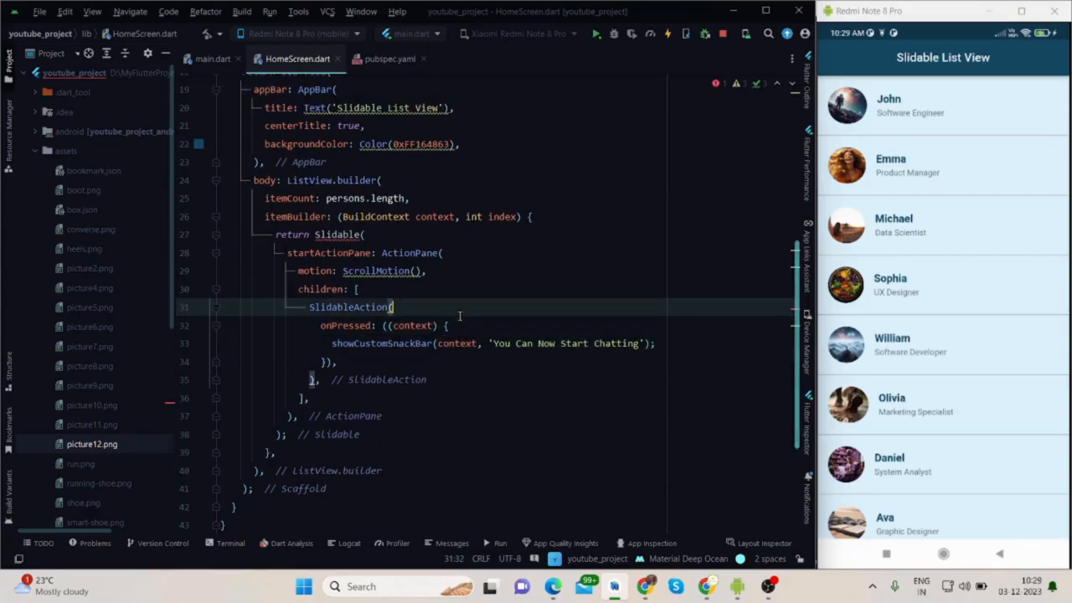
# Step: Give the first action icon Icons.waving_hand, a Color() background and label 'Say Hi...'
pyautogui.write('icon:')
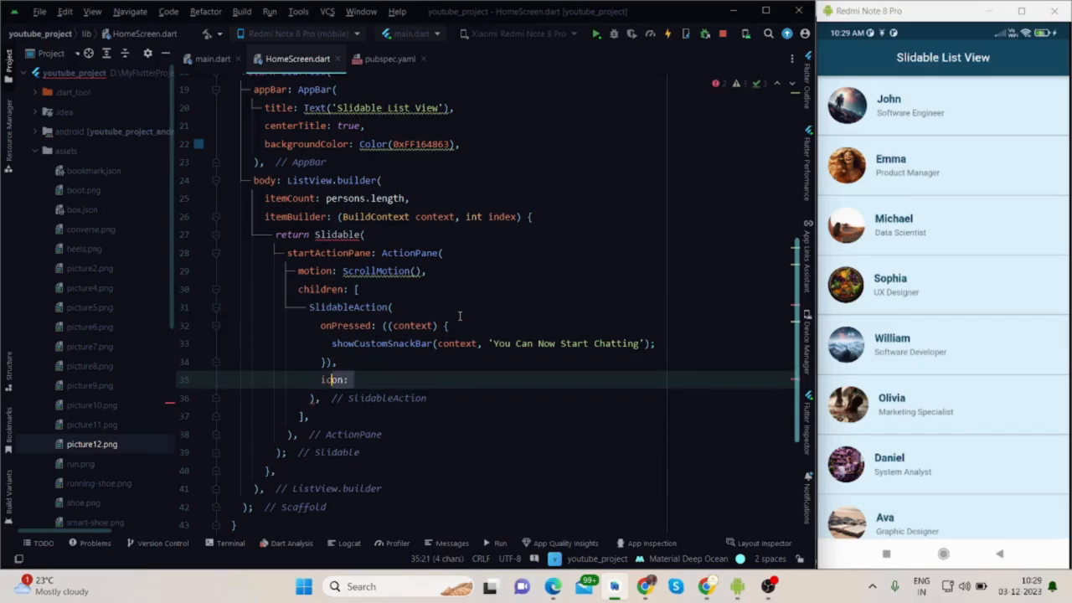
pyautogui.write('Icons.waving_hand,')
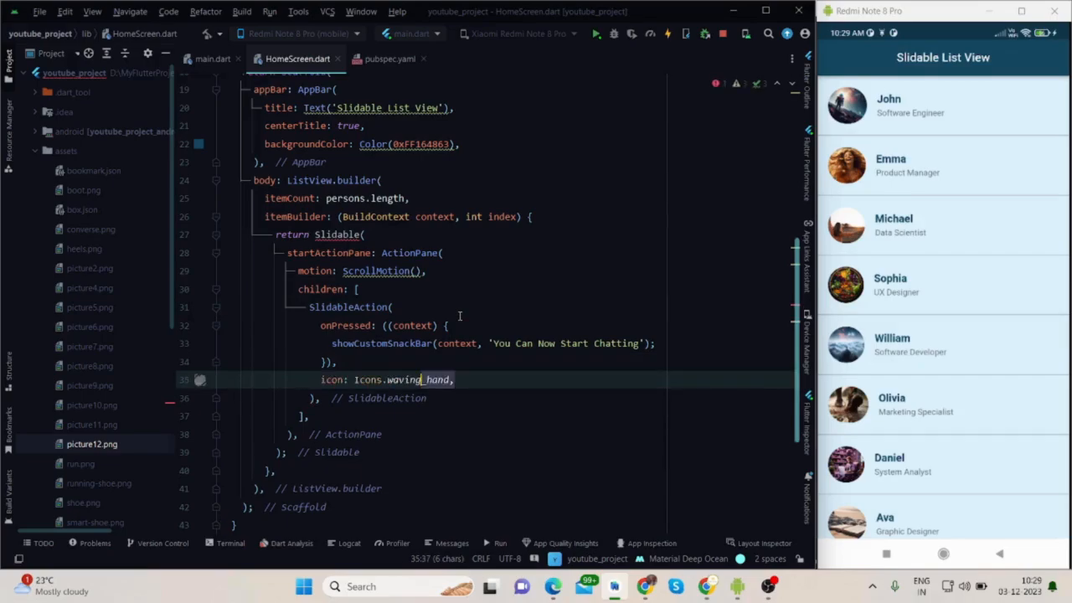
pyautogui.write('backgroundColor:')
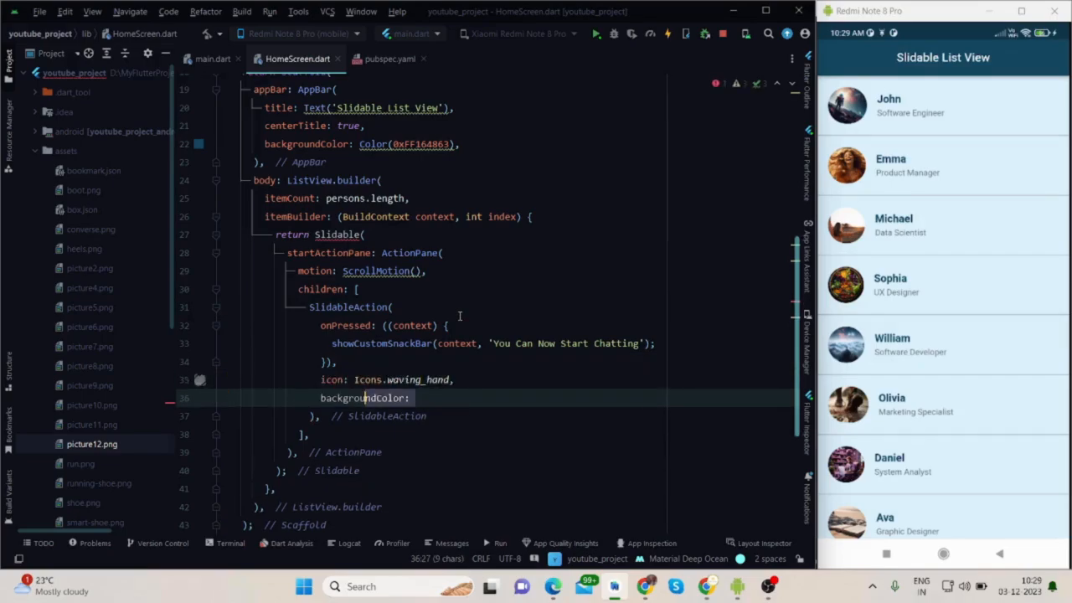
pyautogui.write('Color(),')
pyautogui.write('label: ,')
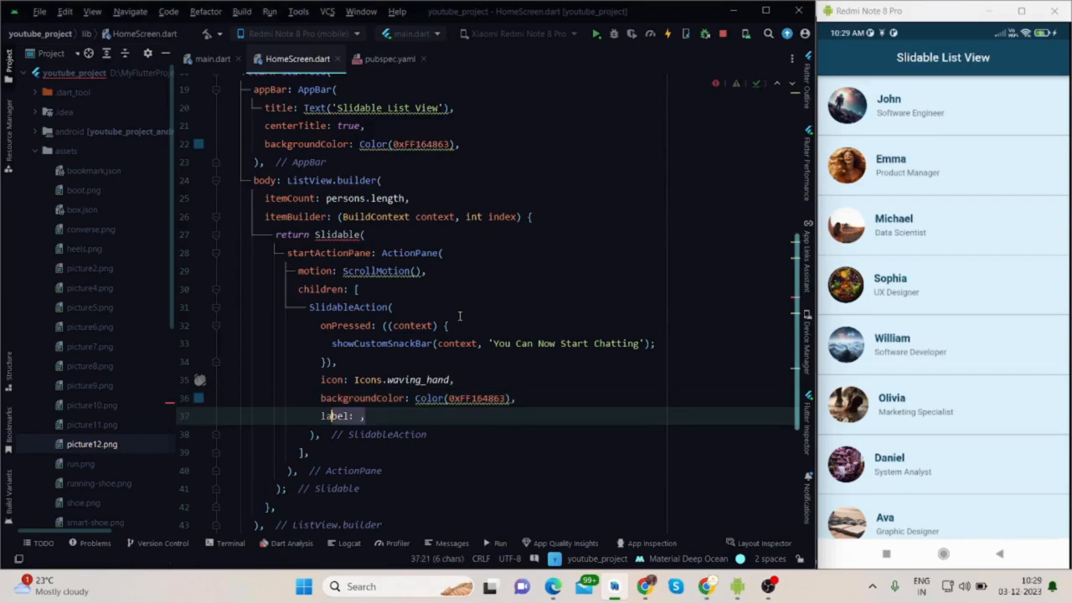
pyautogui.write("'Say Hi...'")
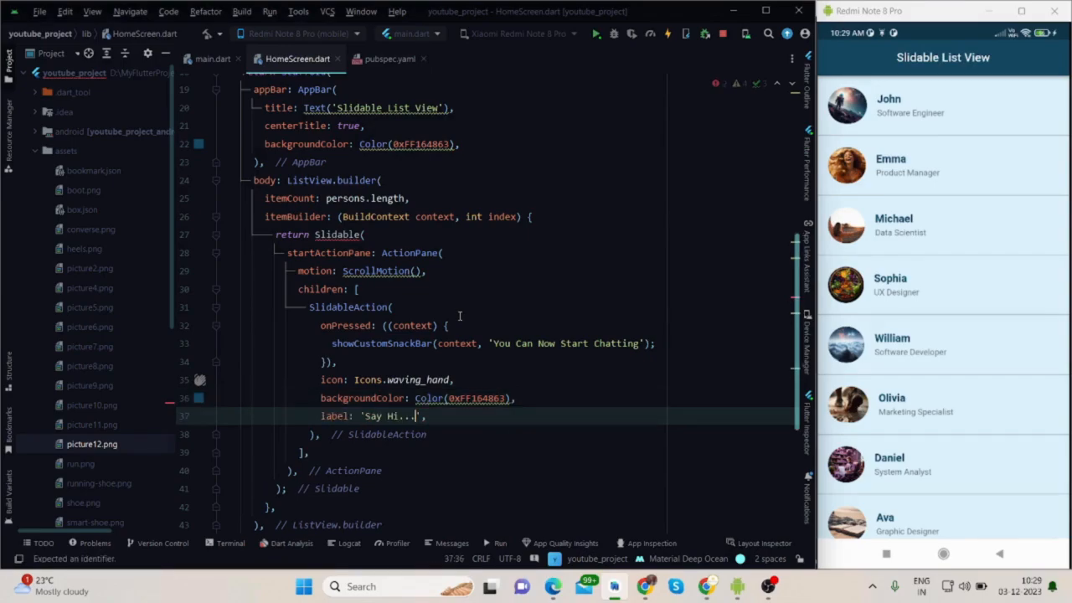
# Step: Add a second SlidableAction with onPressed, icon Icons.person_add and backgroundColor Colors.yellow
pyautogui.click(426, 272)
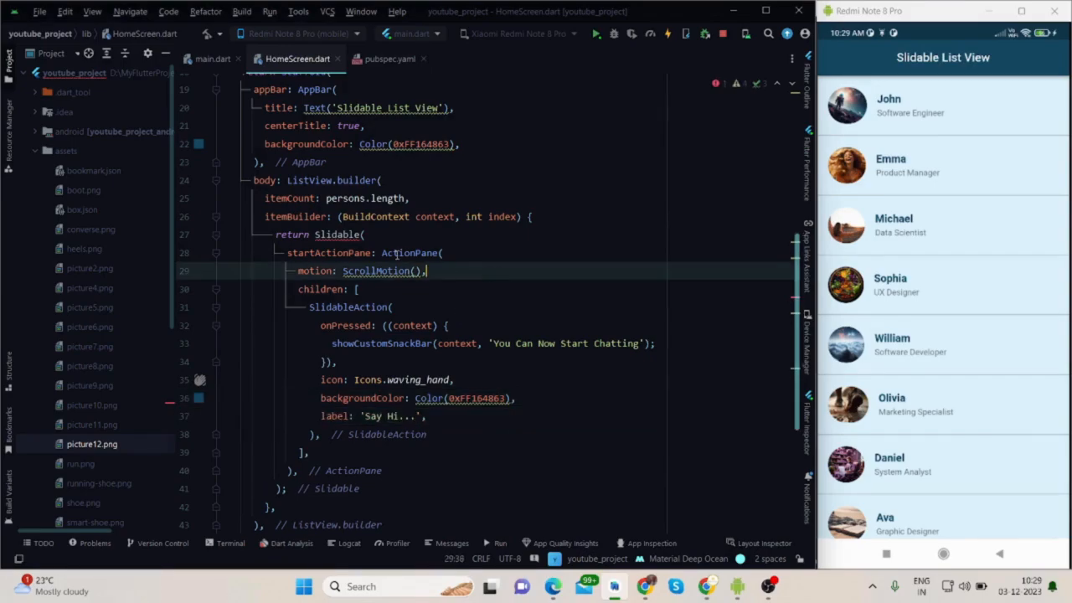
pyautogui.write('SlidableAction().')
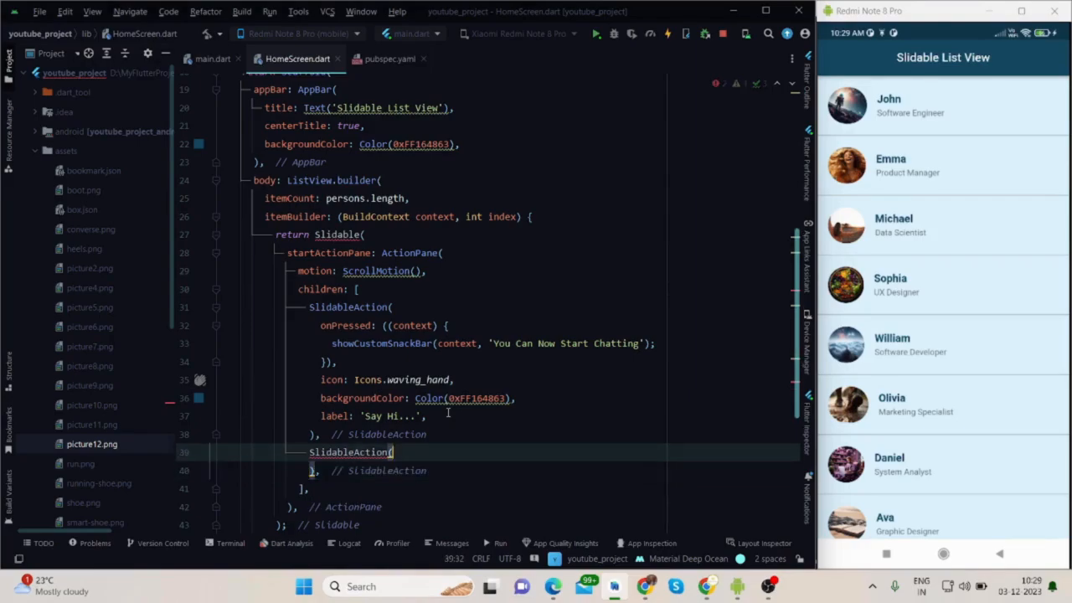
pyautogui.write('onPressed: (),')
pyautogui.write("showCustomSnackBar(context, 'Added To Your Friends List');")
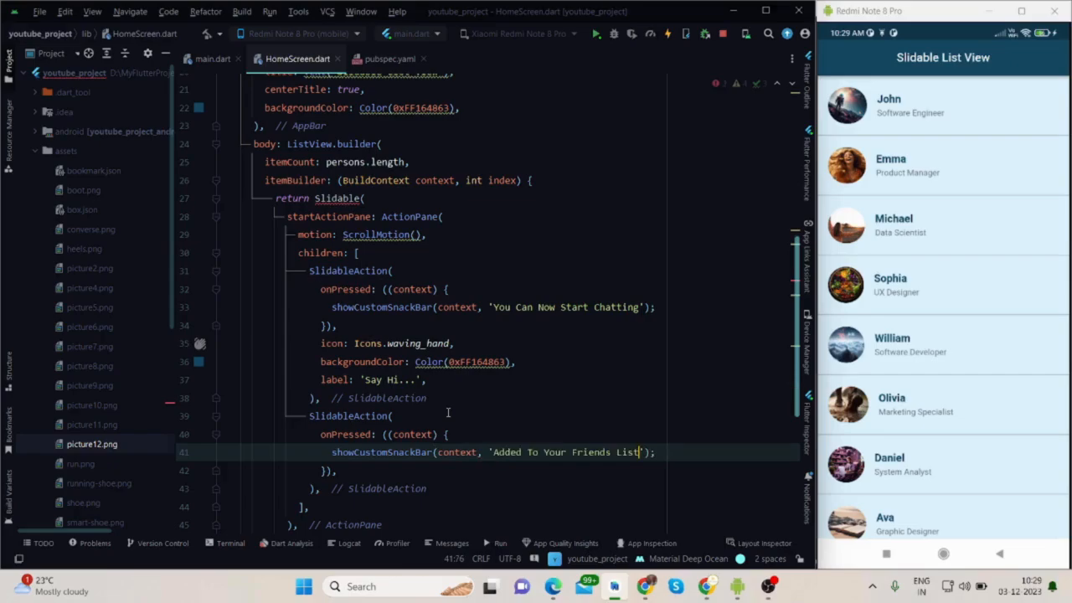
pyautogui.scroll(-3)
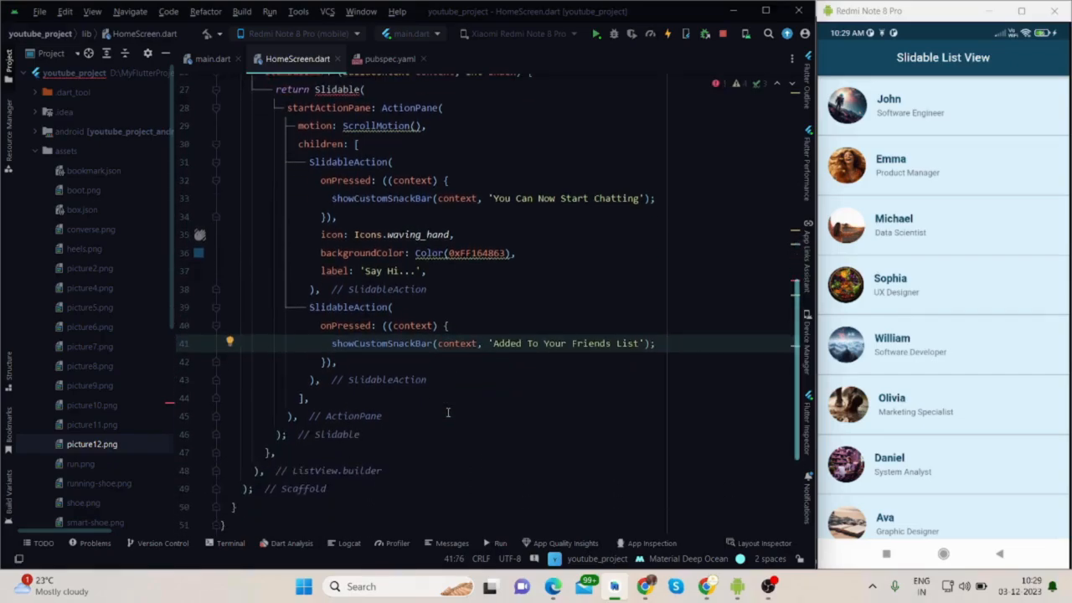
pyautogui.write('icon: Icons.person_add,')
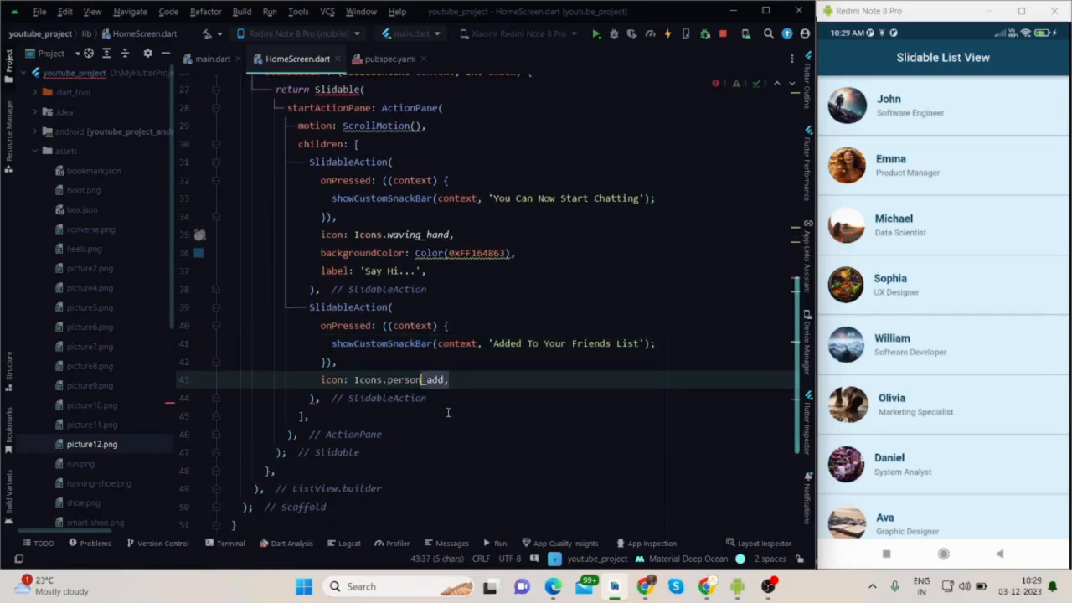
pyautogui.write('backgroundColor: Colors.yellow,')
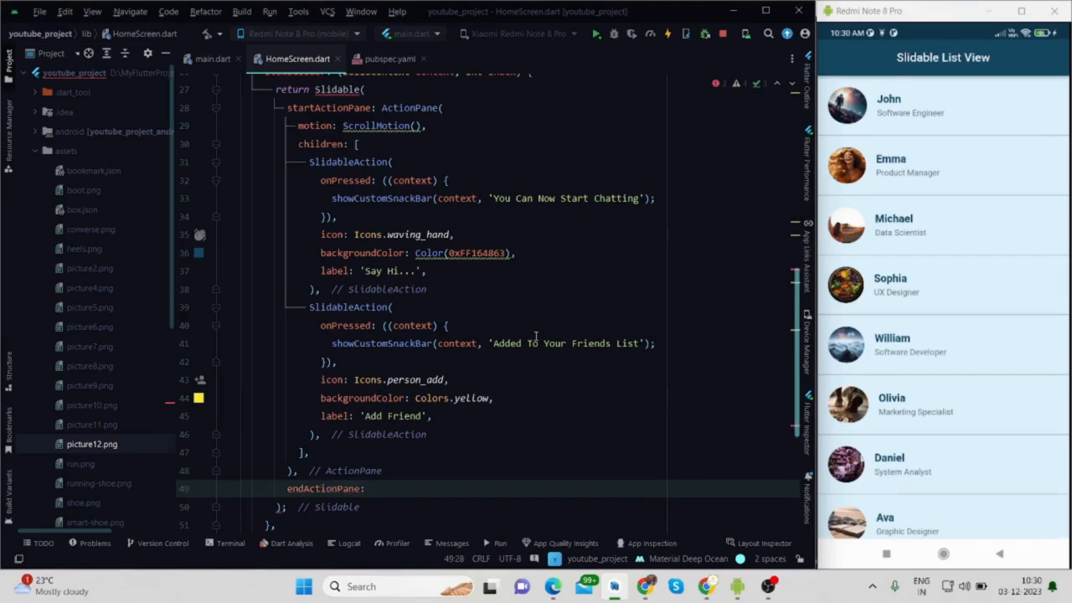
# Step: Make endActionPane an ActionPane with ScrollMotion motion and a children list
pyautogui.write('ActionPane(),')
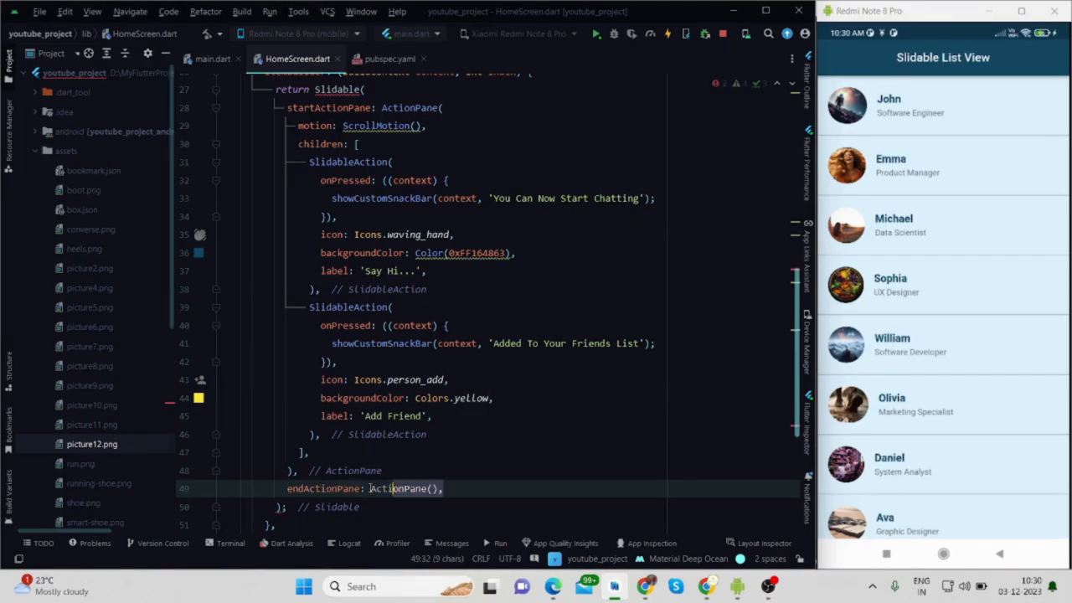
pyautogui.scroll(-3)
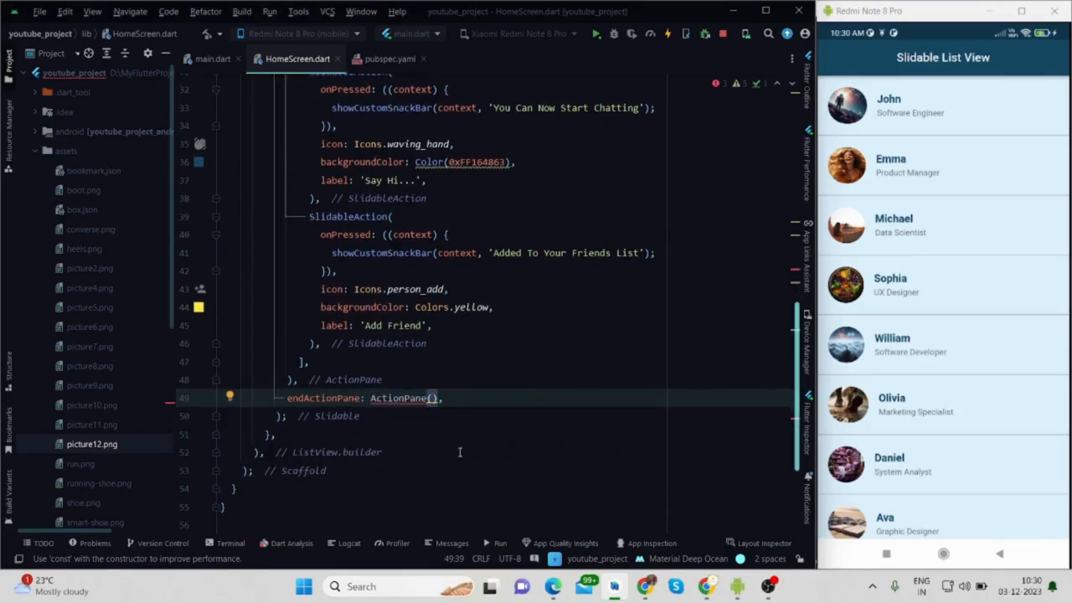
pyautogui.write('motion: ScrollMotion(),')
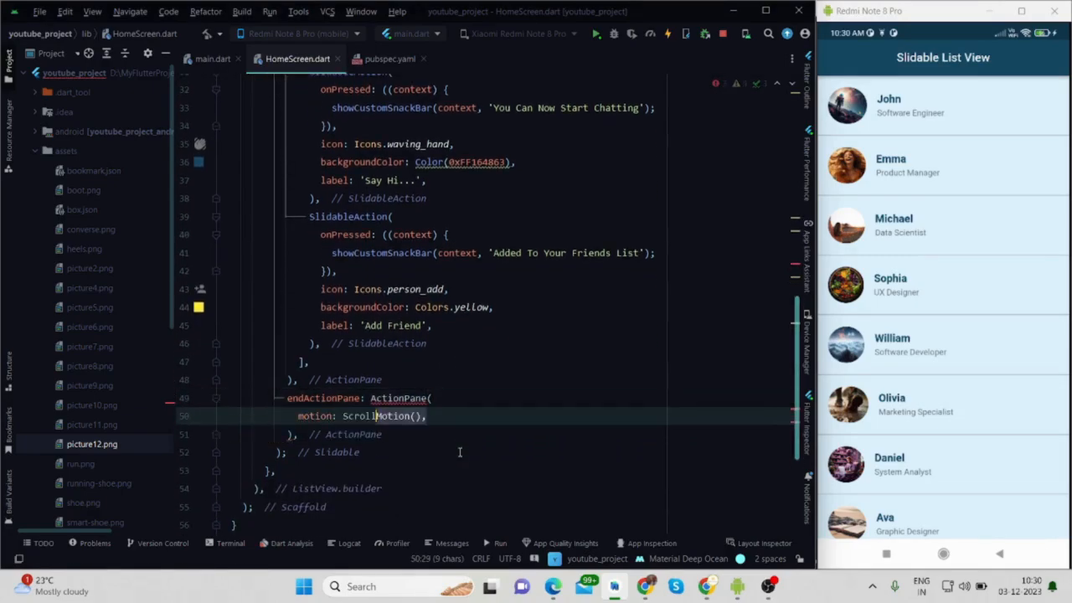
pyautogui.write('children: [],')
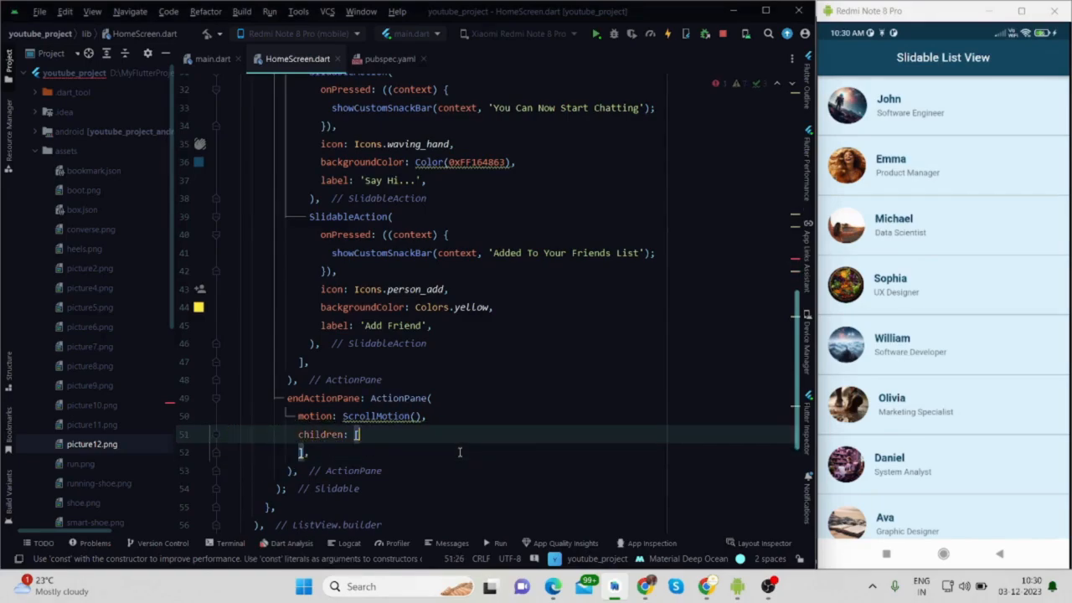
# Step: Add a SlidableAction showing a 'Removed' snackbar, with icon Icons.not_interested and Colors.red background
pyautogui.write('SlidableAction(')
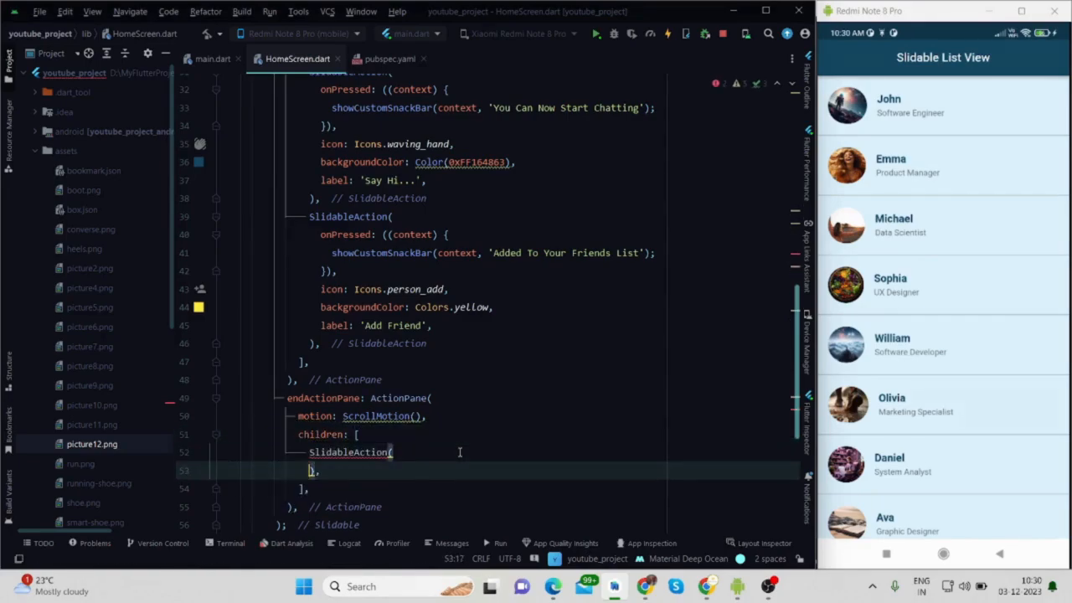
pyautogui.write('onPressed: (),')
pyautogui.write("showCustomSnackBar(context, '');")
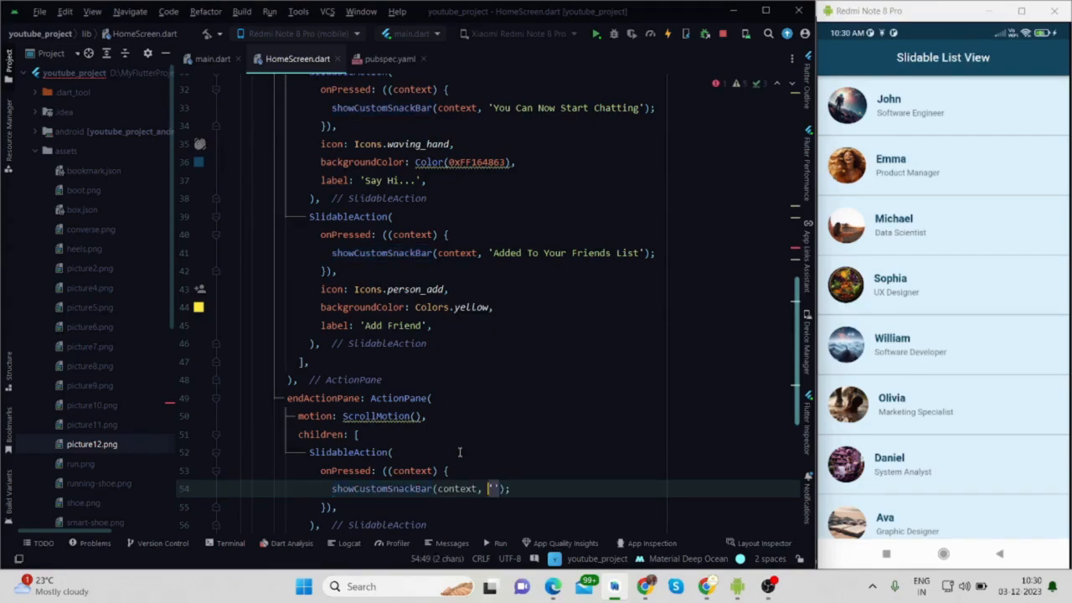
pyautogui.write('Removed')
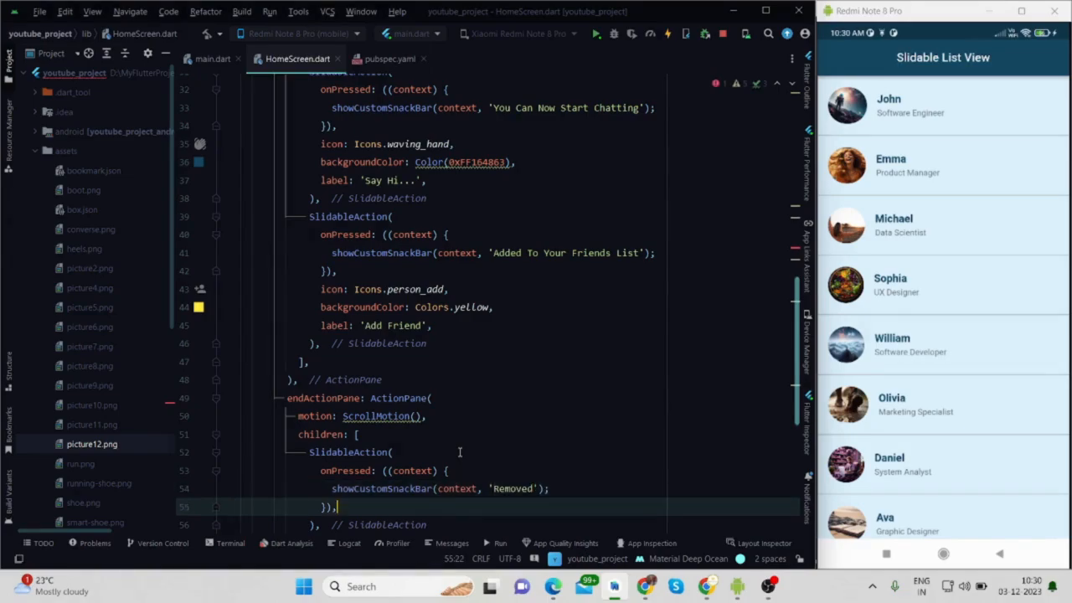
pyautogui.write('icon: Icons.not_interested,')
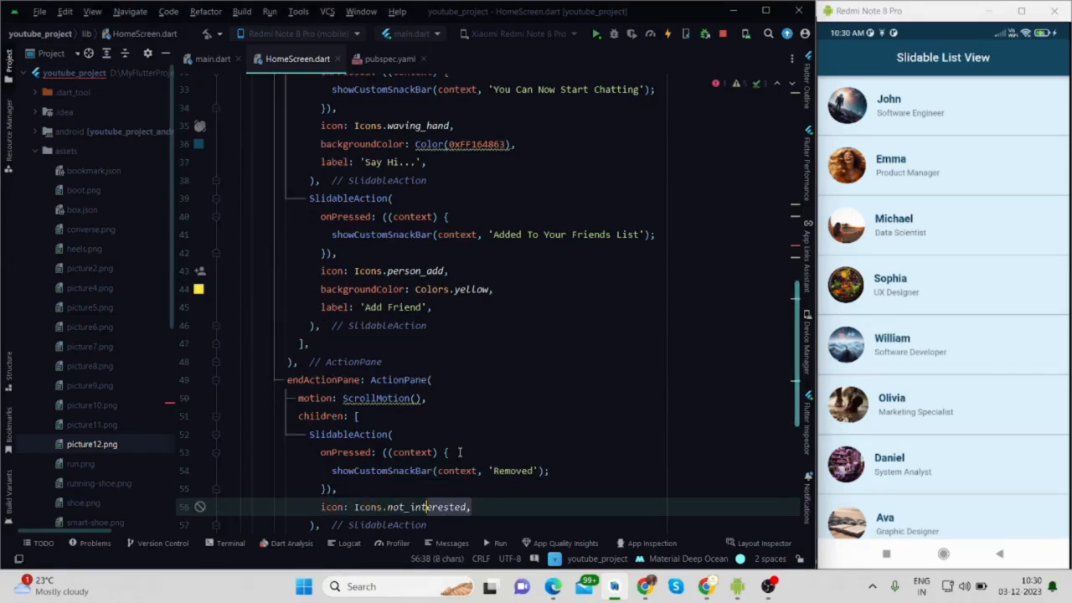
pyautogui.write('backgroundColor: ,')
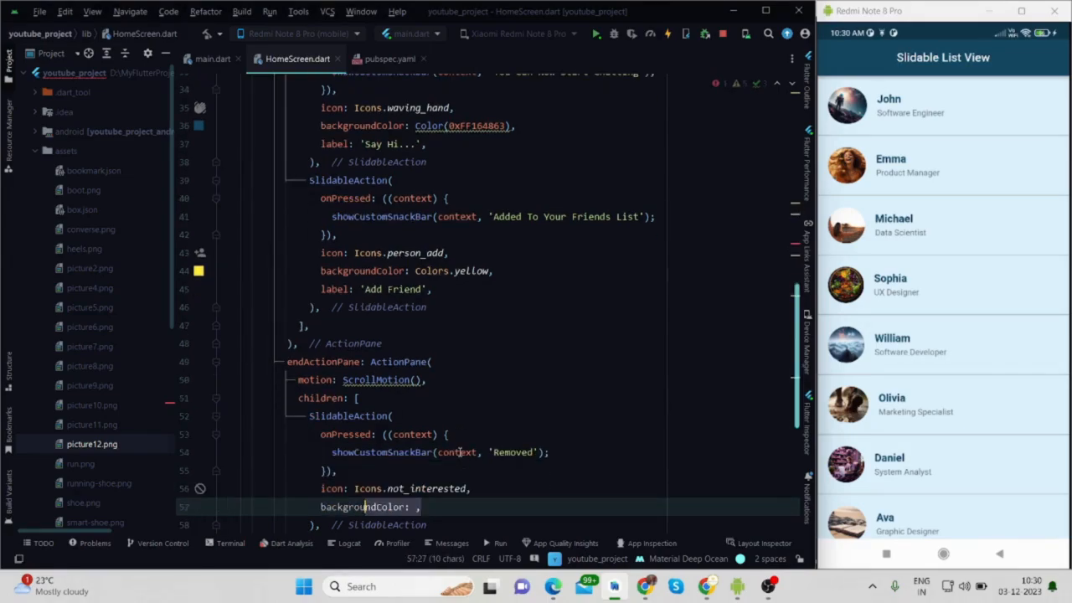
pyautogui.write('Colors.red')
pyautogui.write('class Person {')
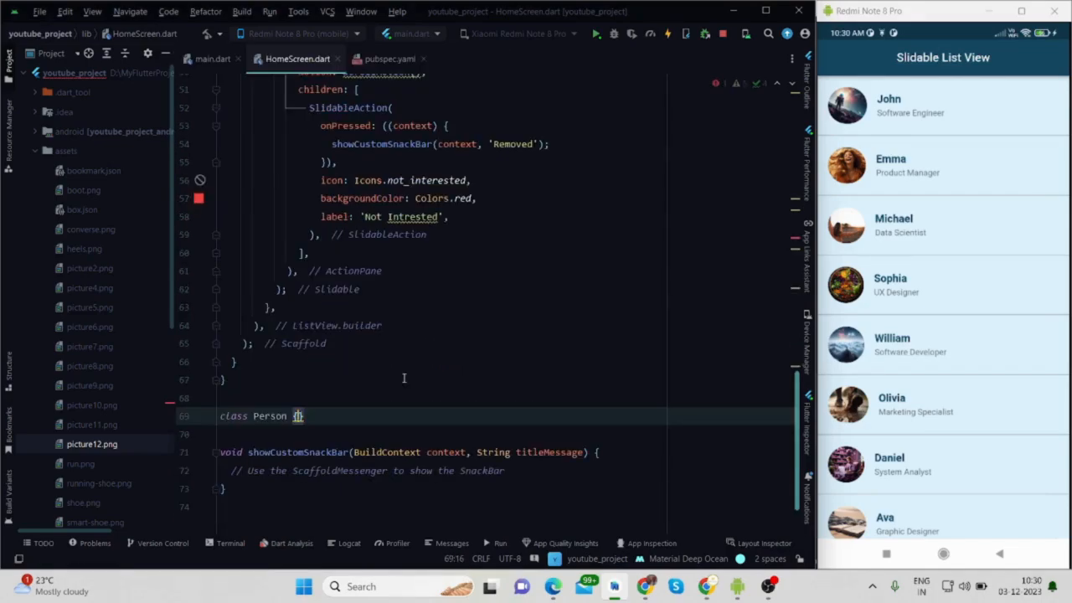
# Step: Declare class Person with its fields and a Person(this.name, this.designation, ...) constructor
pyautogui.write('{')
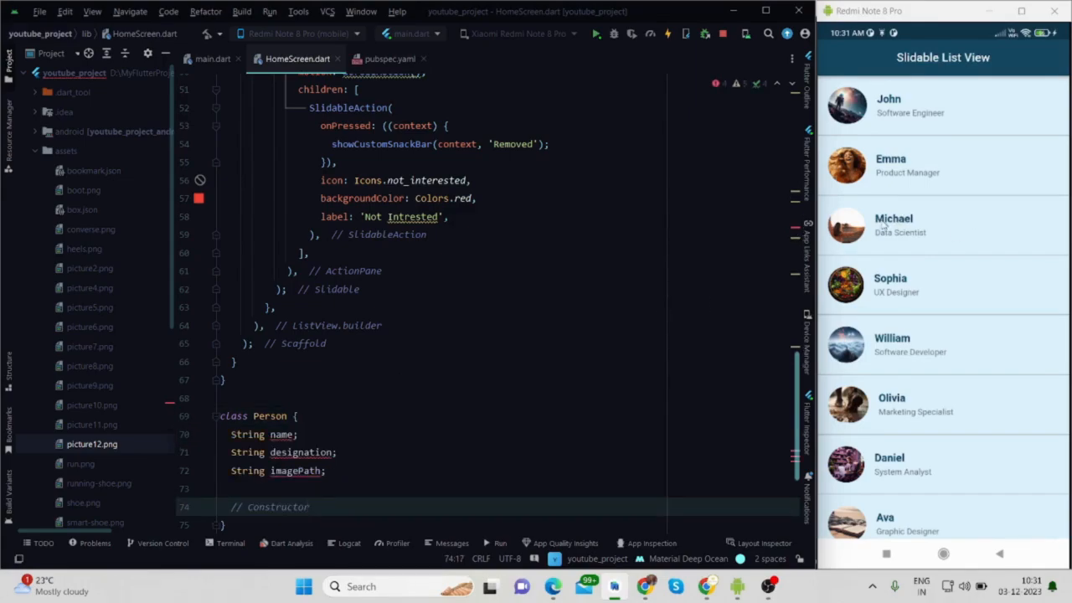
pyautogui.moveTo(898, 241)
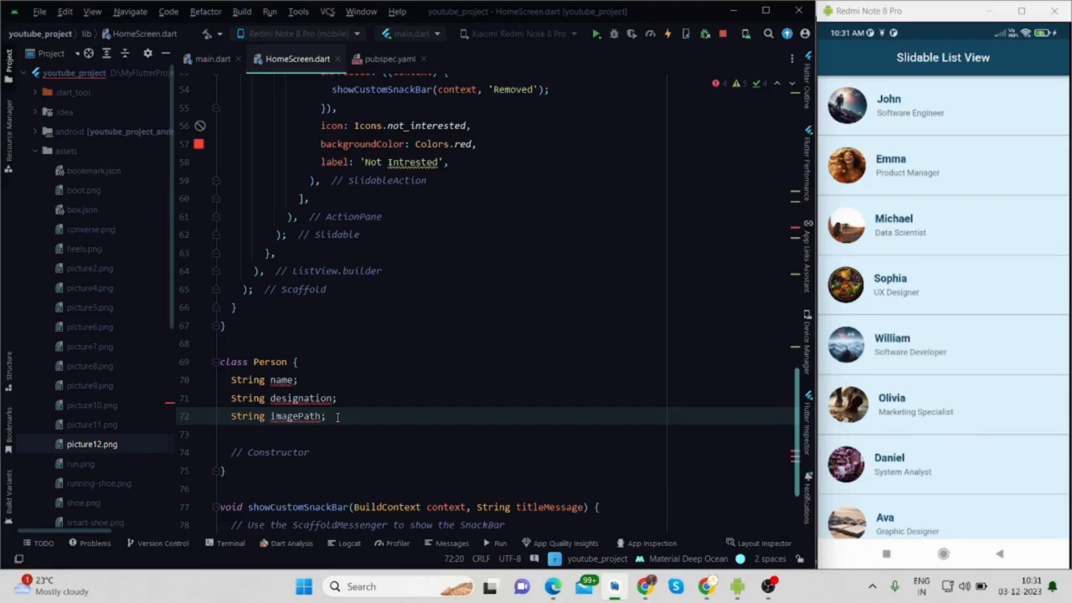
pyautogui.write('Person();')
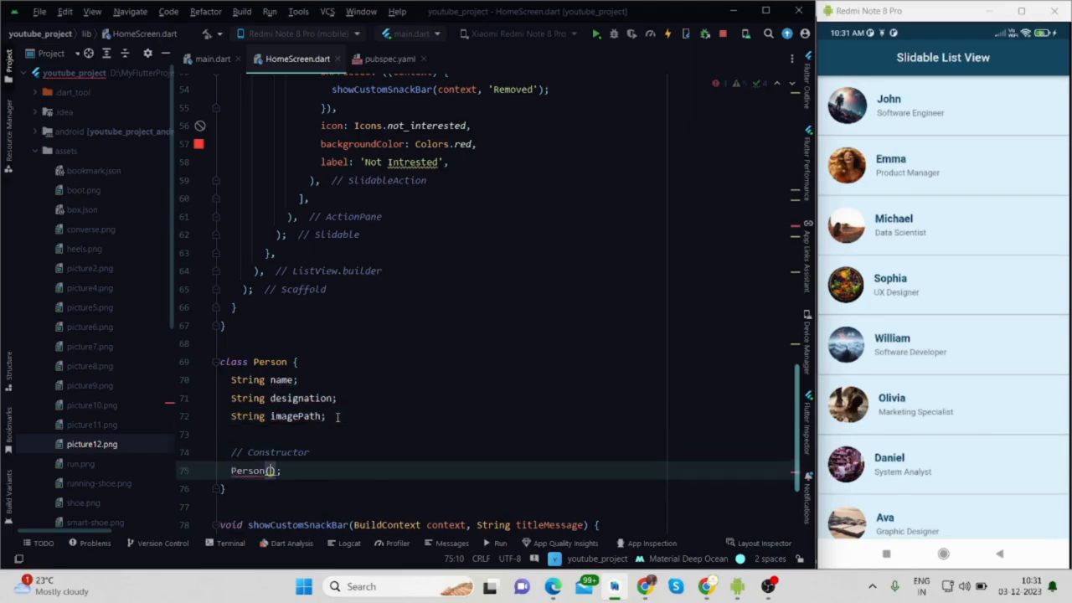
pyautogui.write('this.name, this.designation,')
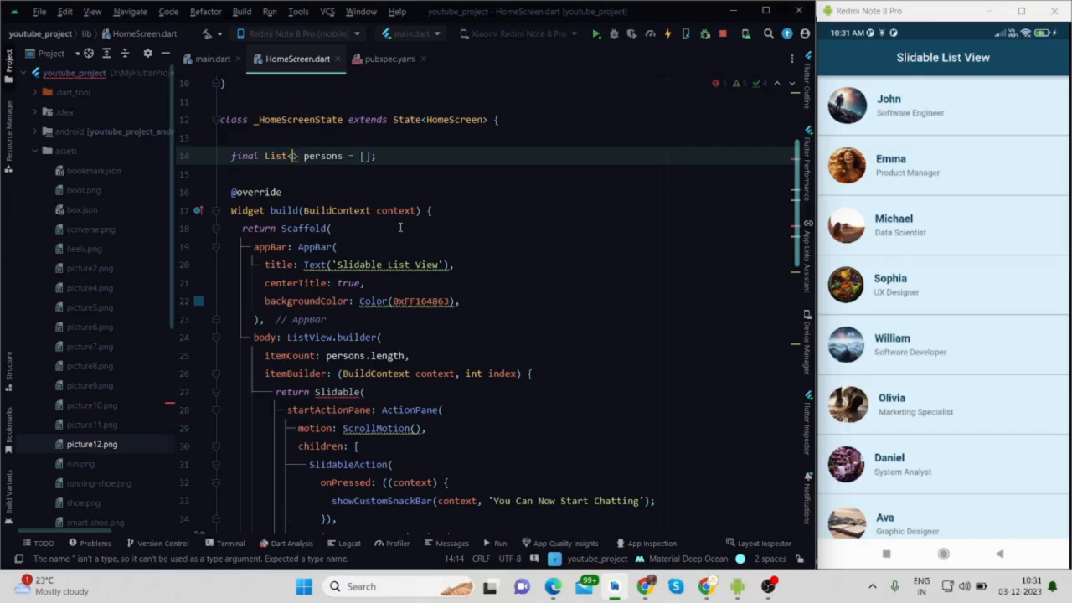
# Step: Type the list as Person and give entries asset paths, e.g. John picture12.png, Emma picture2.png, picture7.png
pyautogui.write('Person')
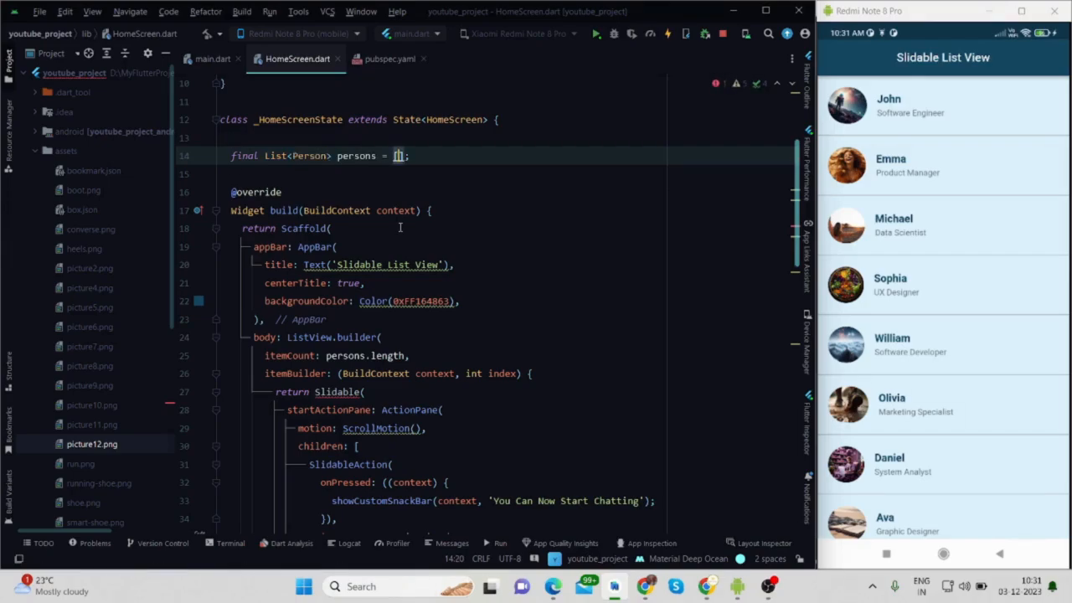
pyautogui.write("Person('John', 'Software Engineer', 'assets/picture12.png'),")
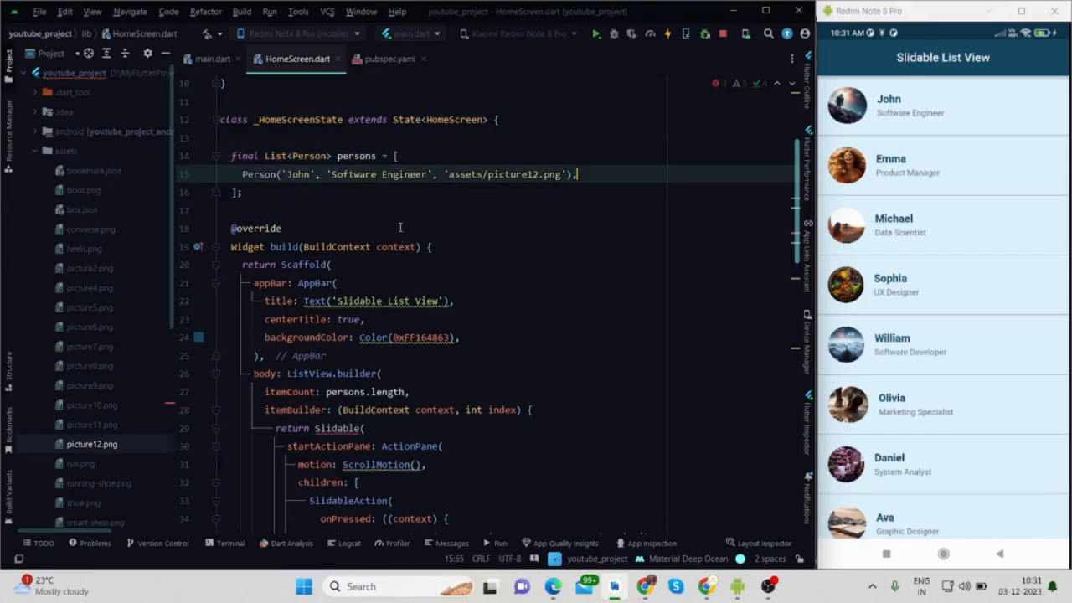
pyautogui.write("Person('Emma', 'Product Manager', 'assets/picture2.png'),")
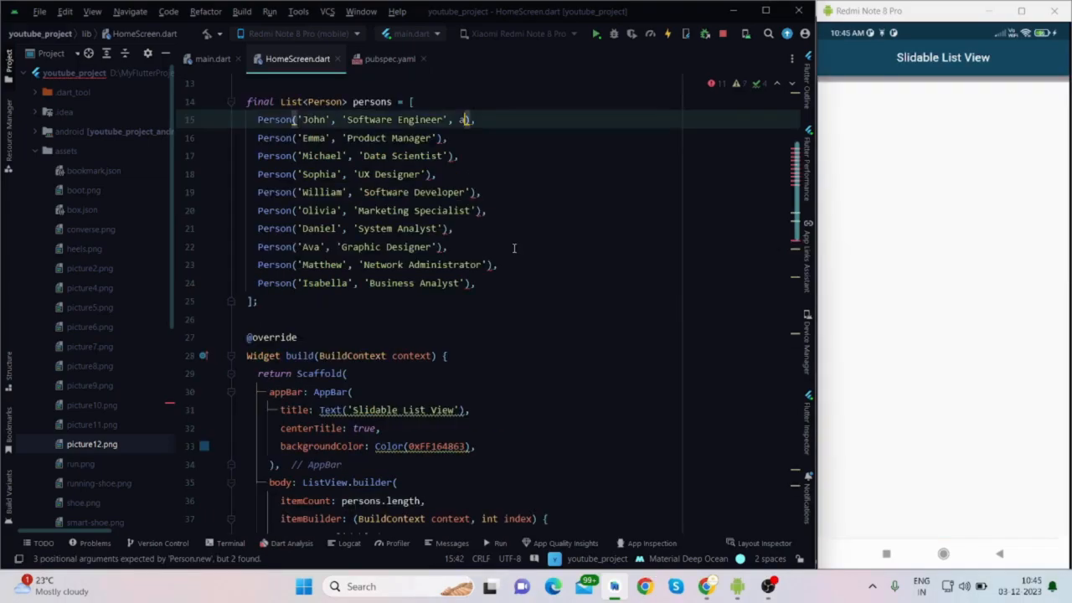
pyautogui.write("'assets/picture2.png'")
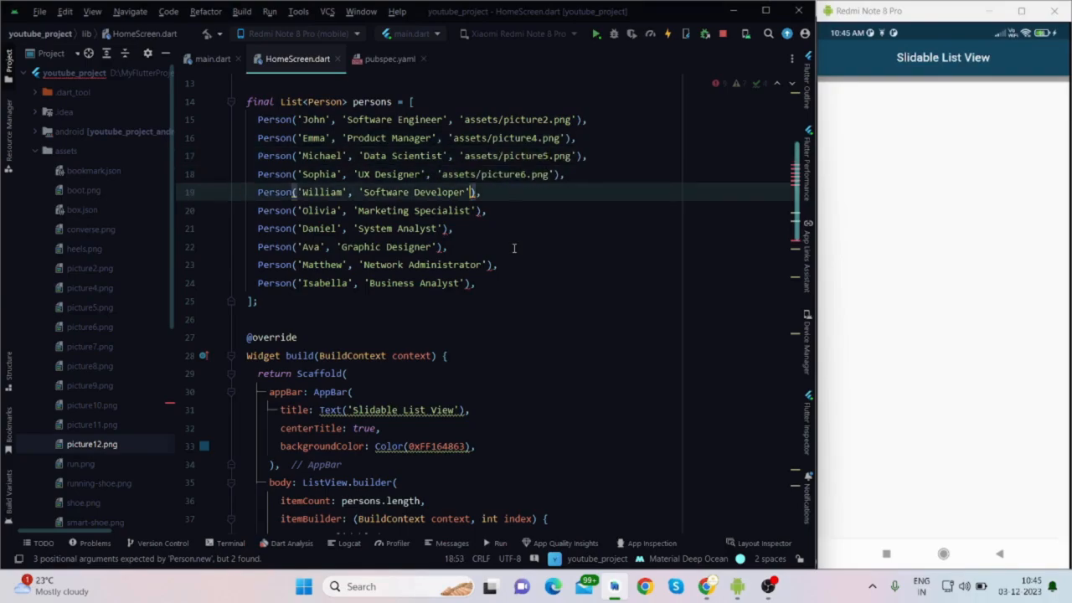
pyautogui.write(", 'assets/picture7.png'")
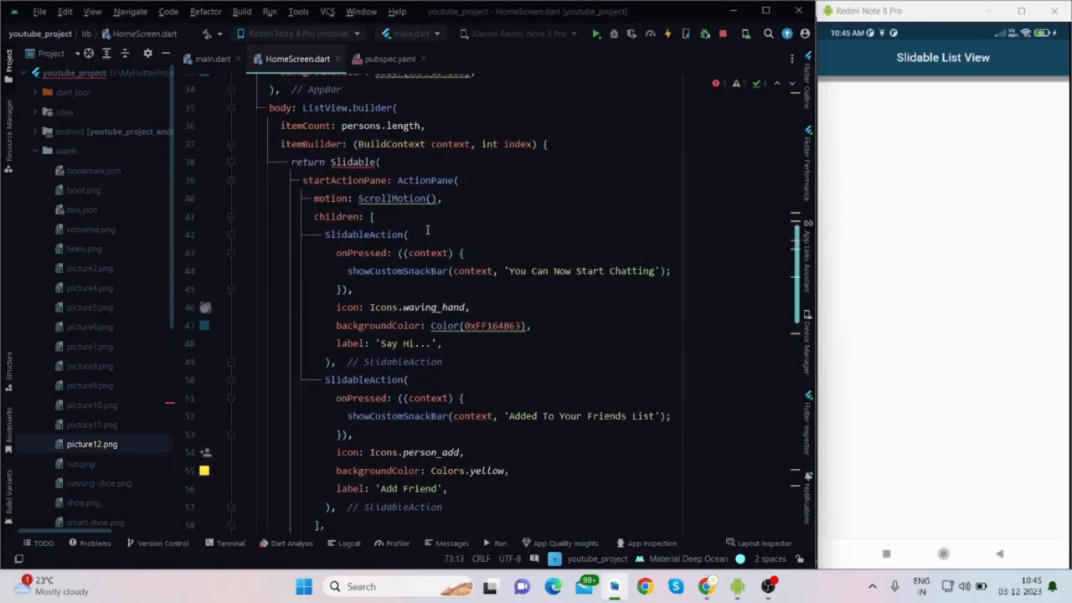
# Step: Give the Slidable a Container with BoxDecoration border Border.all(color: Colors.grey, width 0.5) and a ListTile child
pyautogui.scroll(-3)
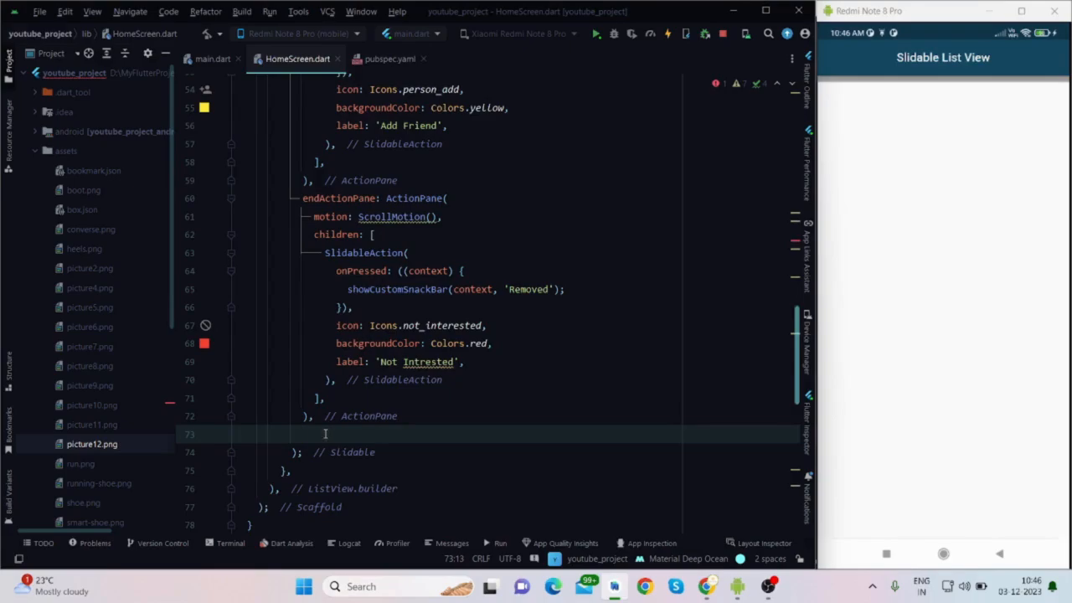
pyautogui.write('child: Container(')
pyautogui.write('decoration: ,')
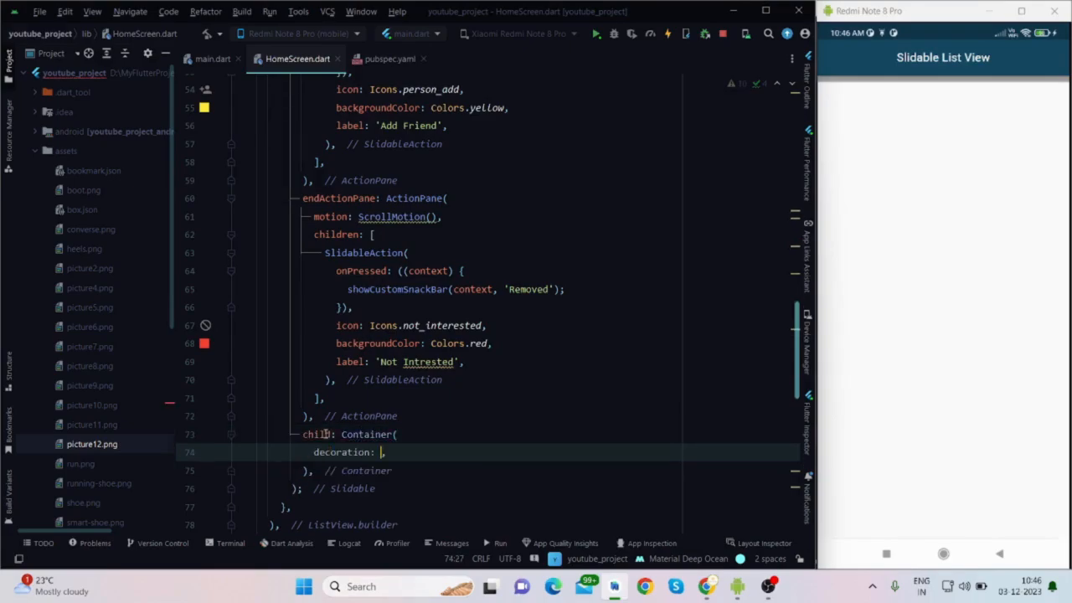
pyautogui.write('BoxDecoration(')
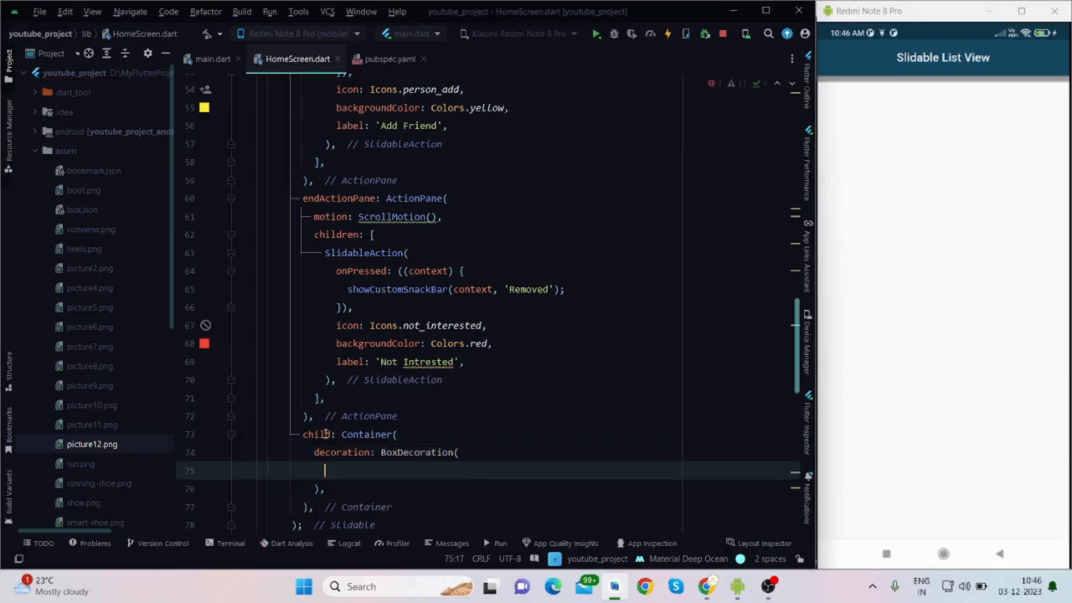
pyautogui.write('border: Border.a')
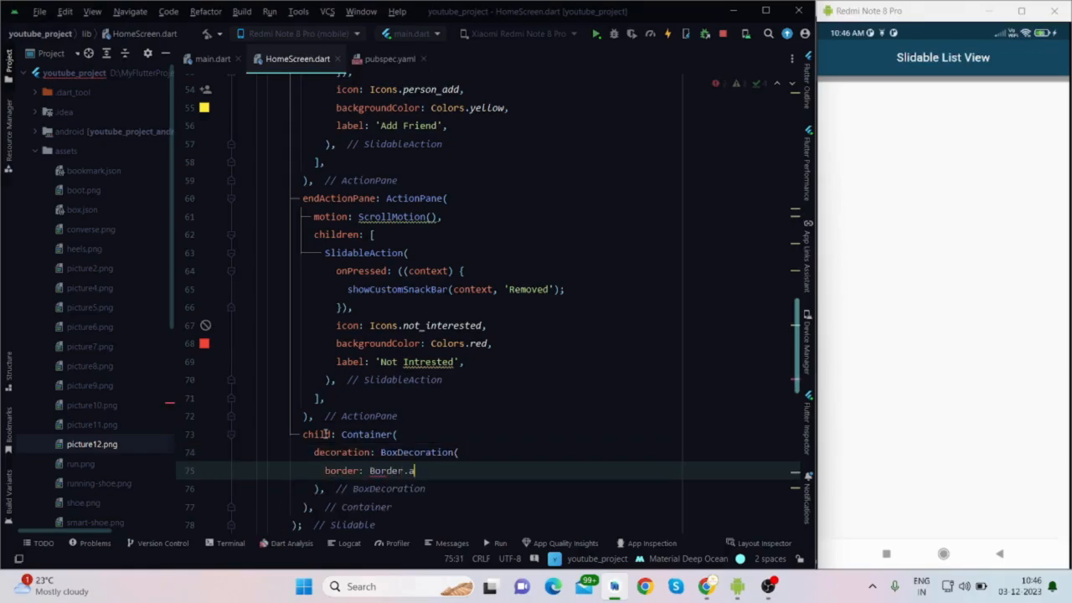
pyautogui.write('ll(color: Colors.grey, width:')
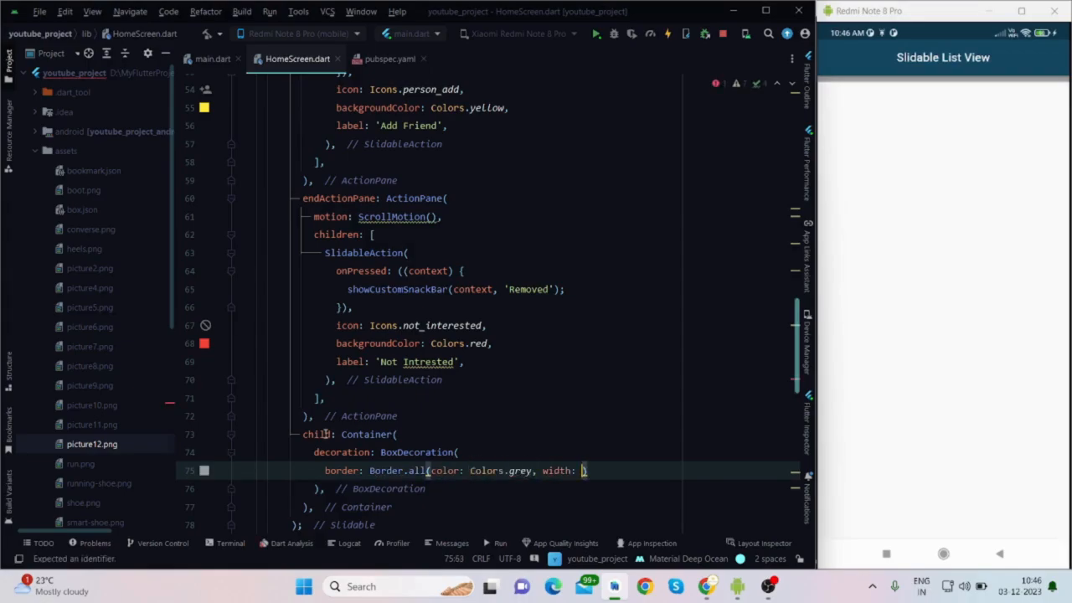
pyautogui.write('0.5)')
pyautogui.write('child:')
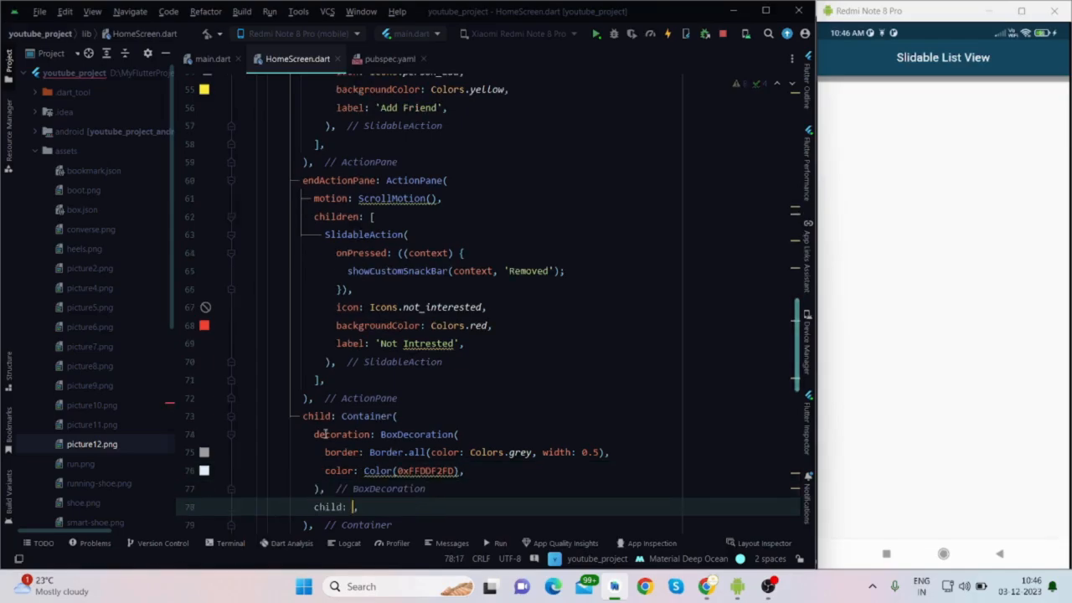
pyautogui.write('ListTile()')
pyautogui.write('title: Text(persons[index]),')
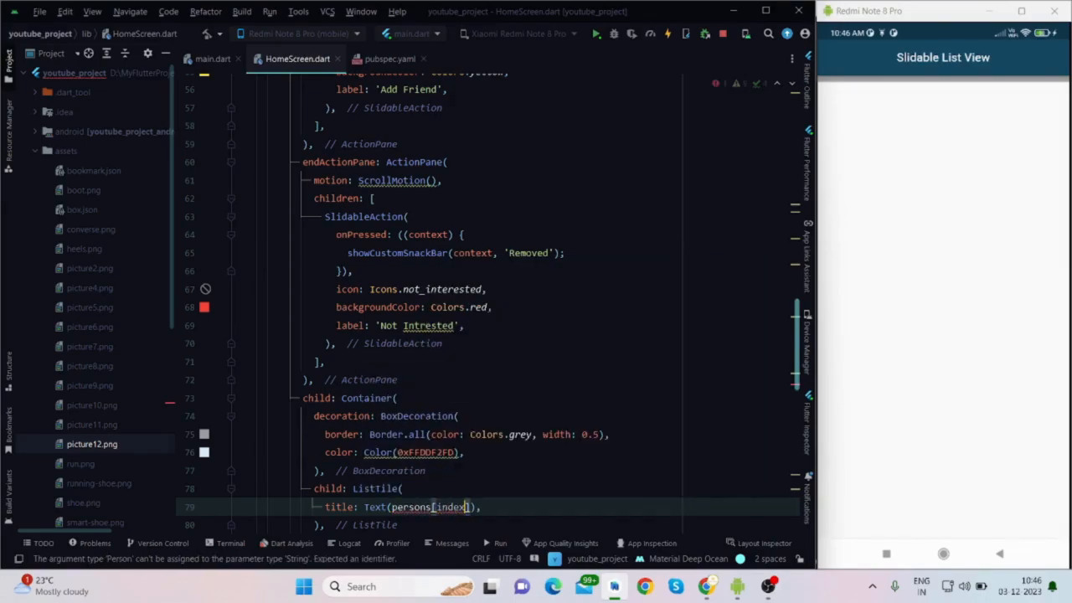
# Step: Style the title Text(persons[index].name) with colour 0xFF164863, FontWeight.bold and fontSize 18.0
pyautogui.write('.name')
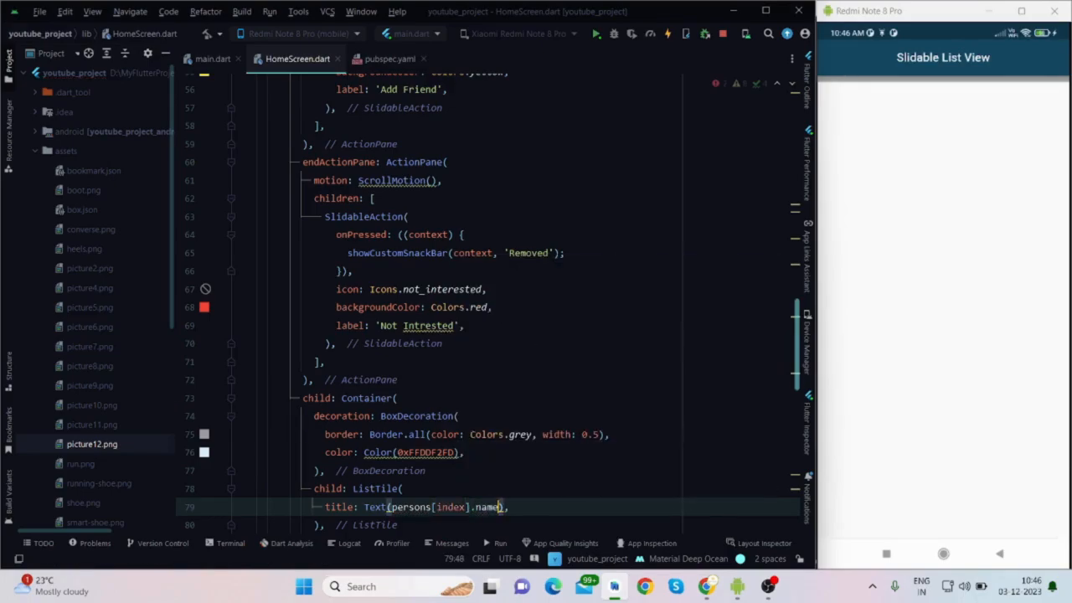
pyautogui.write(',')
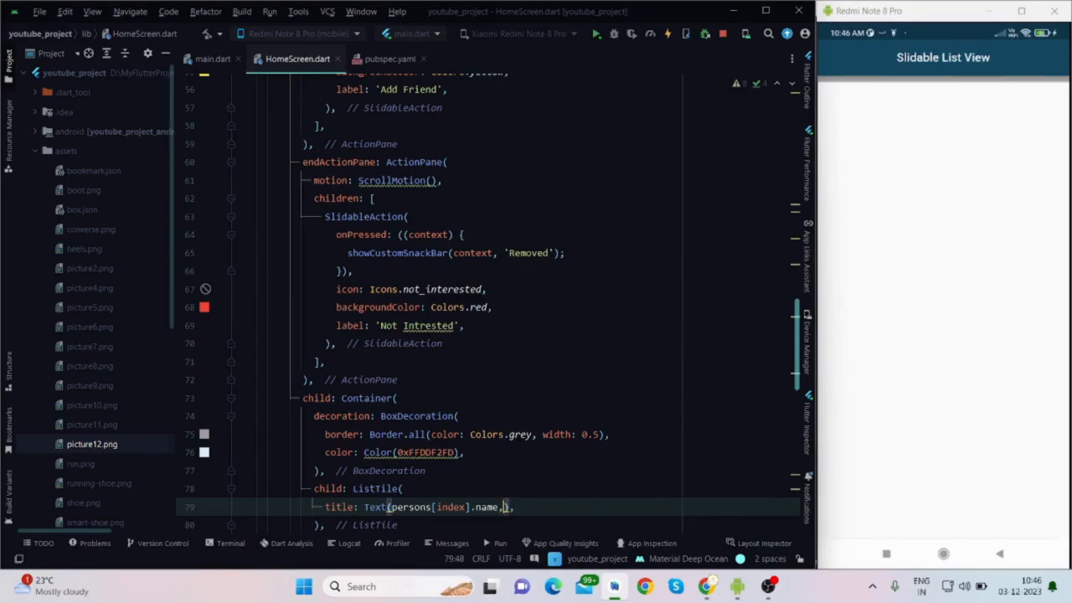
pyautogui.write(', style:')
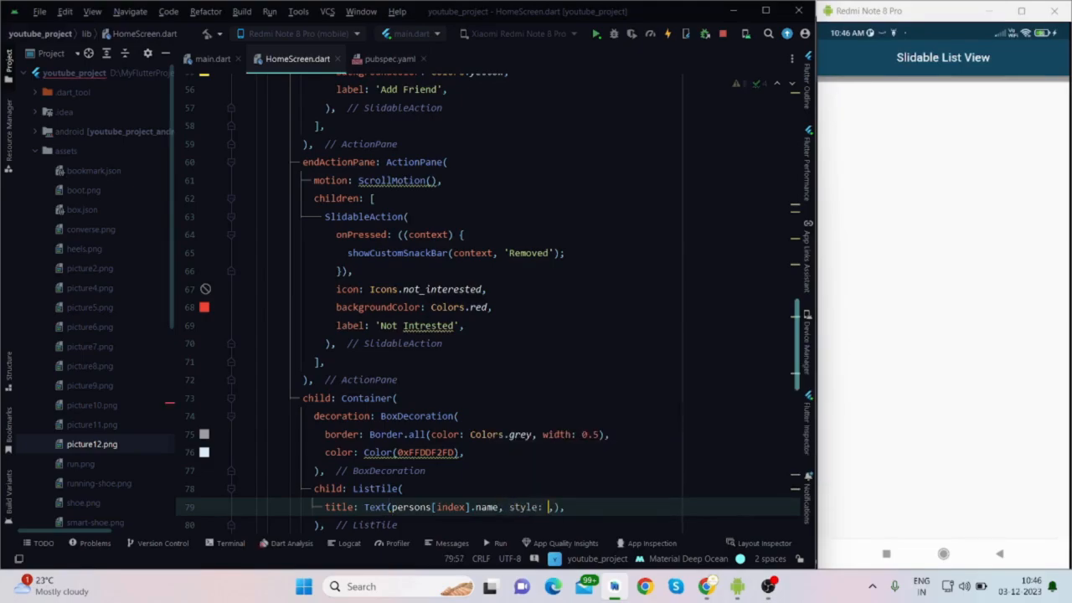
pyautogui.write('TextStyle(')
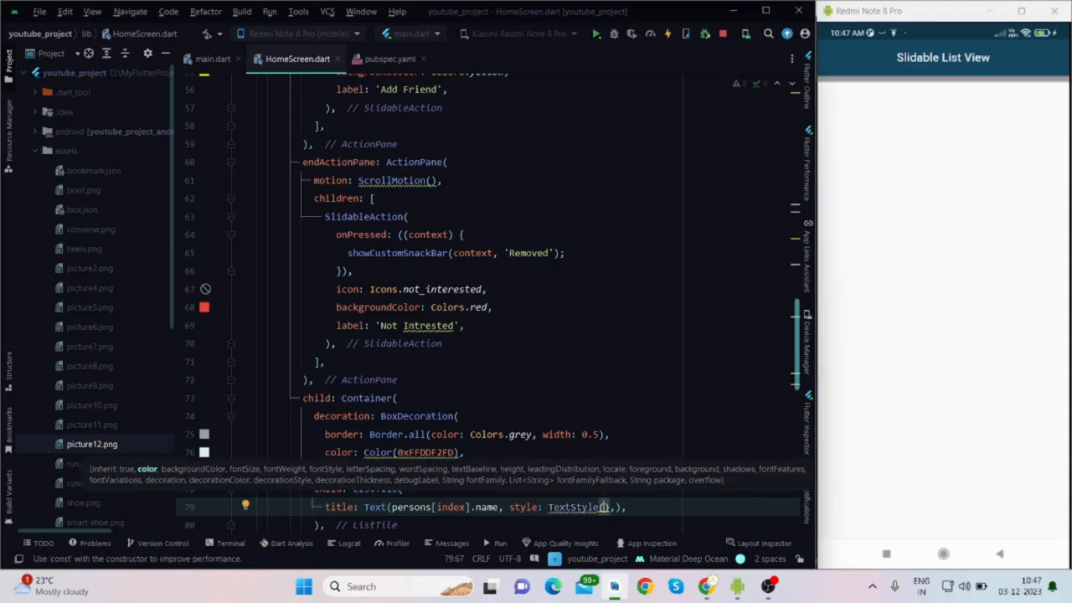
pyautogui.write('col')
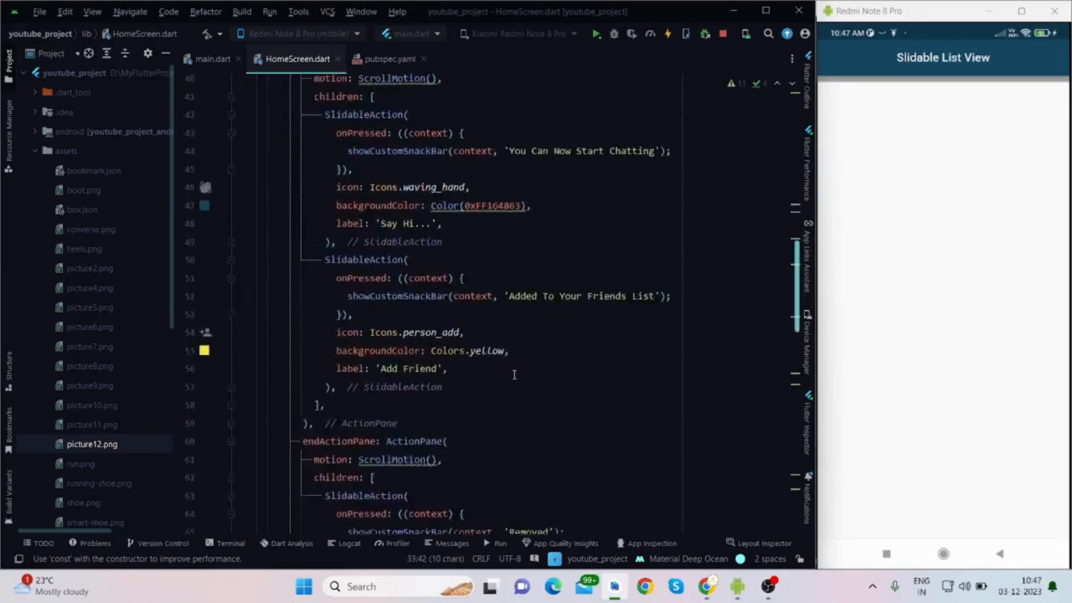
pyautogui.scroll(-3)
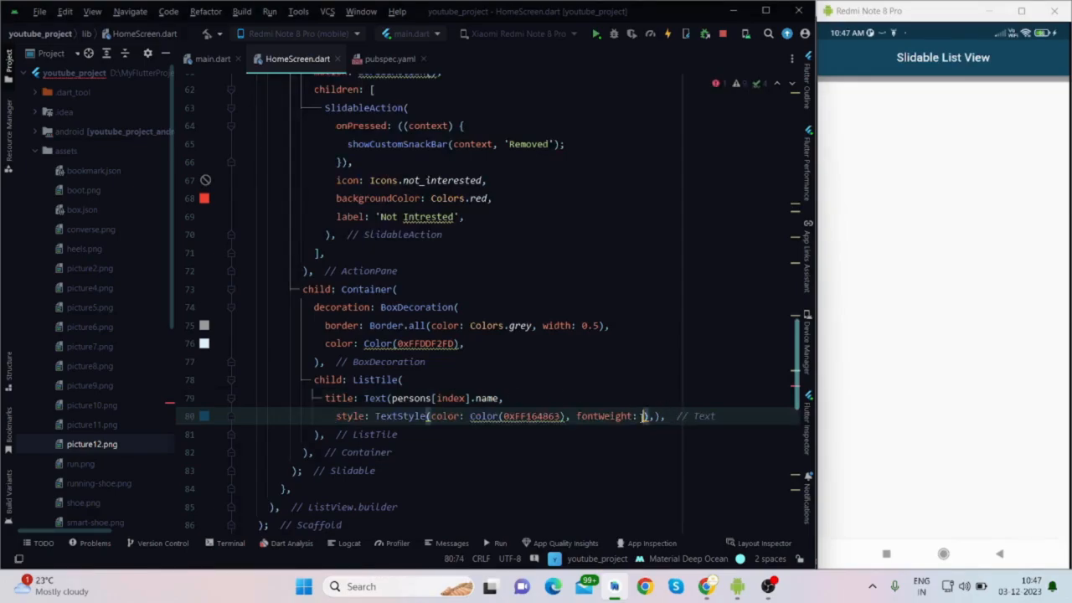
pyautogui.write('FOntw')
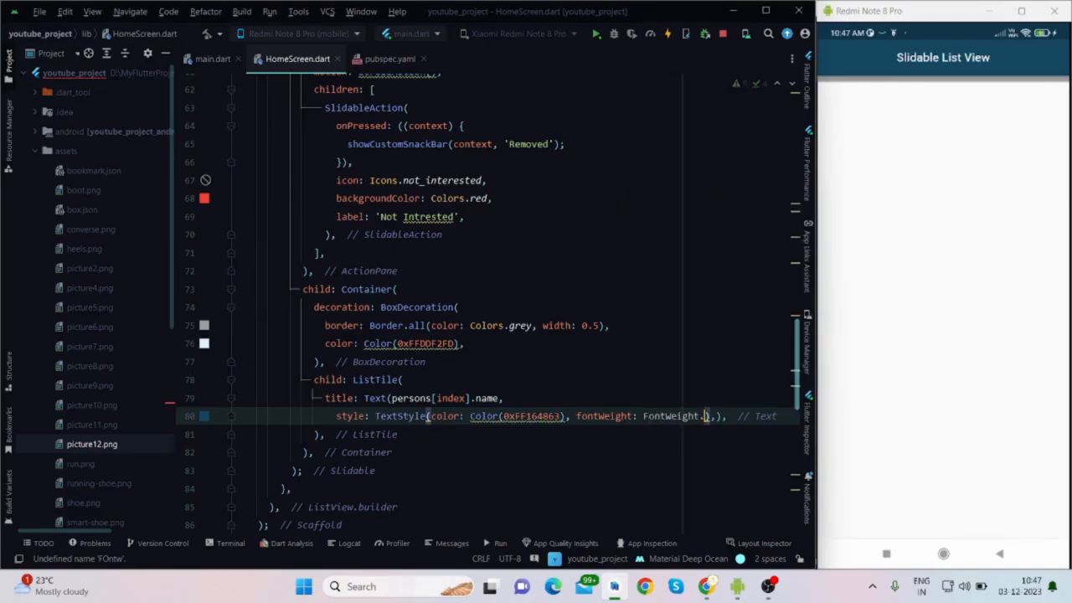
pyautogui.write('bold')
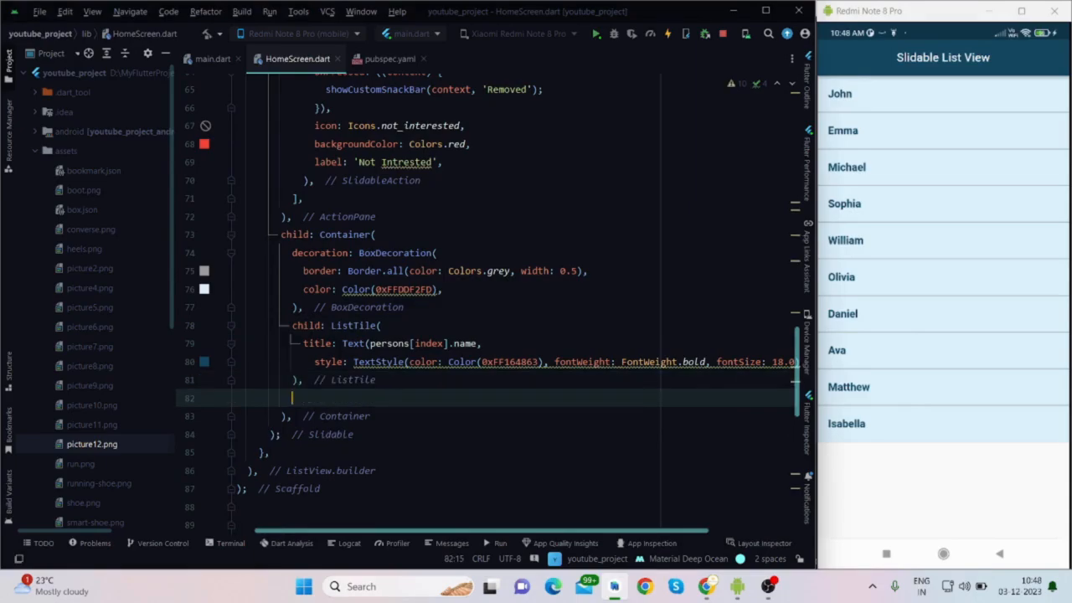
# Step: Wrap the title's TextStyle arguments onto separate lines and start a new ListTile property line
pyautogui.write('sub')
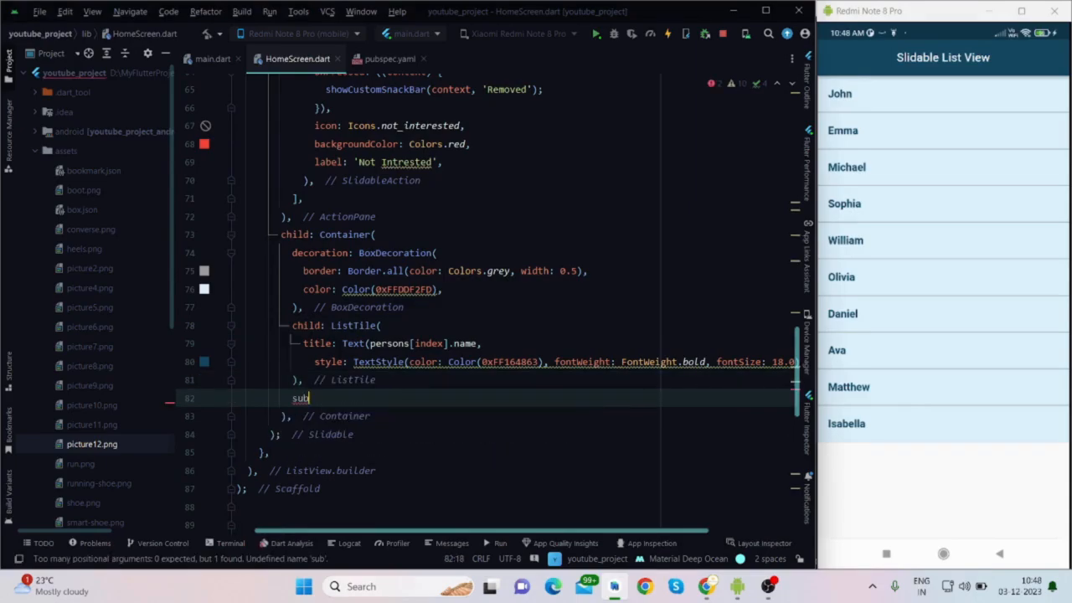
pyautogui.press('Backspace')
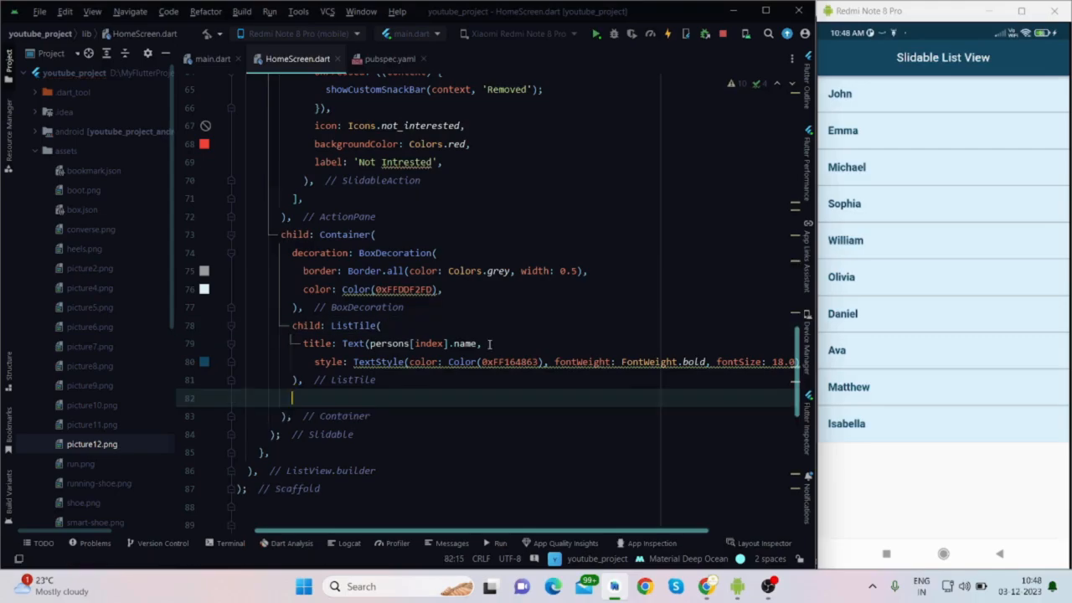
pyautogui.click(486, 343)
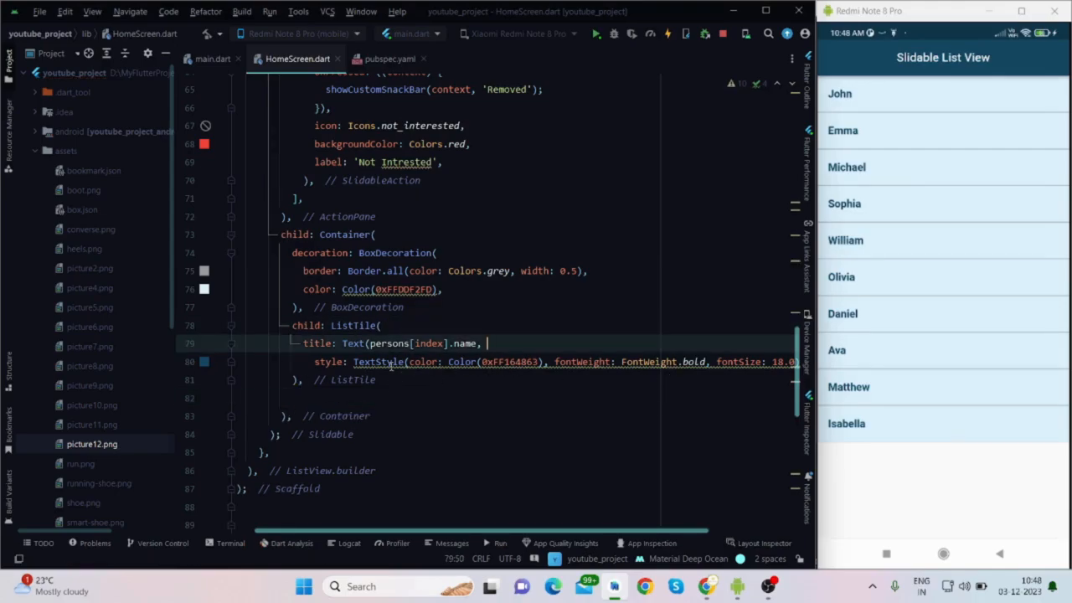
pyautogui.press('Enter')
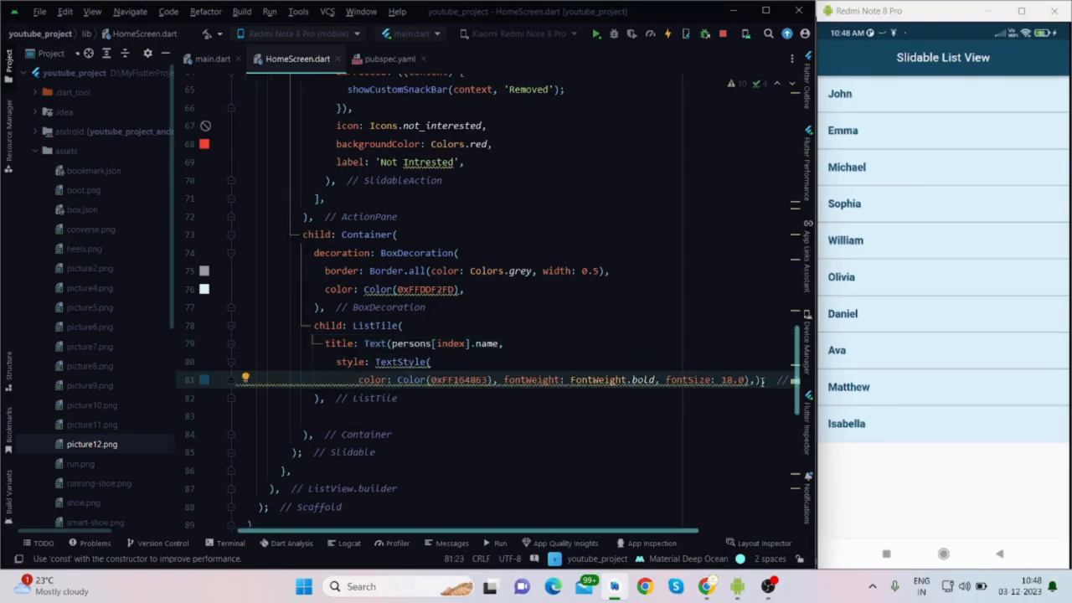
pyautogui.press('enter')
pyautogui.write('subtitle: ,')
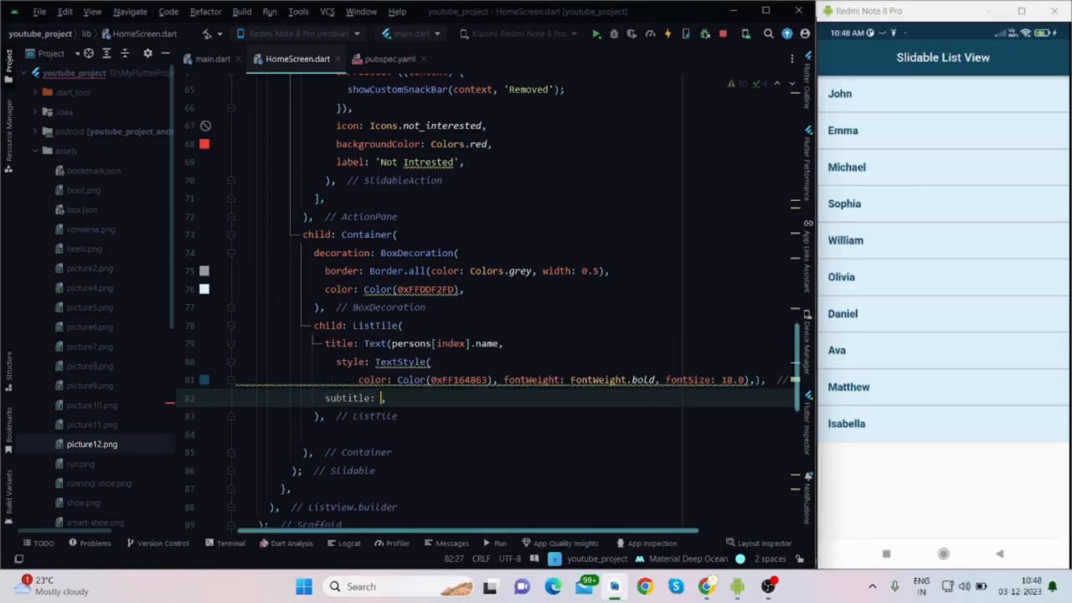
# Step: Add subtitle: Text(persons[index].designation) using autocomplete for designation
pyautogui.write('Te')
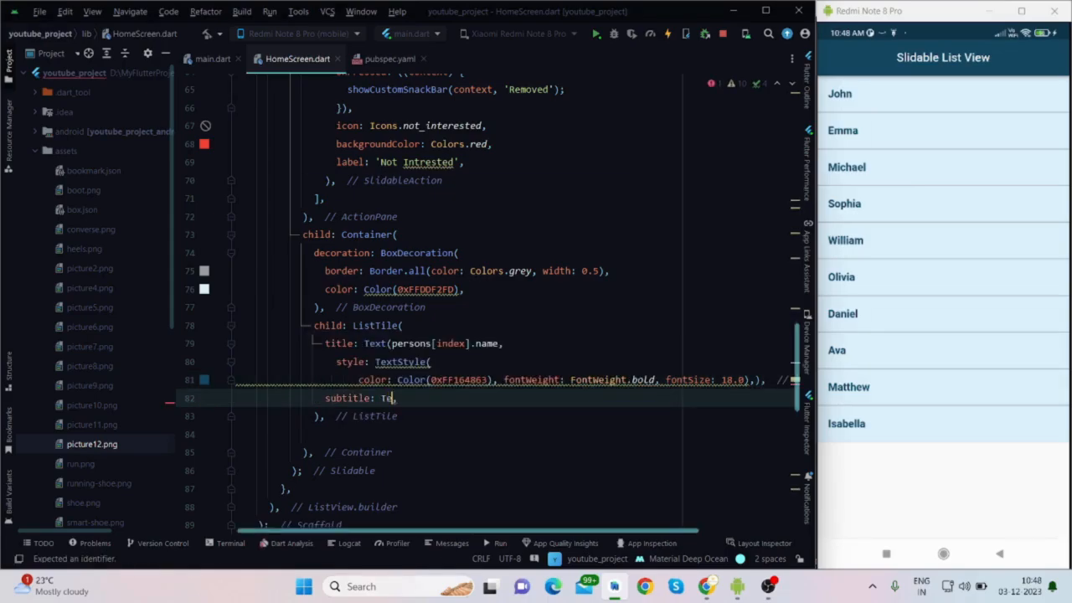
pyautogui.write('xt(persons')
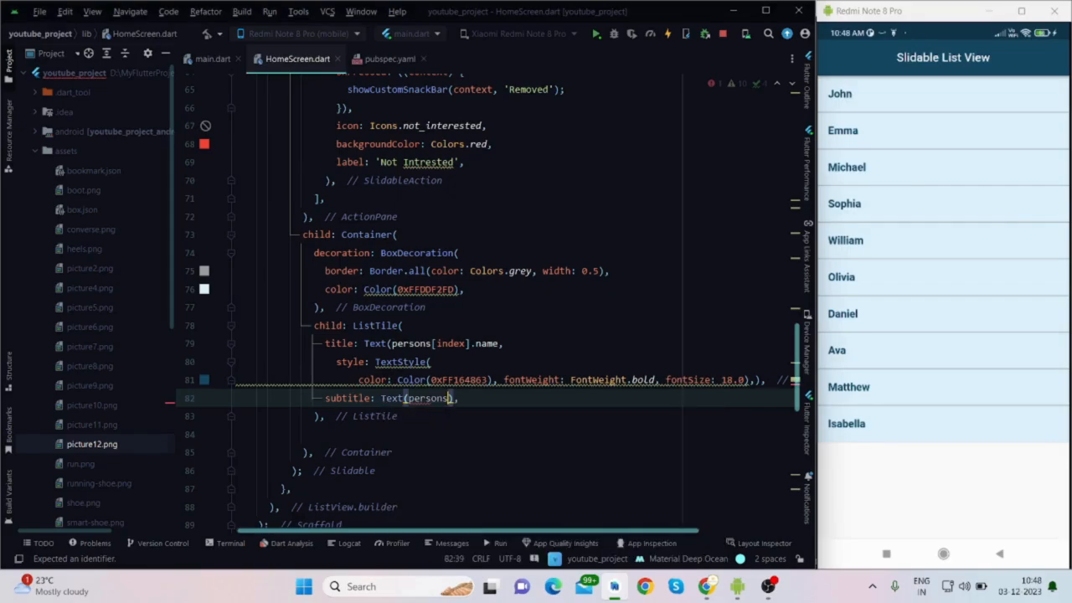
pyautogui.write('ind]')
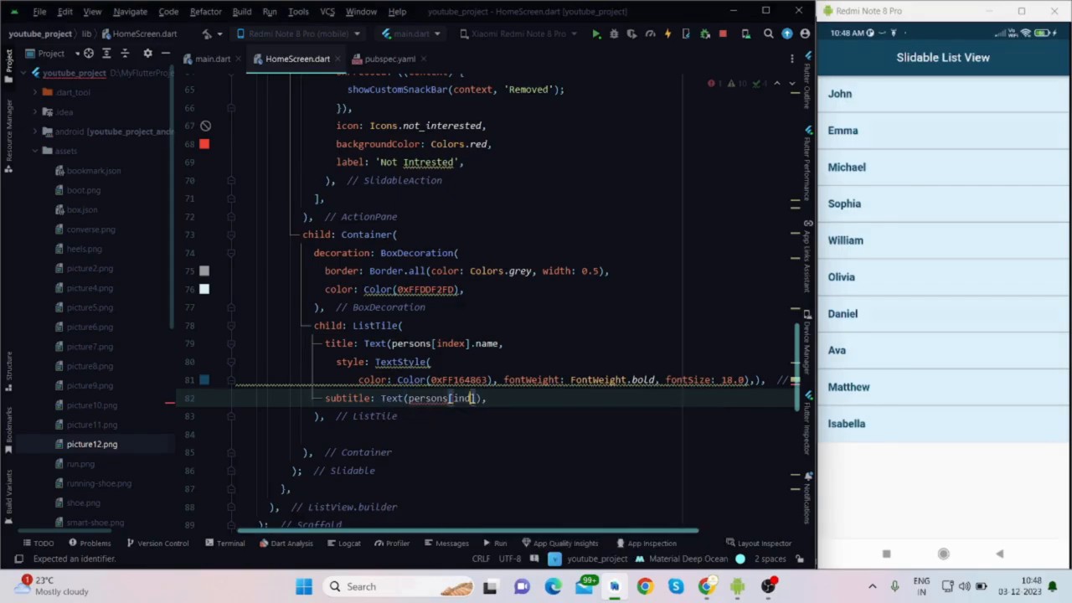
pyautogui.write('.')
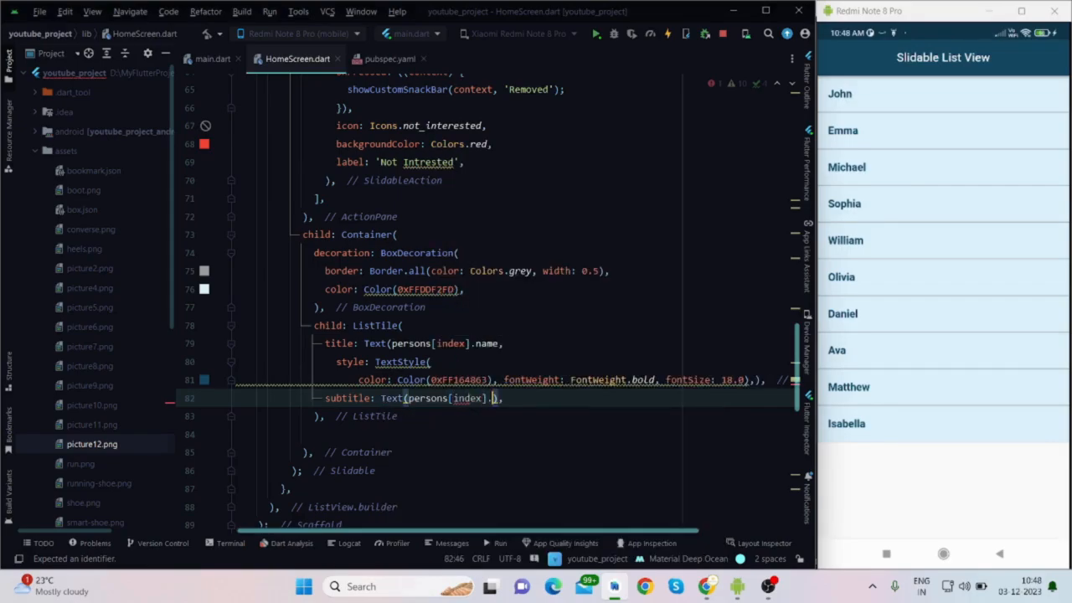
pyautogui.write('su')
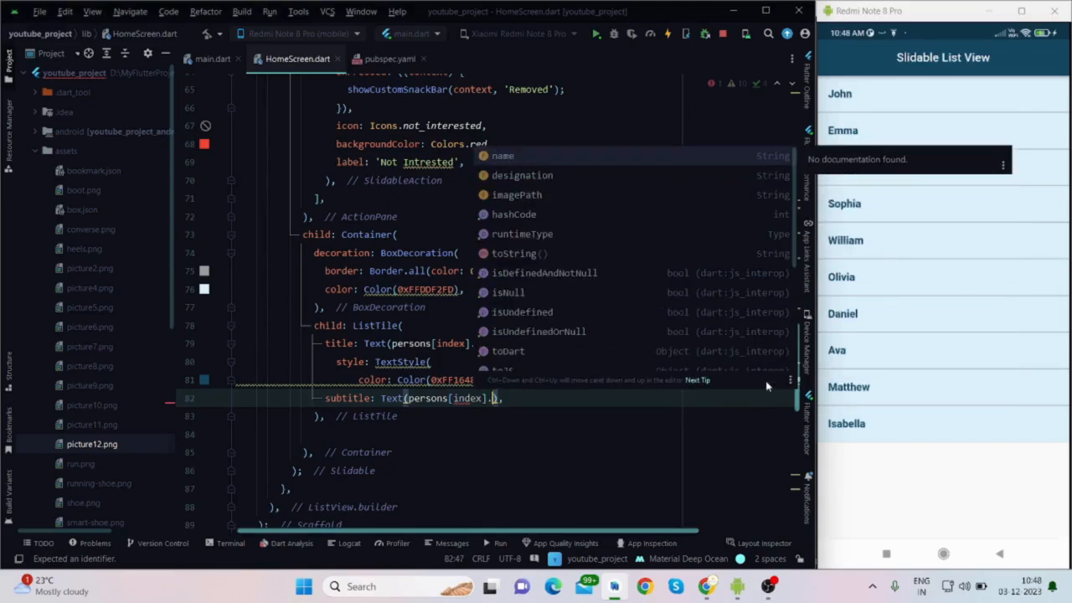
pyautogui.write('designation')
pyautogui.write('leading:')
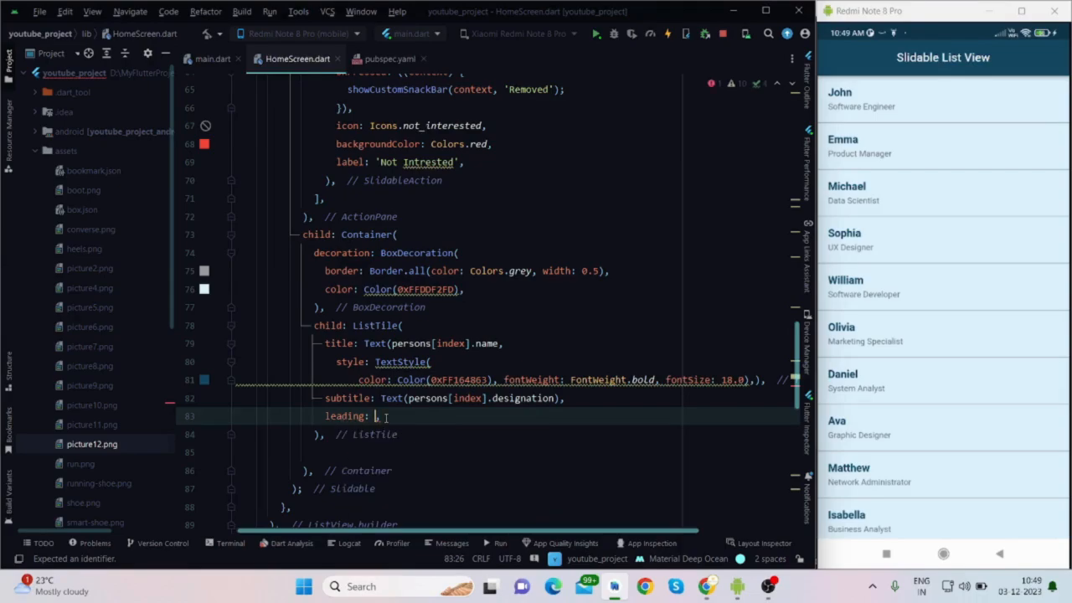
# Step: Set the ListTile leading to Image.asset(persons[index].imagePath) and select it for wrapping
pyautogui.write('Image.asset(')
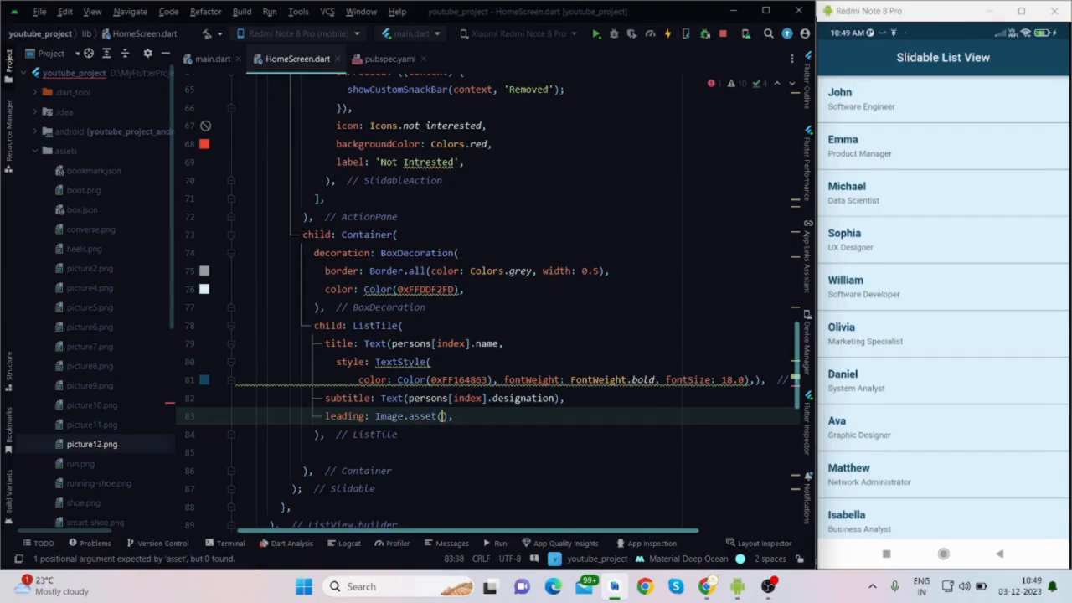
pyautogui.write('persons[index].')
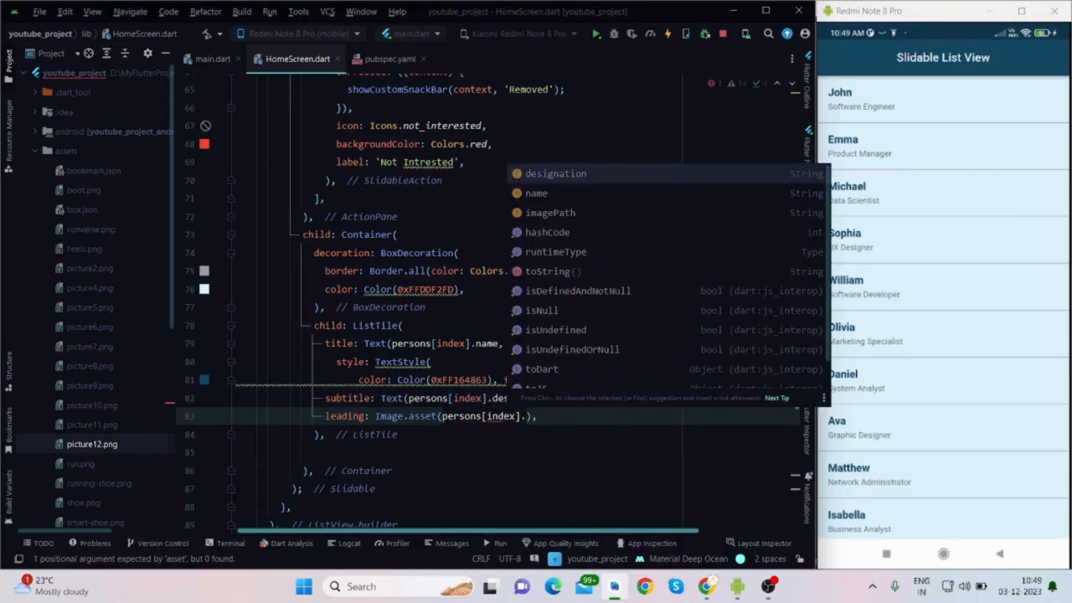
pyautogui.write('imagePath')
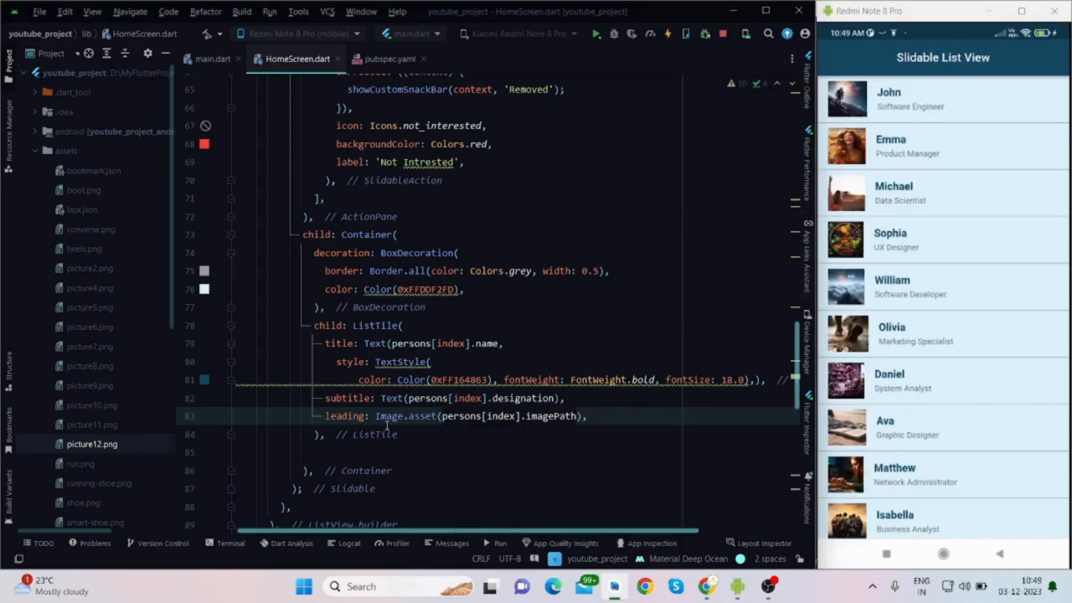
pyautogui.doubleClick(389, 416)
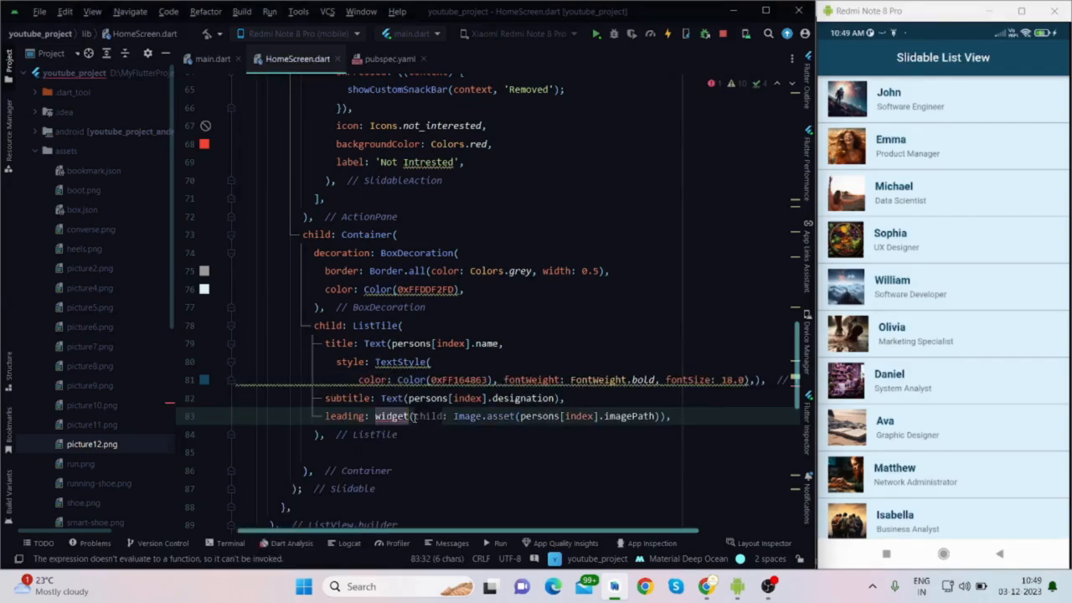
# Step: Wrap the leading image in ClipRRect with borderRadius: BorderRadius.circular(30.0)
pyautogui.press('Enter')
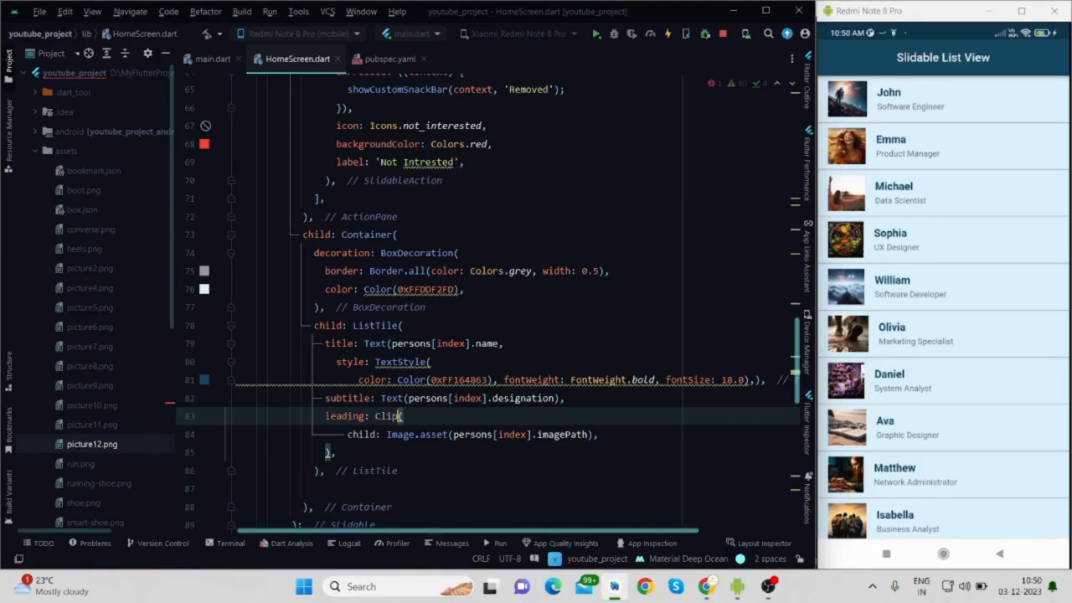
pyautogui.write('RRect')
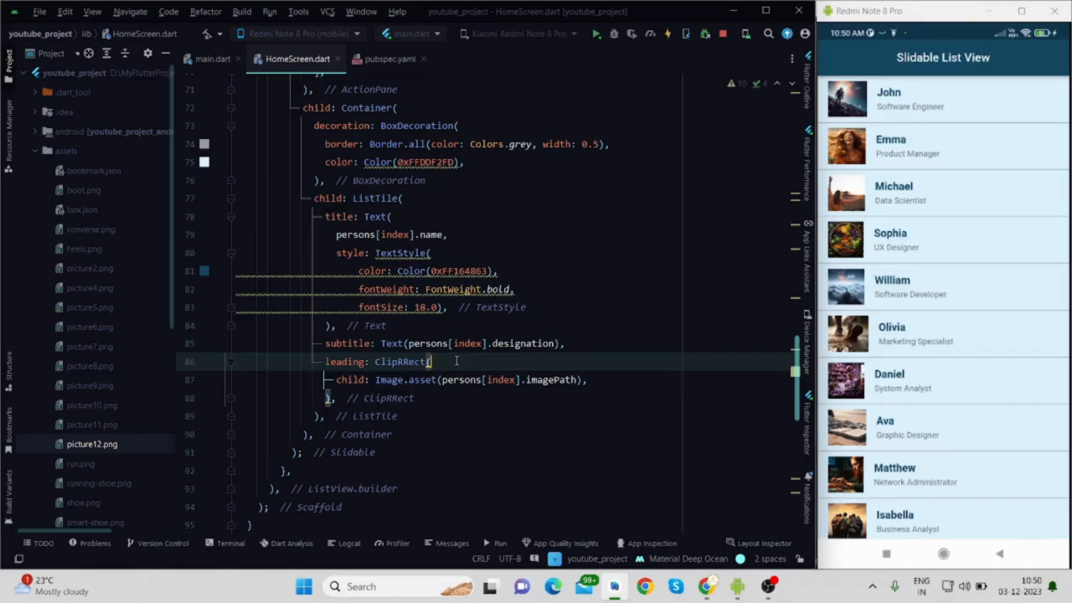
pyautogui.write('borderRadius: BorderRadius.,')
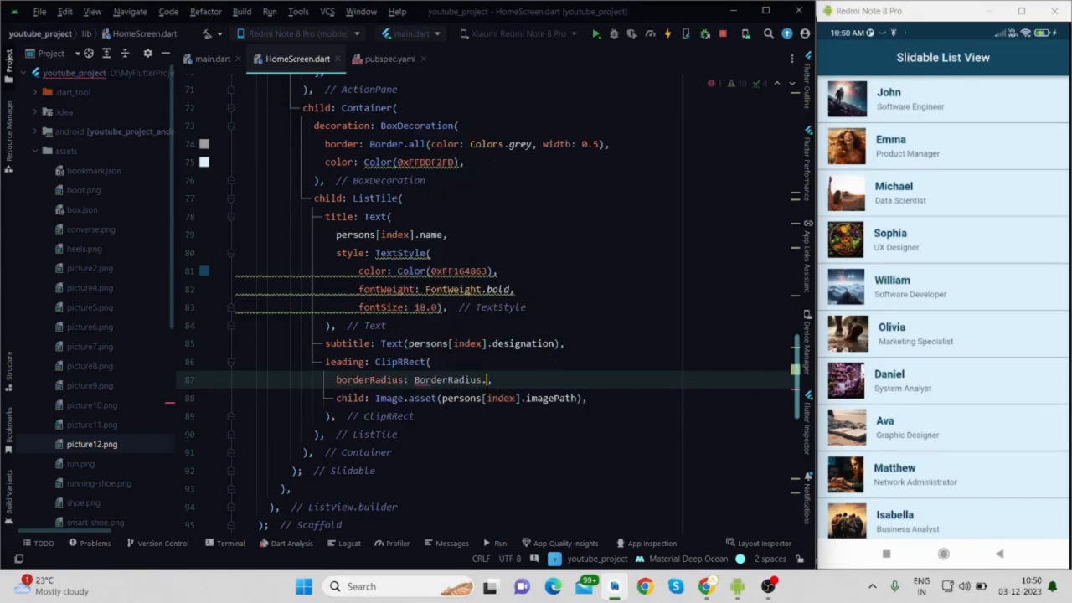
pyautogui.write('.')
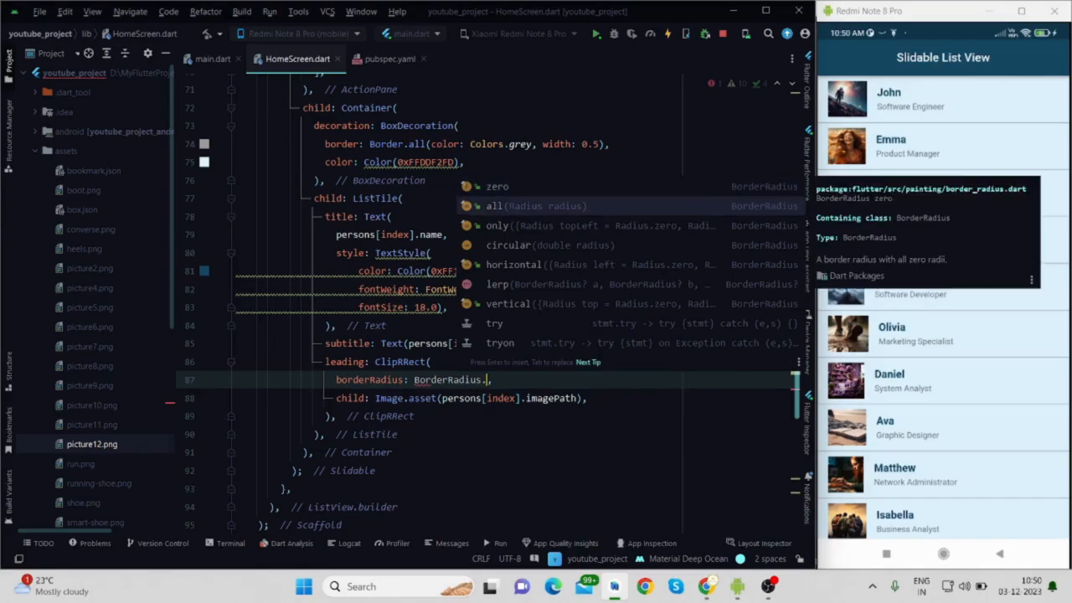
pyautogui.write('circular(')
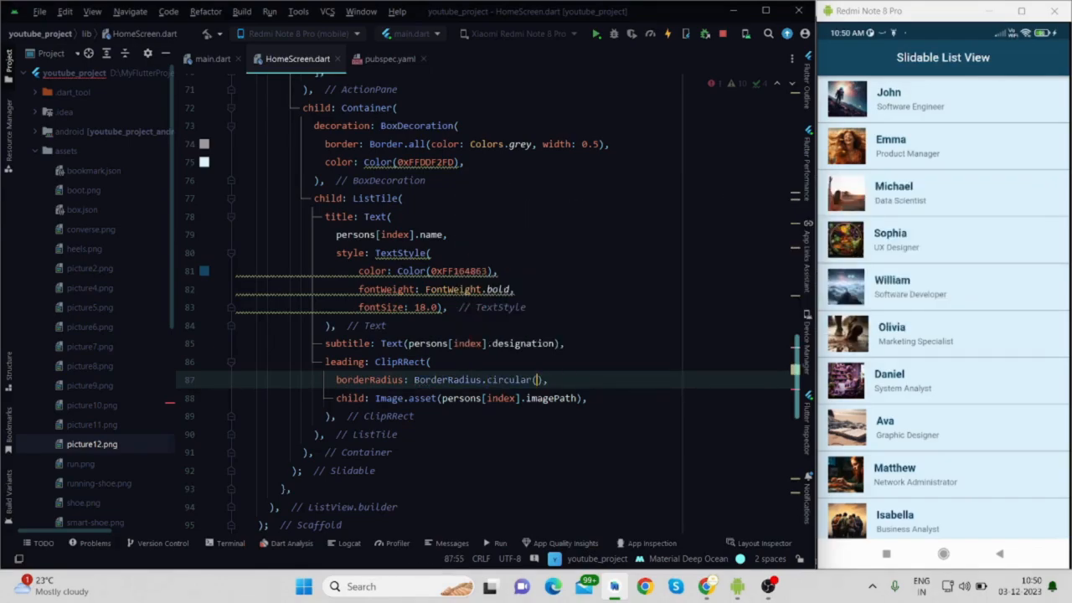
pyautogui.write('30.0')
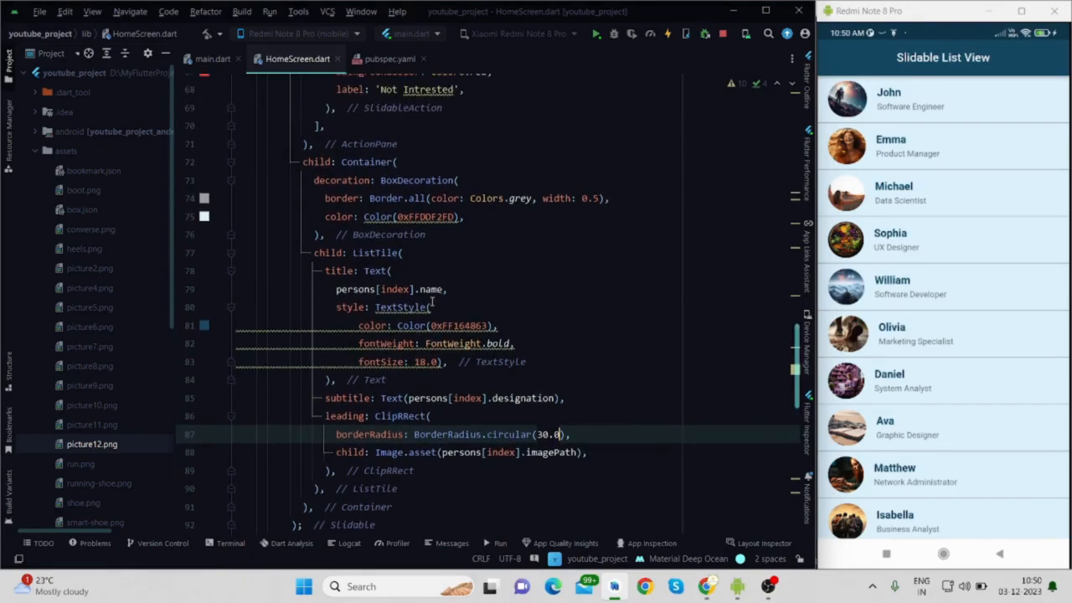
# Step: Wrap the ListTile in a Padding widget via the lightbulb suggestion
pyautogui.click(402, 252)
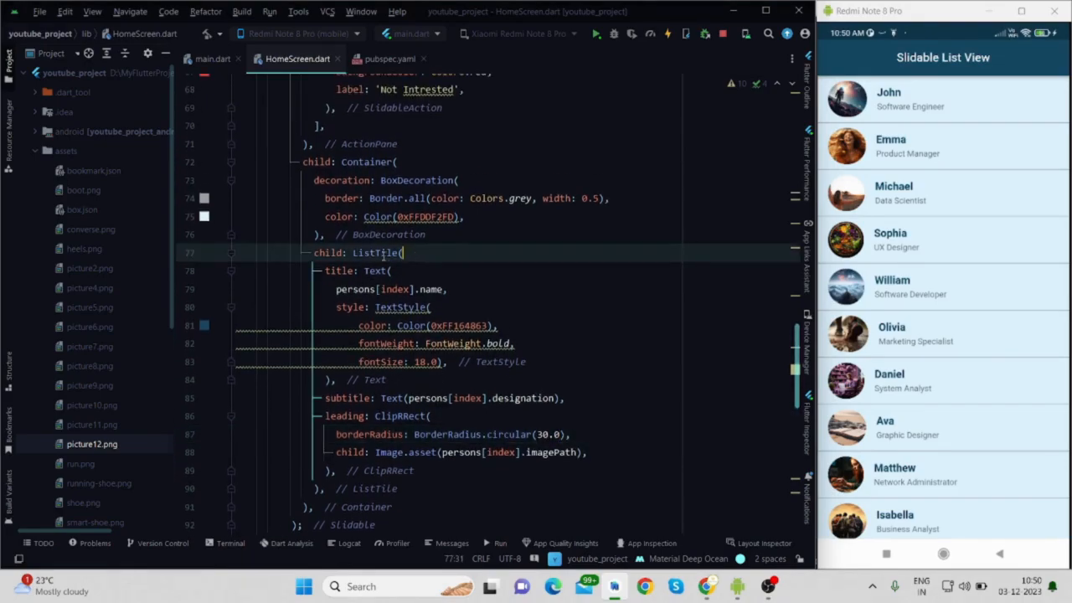
pyautogui.doubleClick(375, 251)
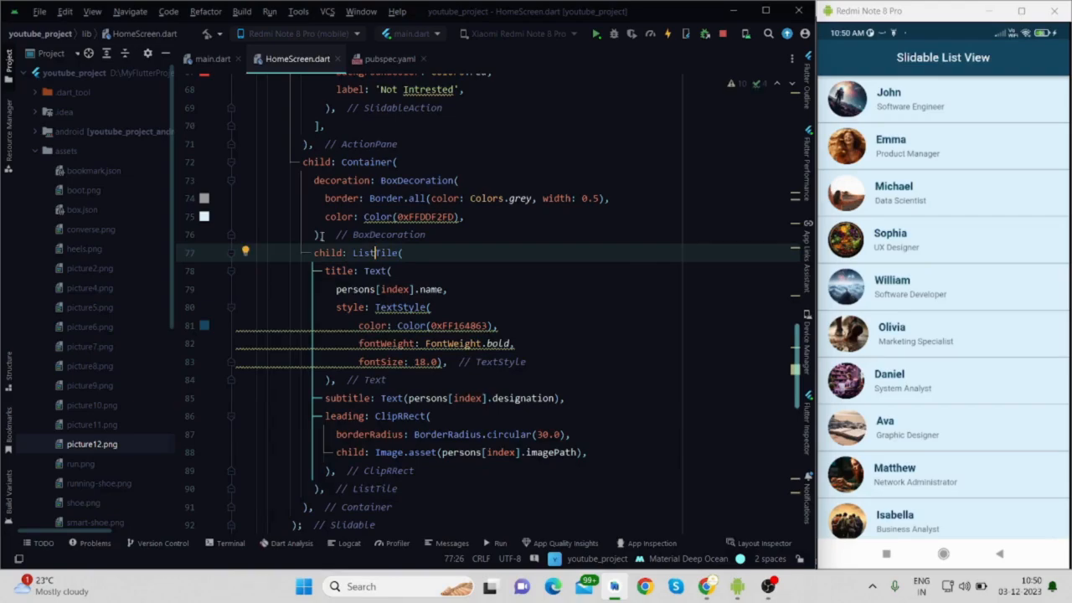
pyautogui.click(245, 251)
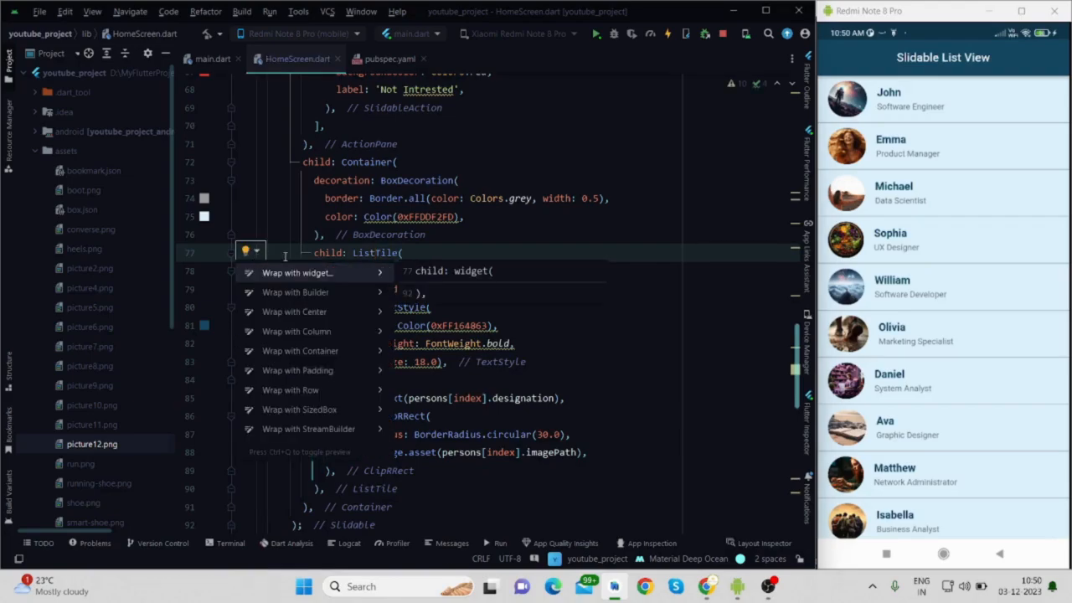
pyautogui.click(298, 371)
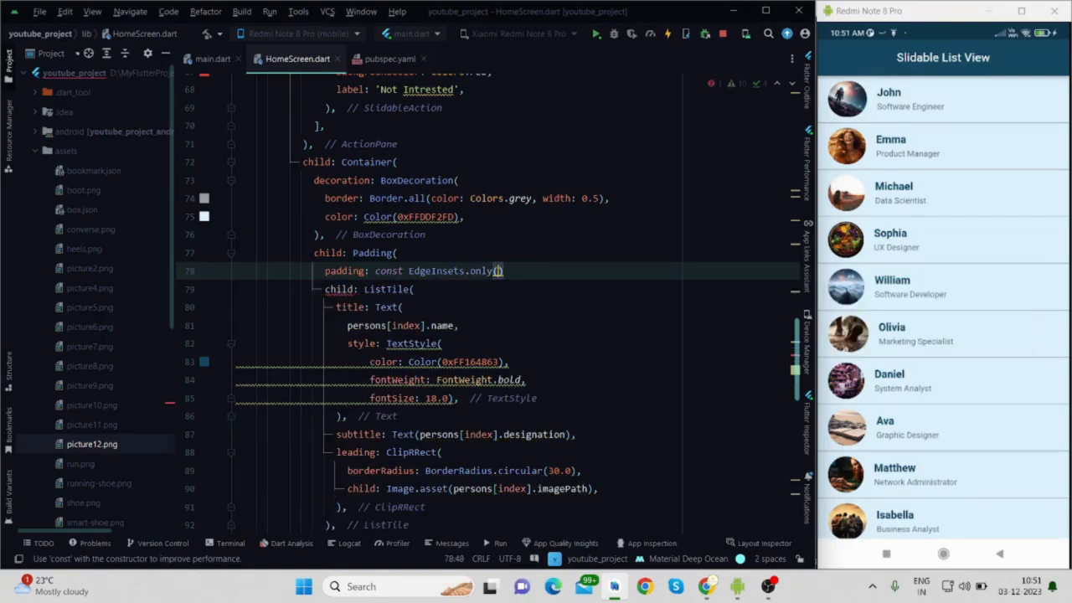
# Step: Set the padding to EdgeInsets.only(top: 10, bottom: 10)
pyautogui.write('top:')
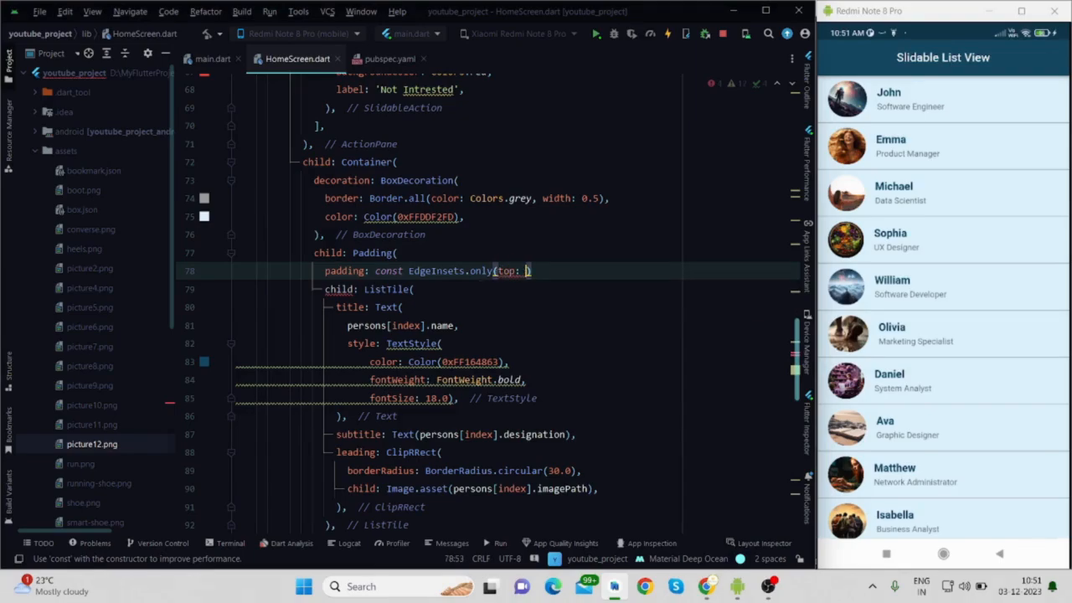
pyautogui.write('10,')
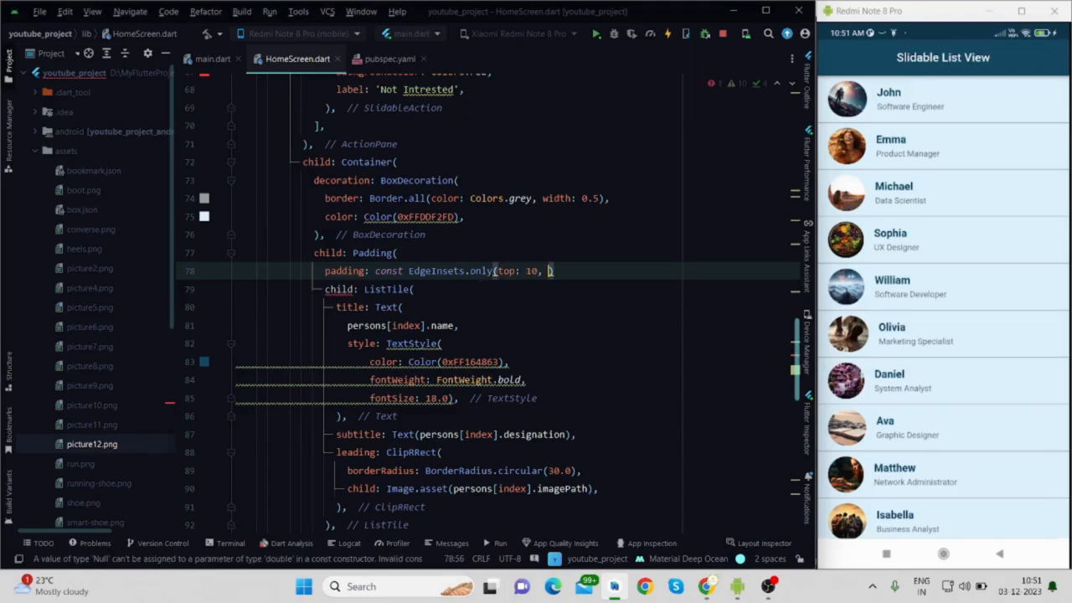
pyautogui.write('bottom: 1')
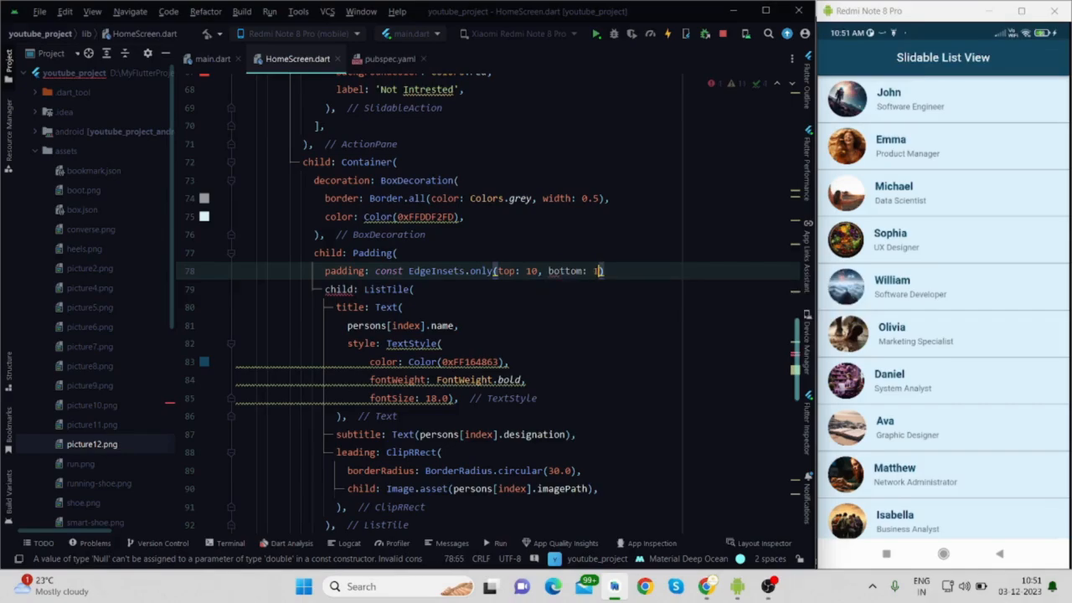
pyautogui.write('0')
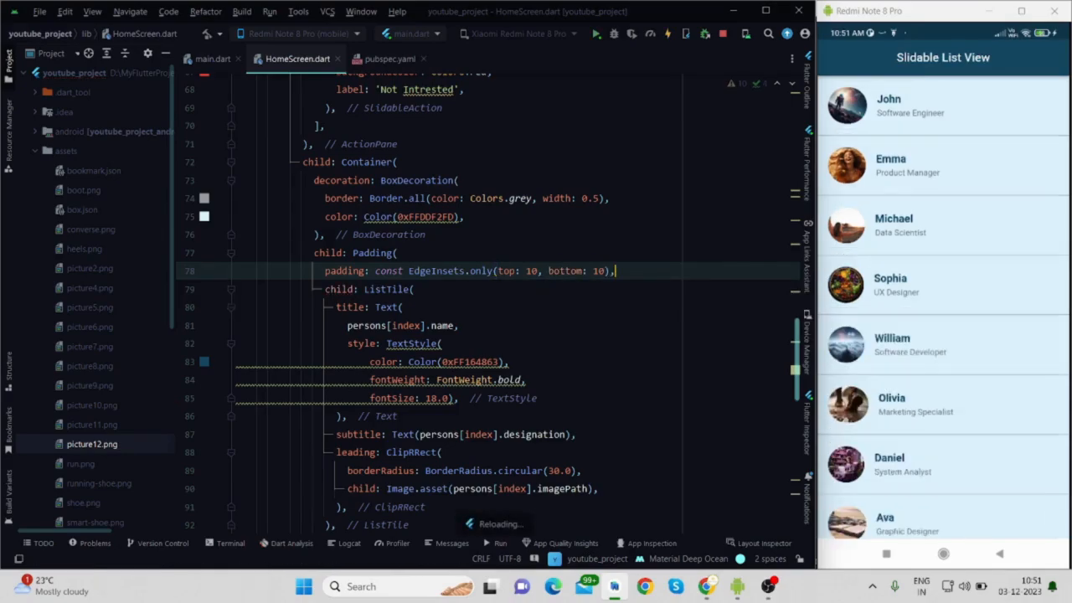
pyautogui.scroll(-3)
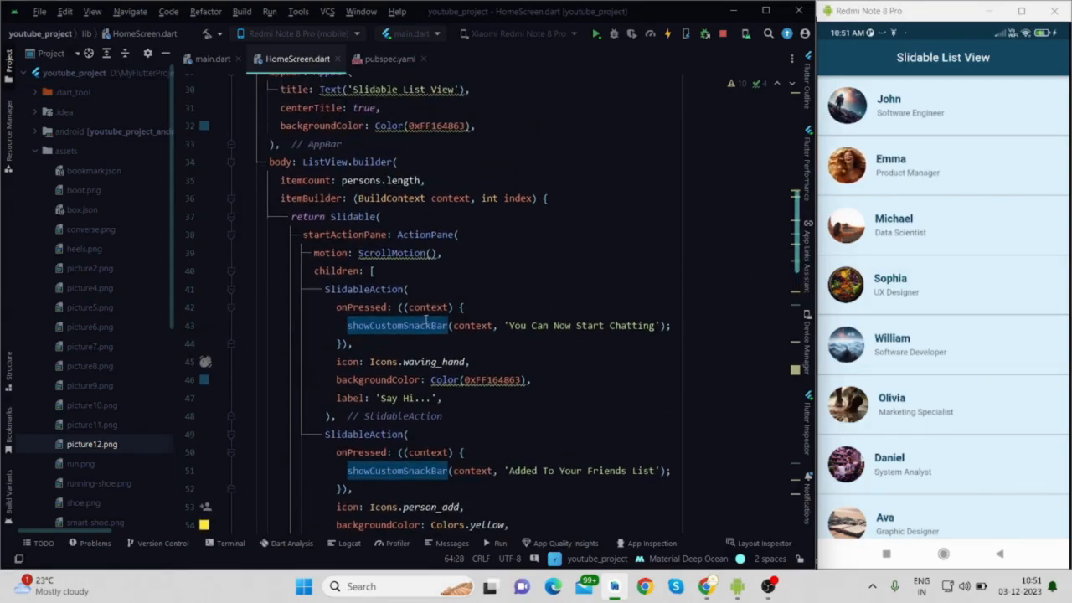
# Step: Jump to the showCustomSnackBar definition and review its SnackBar with the Undo action
pyautogui.click(405, 325)
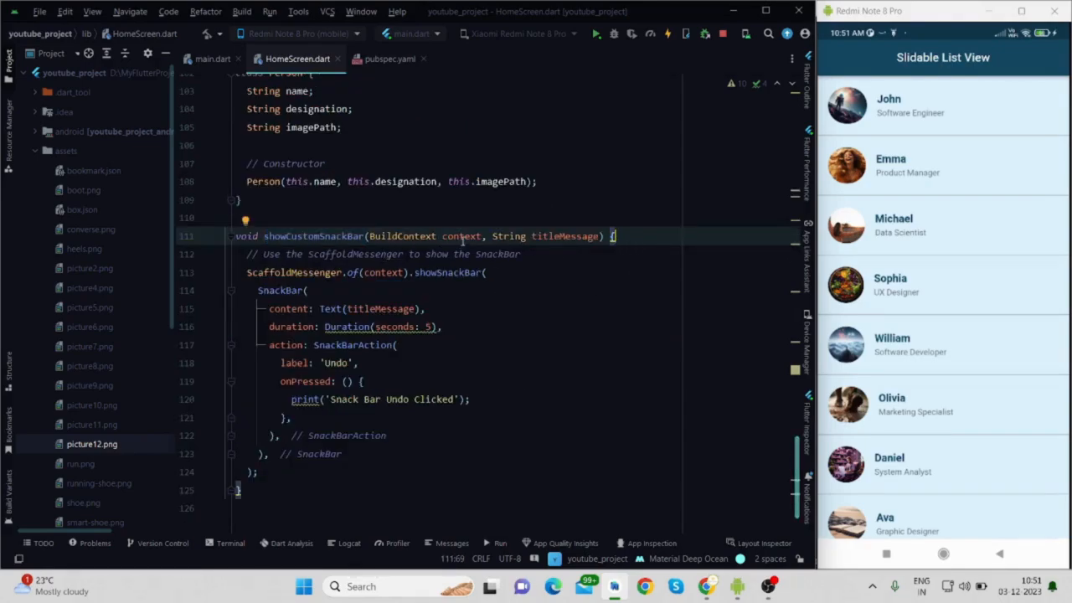
pyautogui.doubleClick(565, 235)
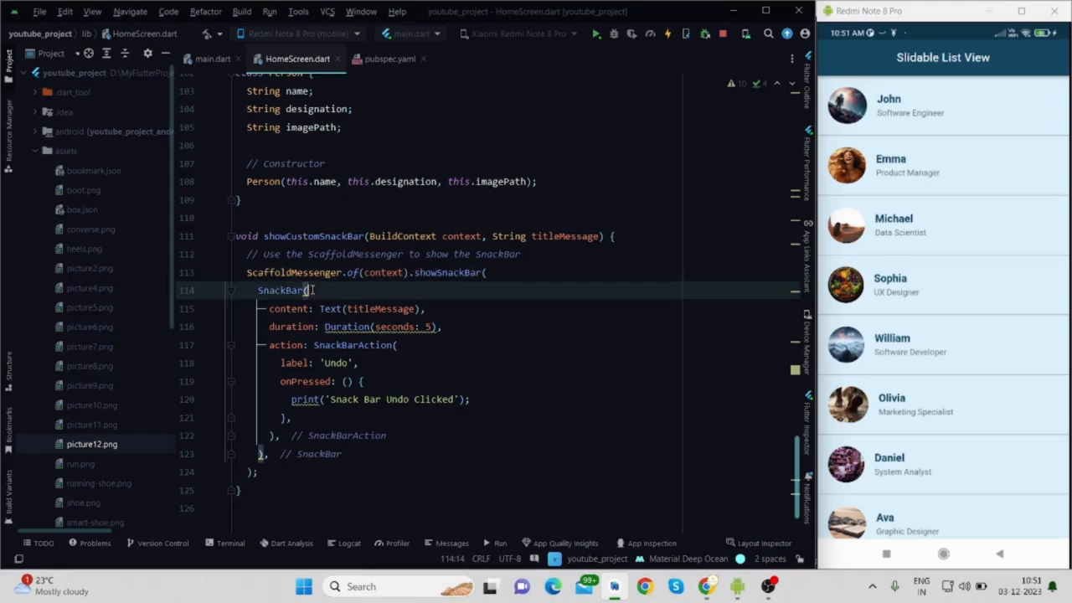
pyautogui.moveTo(288, 290)
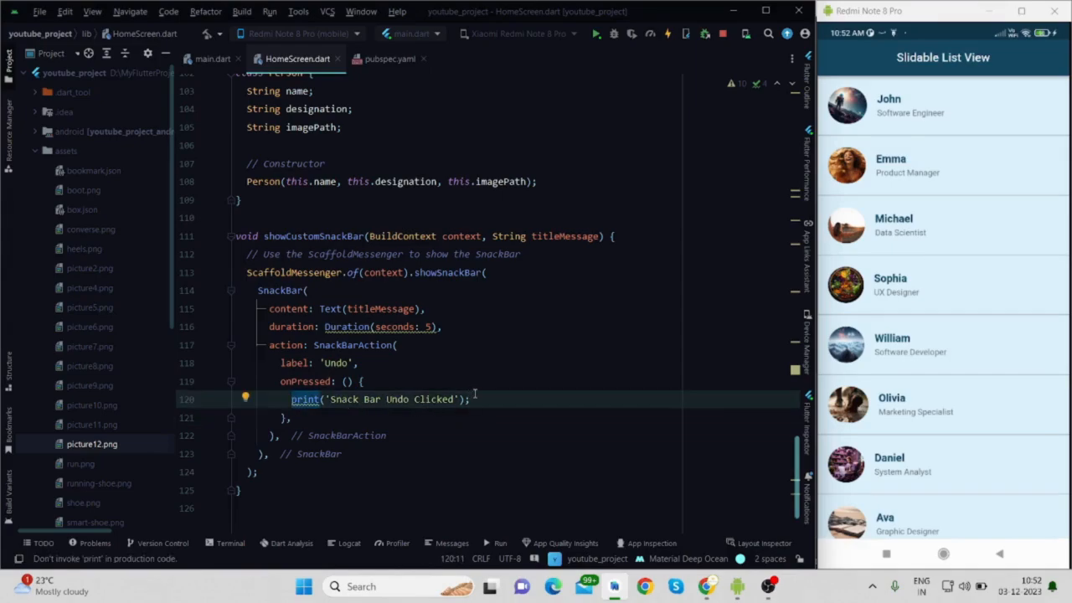
pyautogui.moveTo(345, 525)
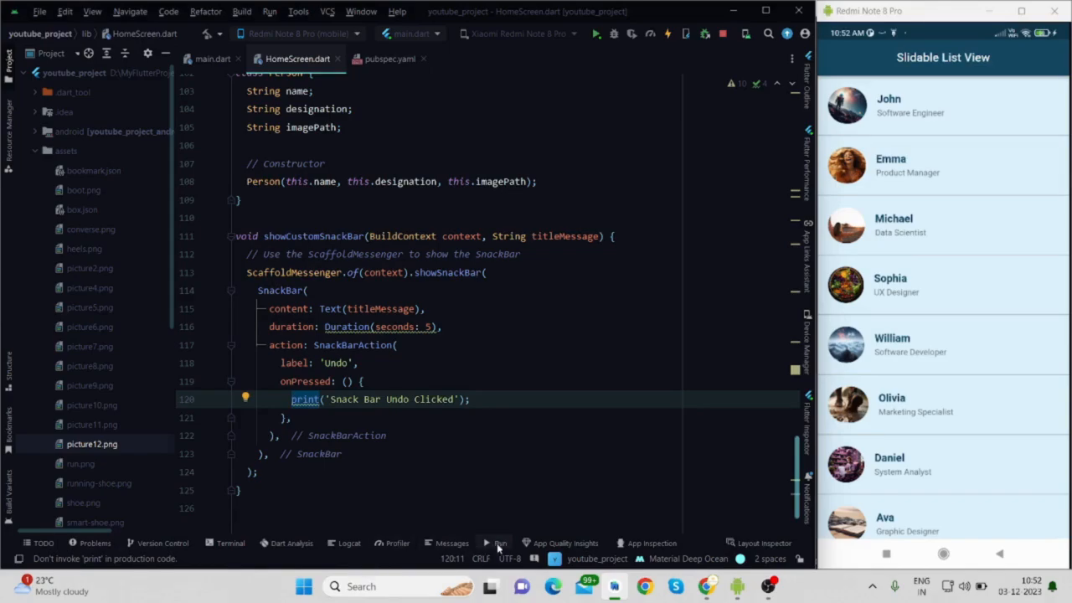
pyautogui.click(500, 543)
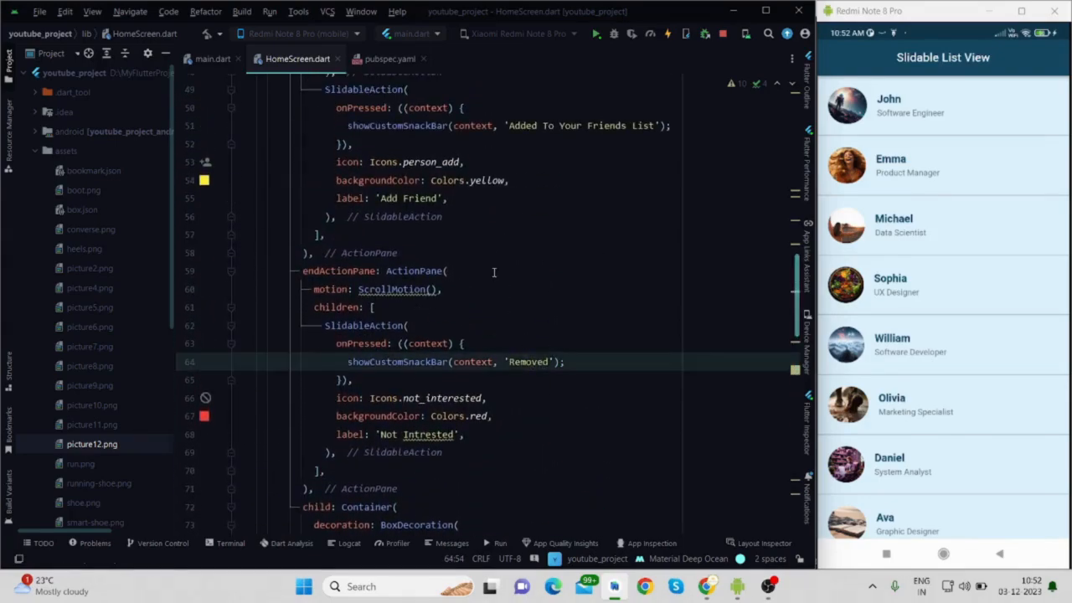
# Step: Add borderRadius: BorderRadius.circular(20) to the Not Intrested SlidableAction
pyautogui.click(411, 325)
pyautogui.write('borderRadius: ,')
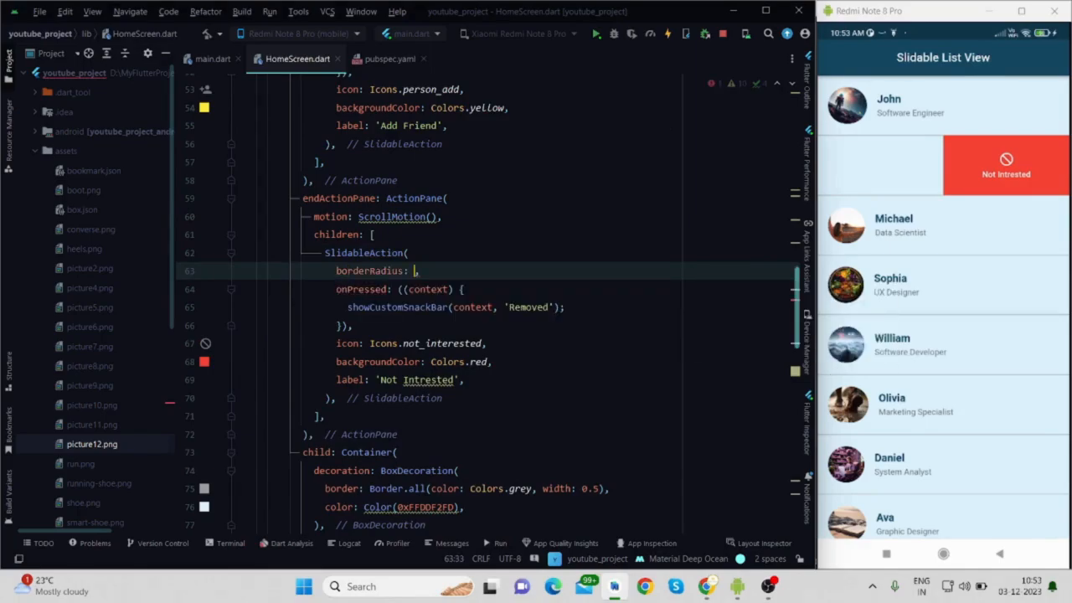
pyautogui.write('BorderRadius.circular(radius')
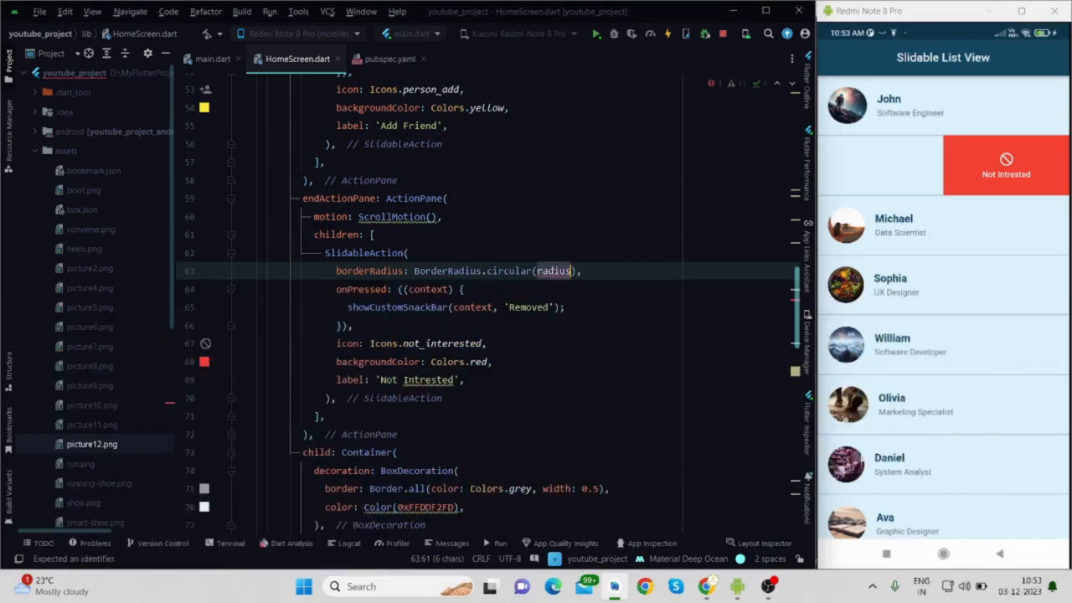
pyautogui.write('20')
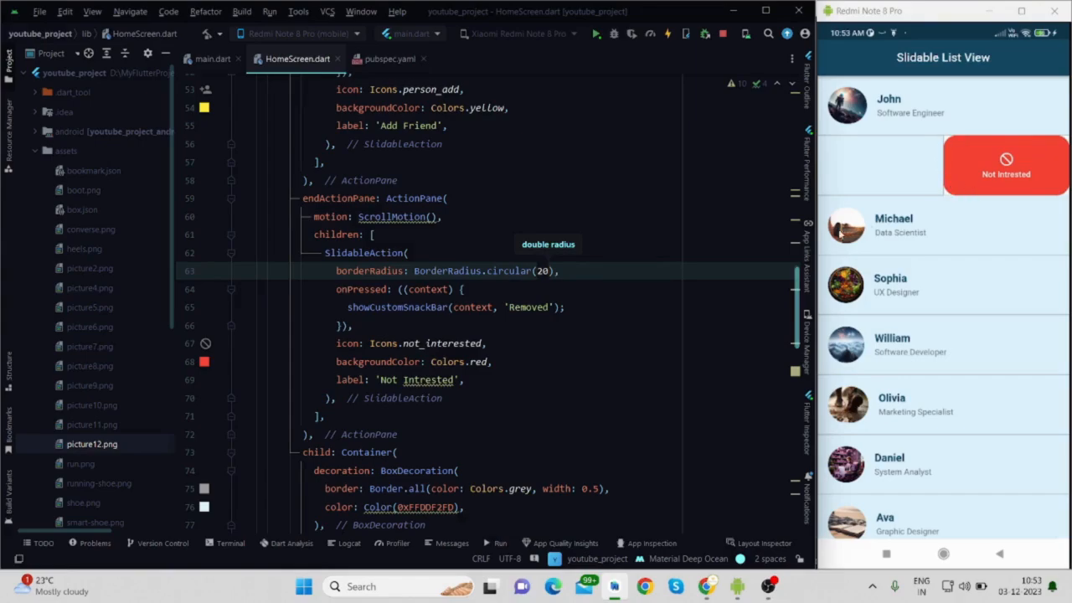
pyautogui.click(559, 271)
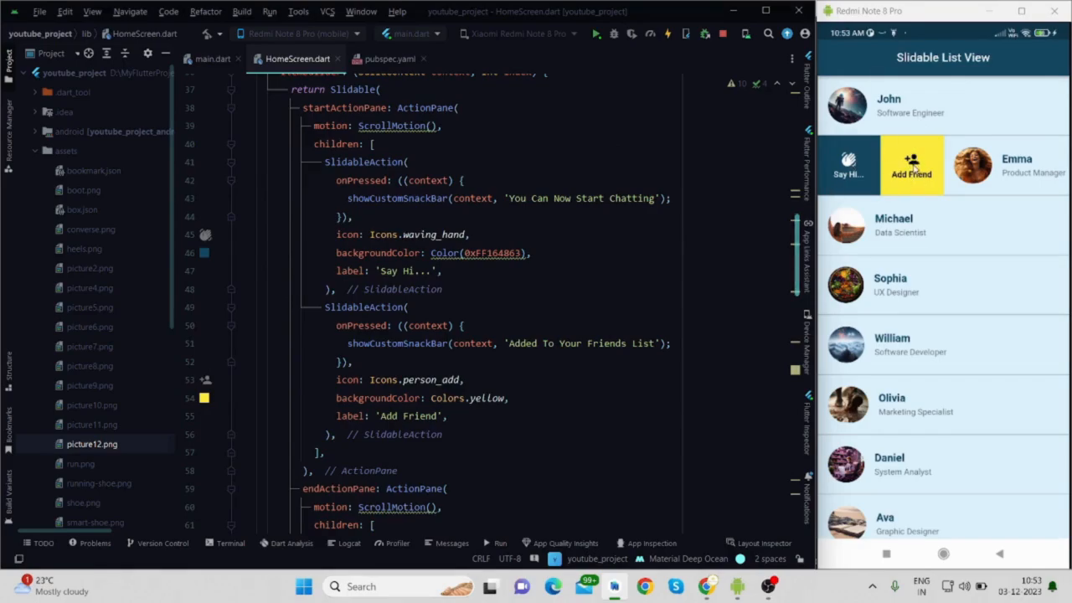
# Step: Begin a flex property at the top of the Add Friend SlidableAction
pyautogui.click(411, 307)
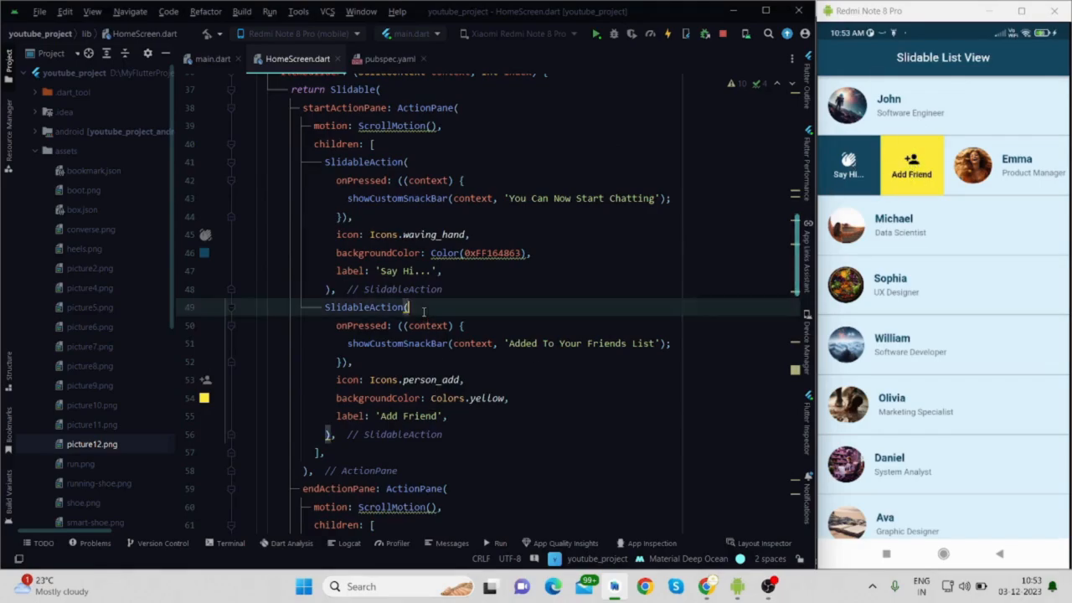
pyautogui.write('fle')
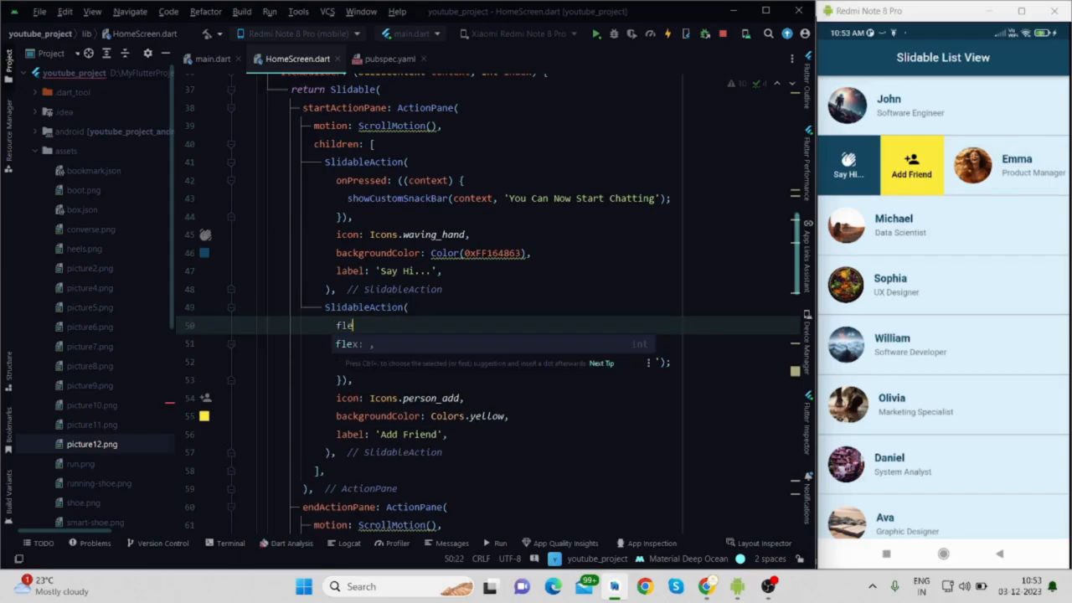